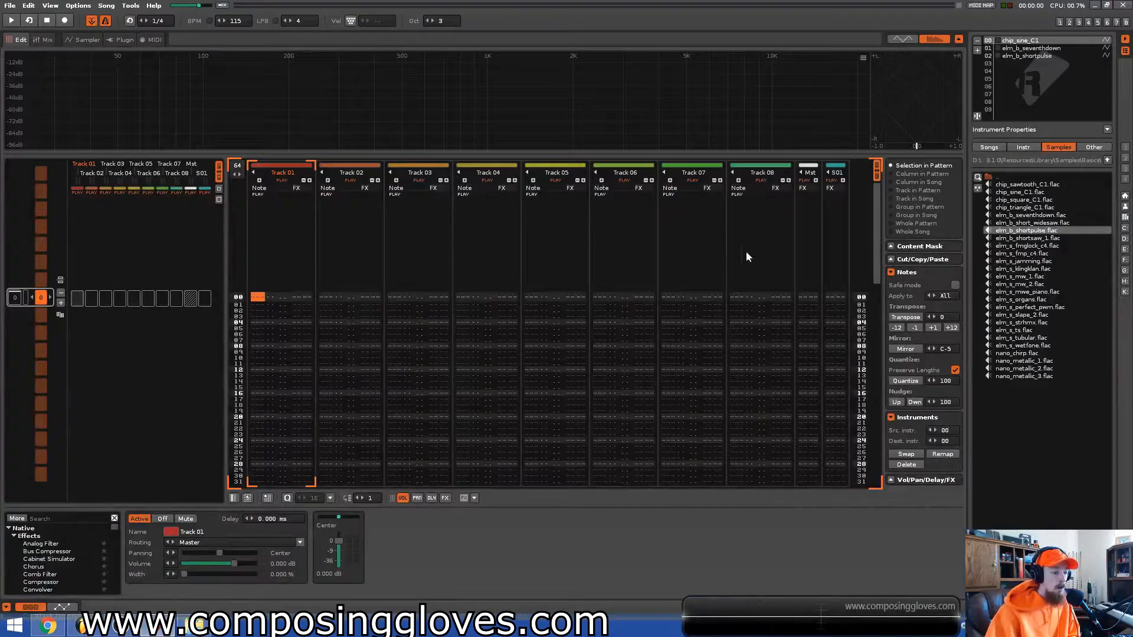
pyautogui.moveTo(734, 240)
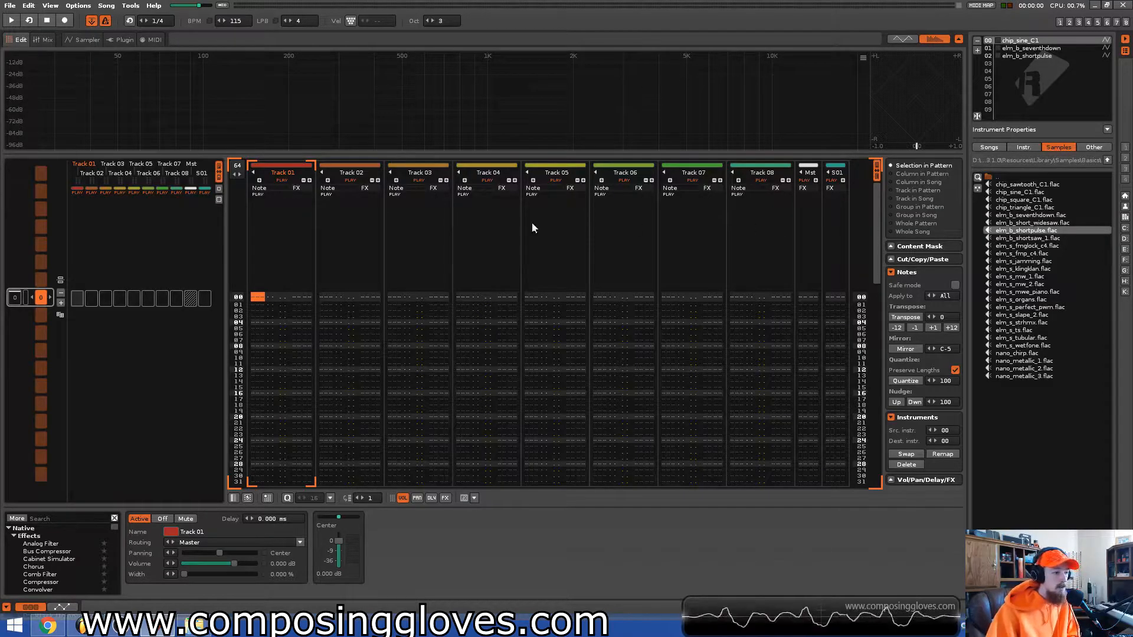
pyautogui.moveTo(917, 228)
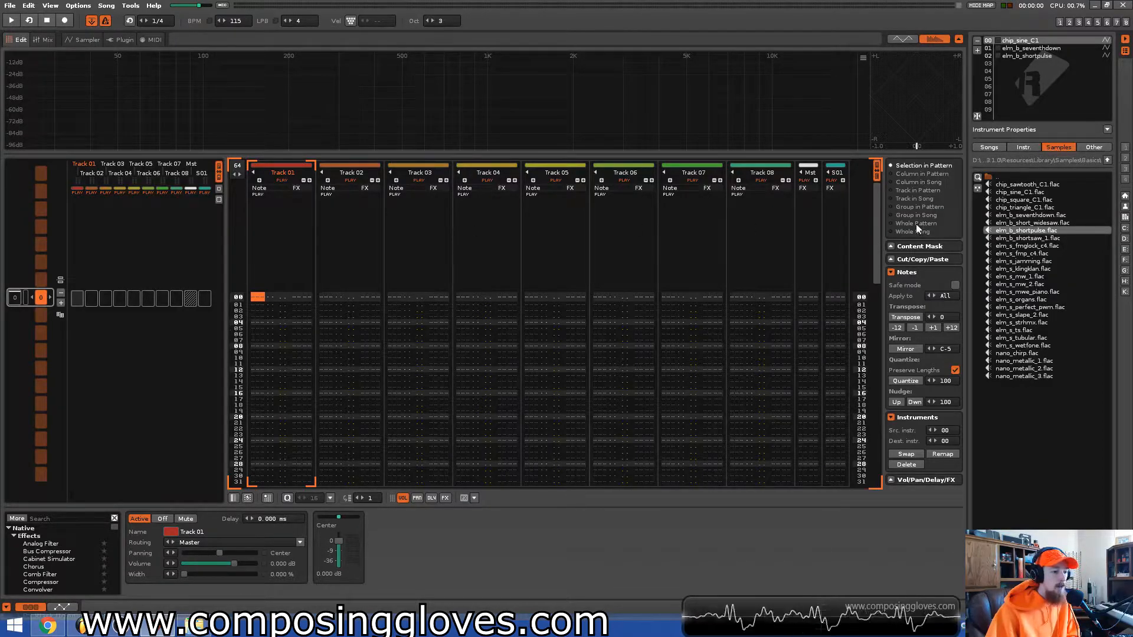
pyautogui.moveTo(1080, 270)
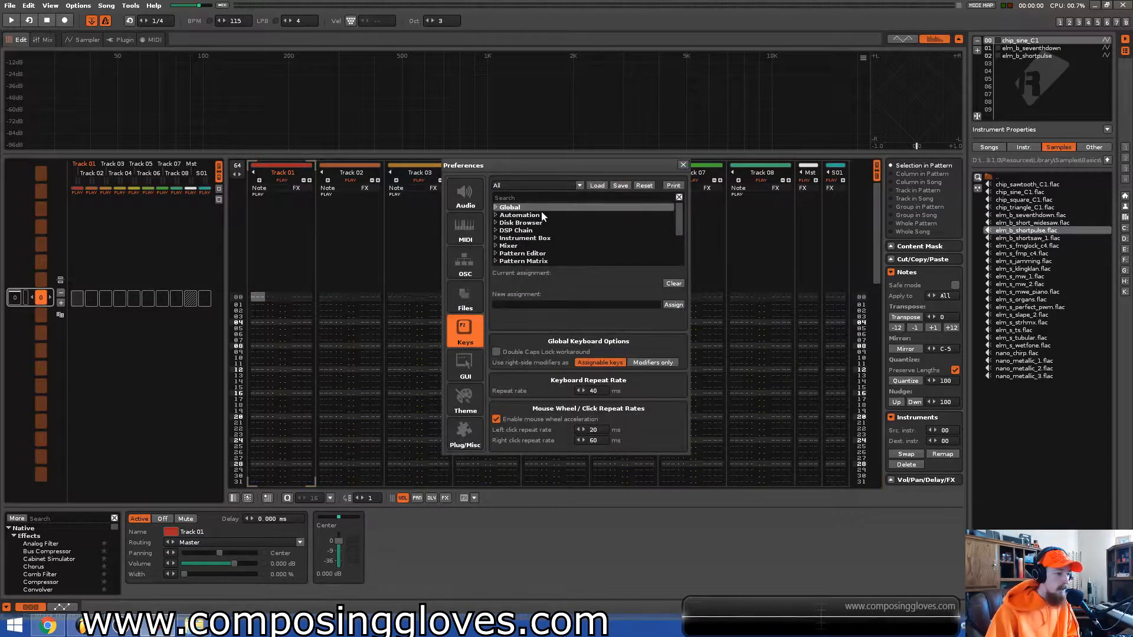
# - Browse the Global shortcut category in preferences, then close preferences
pyautogui.click(509, 207)
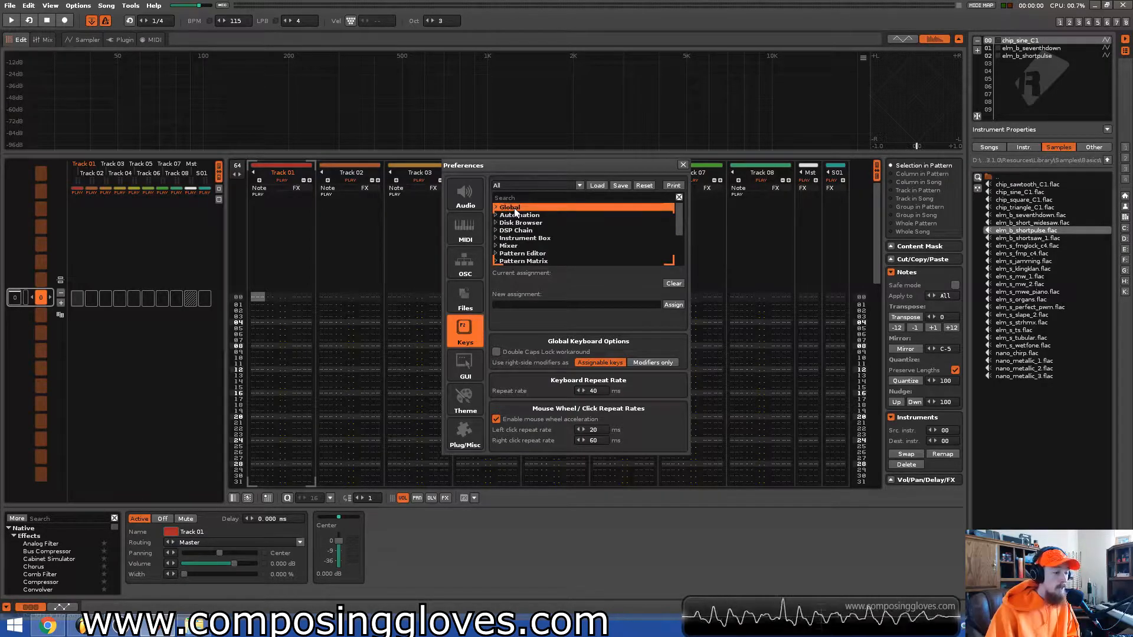
pyautogui.moveTo(648, 209)
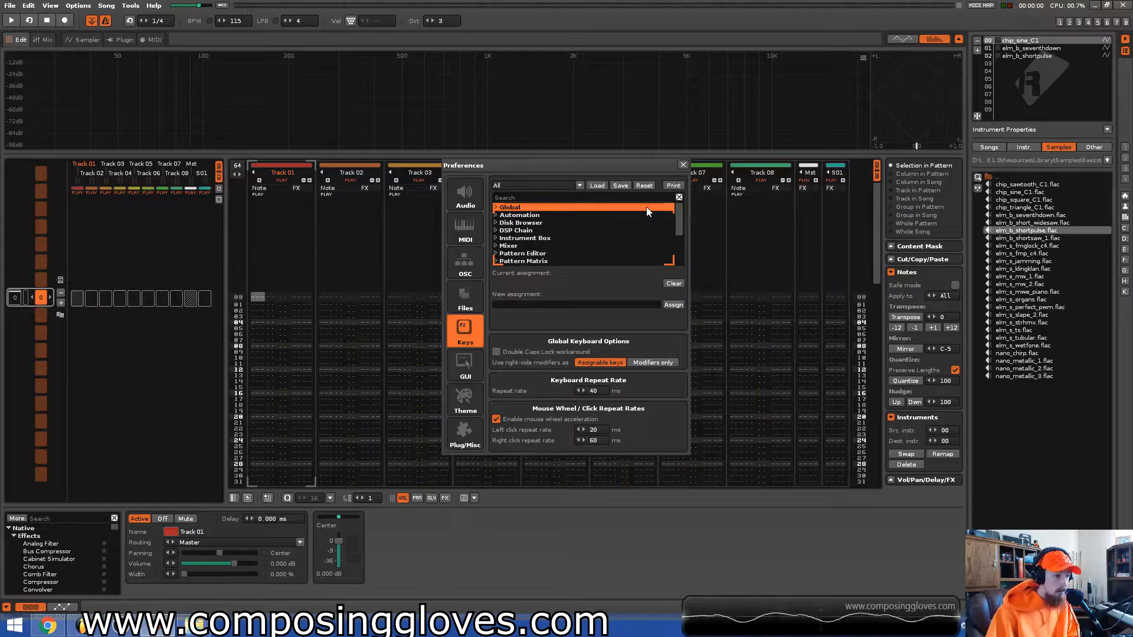
pyautogui.scroll(-3)
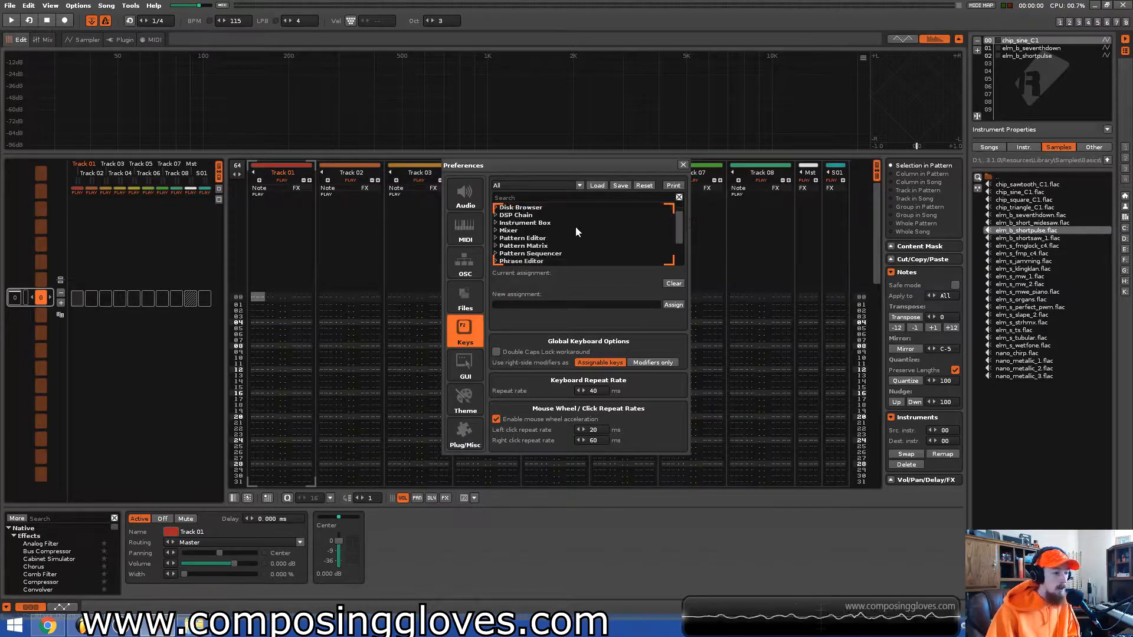
pyautogui.scroll(-3)
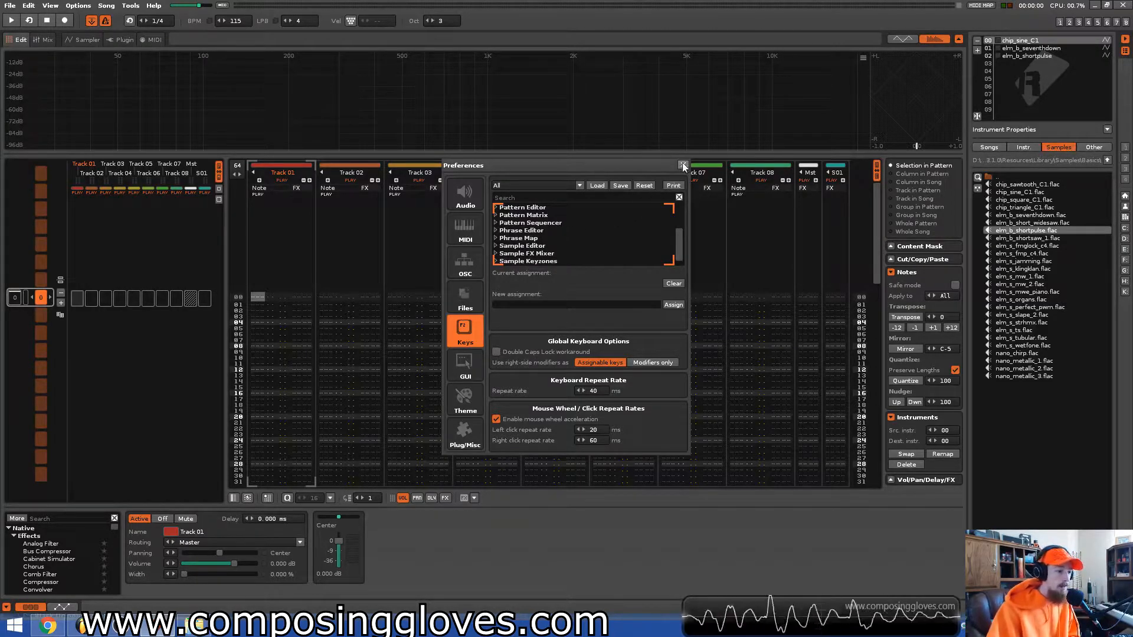
pyautogui.click(682, 165)
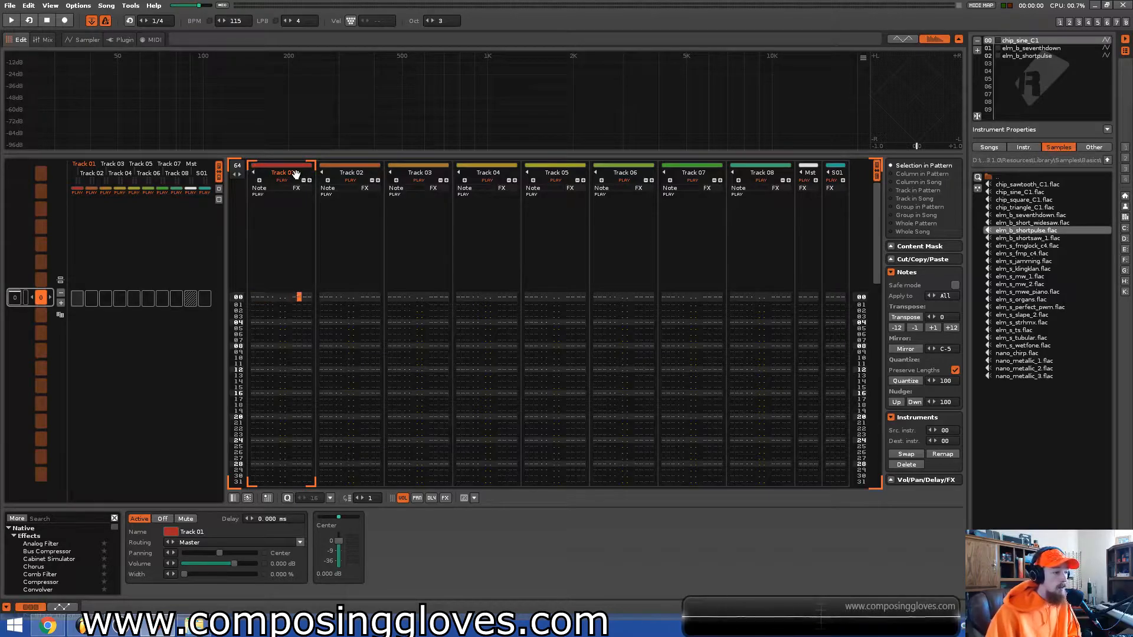
# - Select the first tracks and step through instrument slots in the instrument list
pyautogui.click(350, 172)
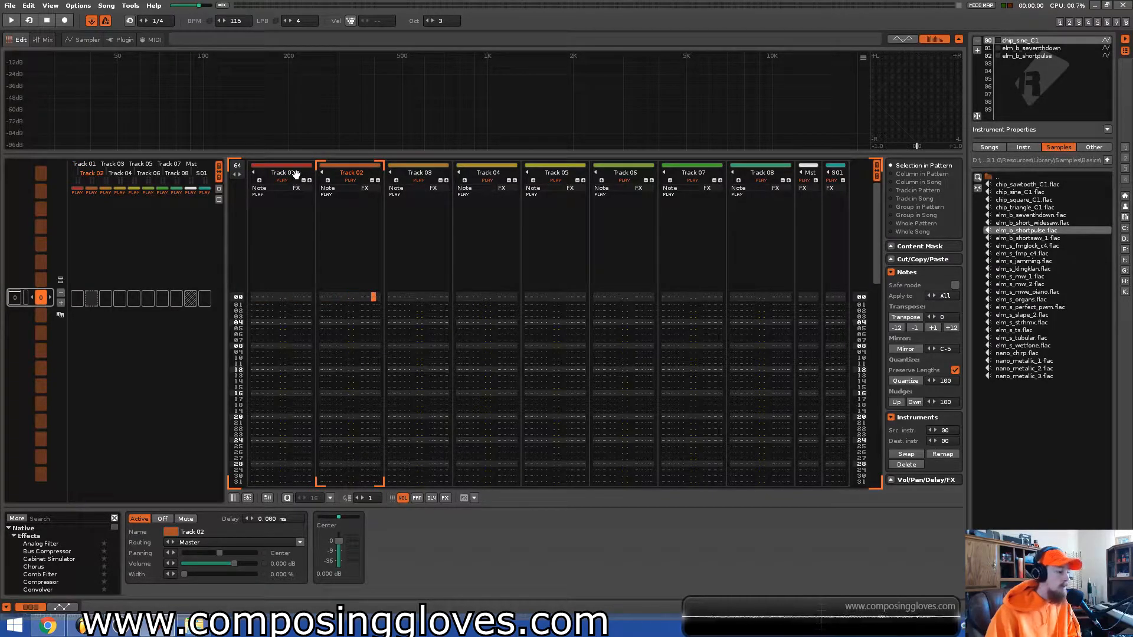
pyautogui.click(419, 174)
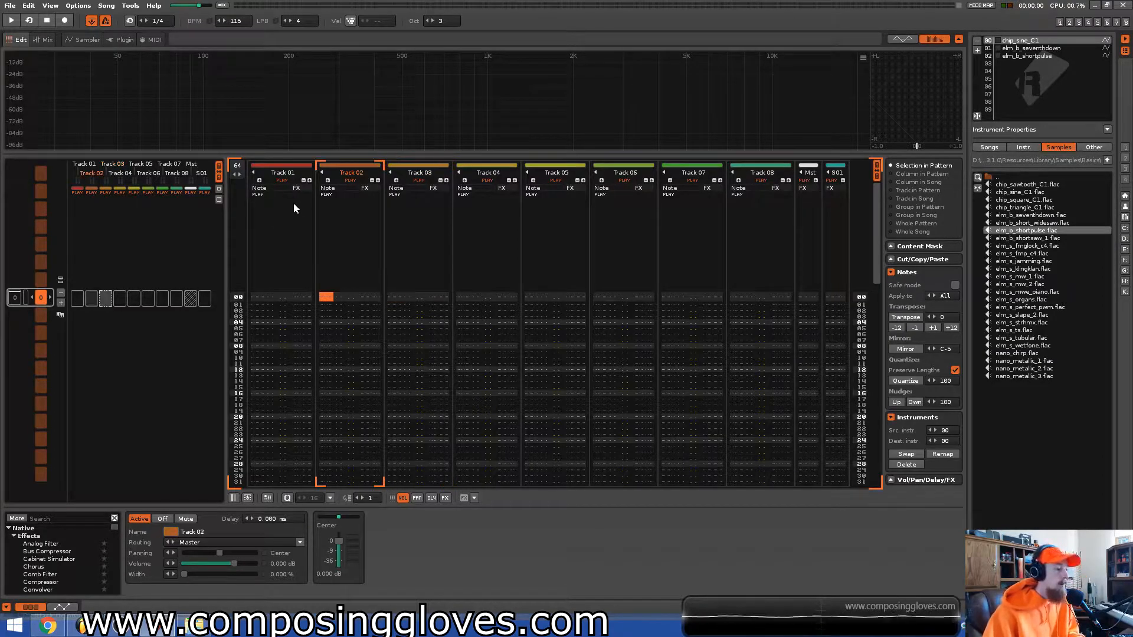
pyautogui.click(831, 171)
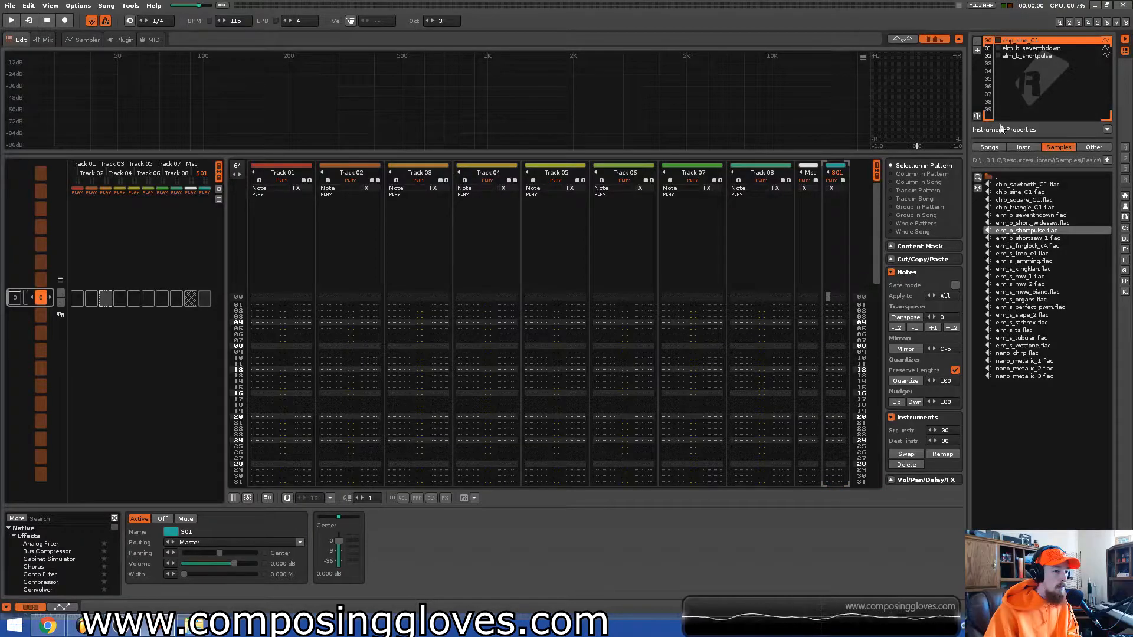
pyautogui.click(1026, 229)
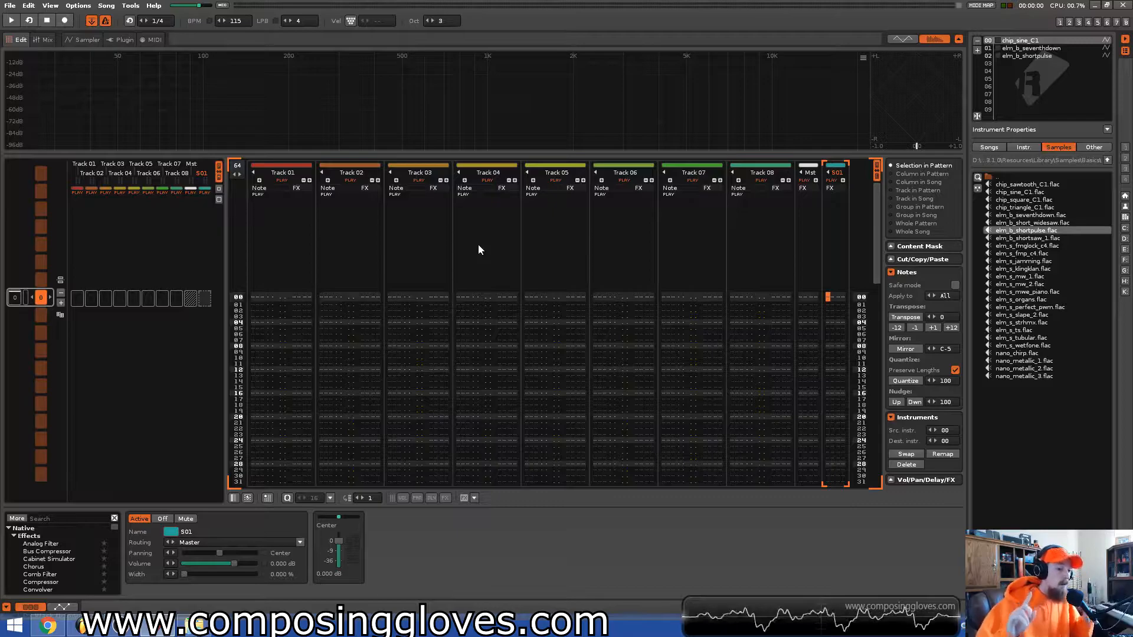
pyautogui.moveTo(515, 248)
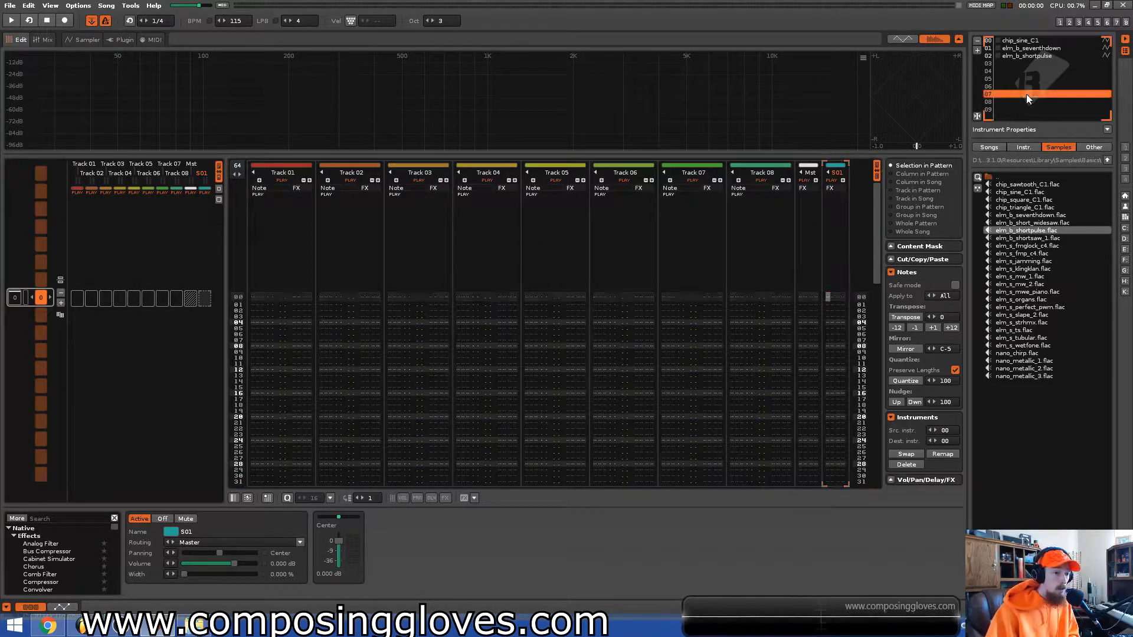
pyautogui.click(1026, 40)
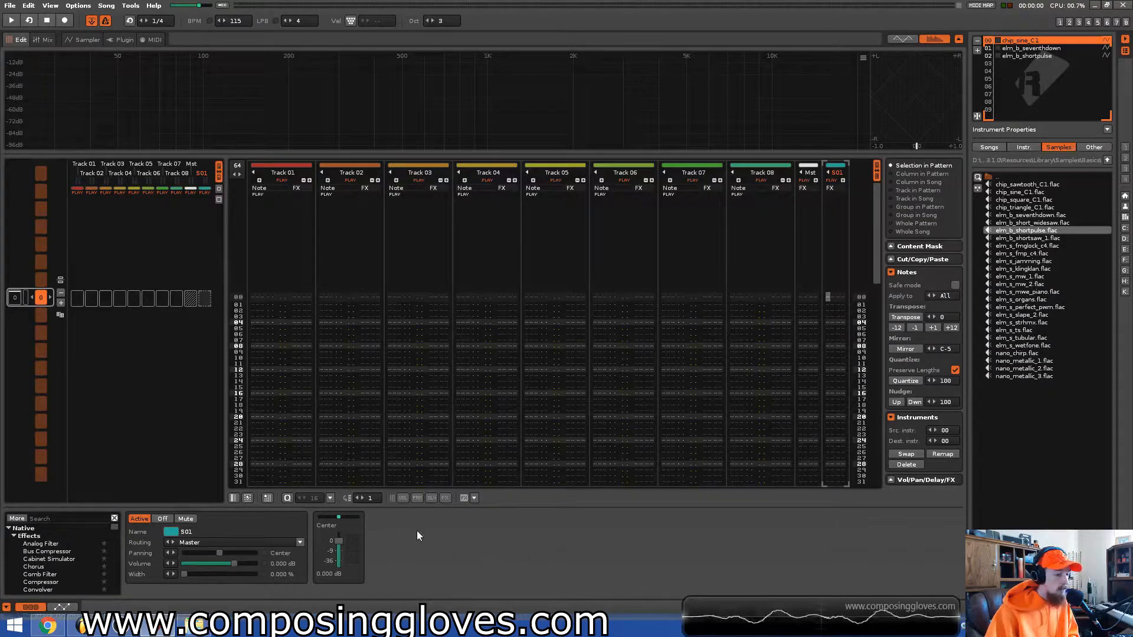
pyautogui.moveTo(84, 243)
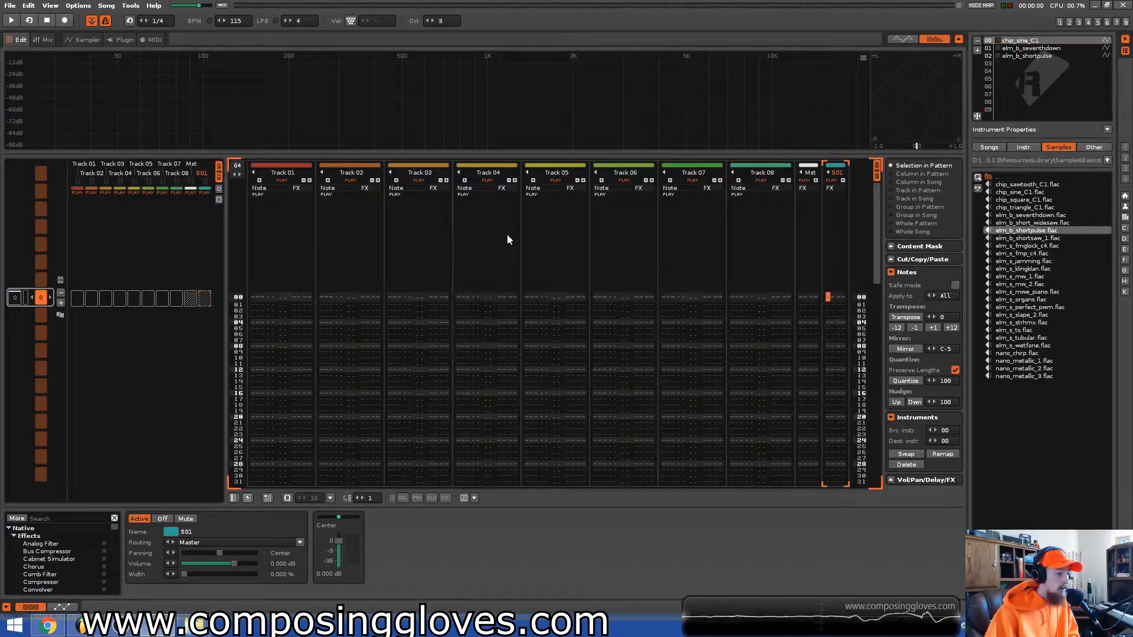
pyautogui.click(1040, 101)
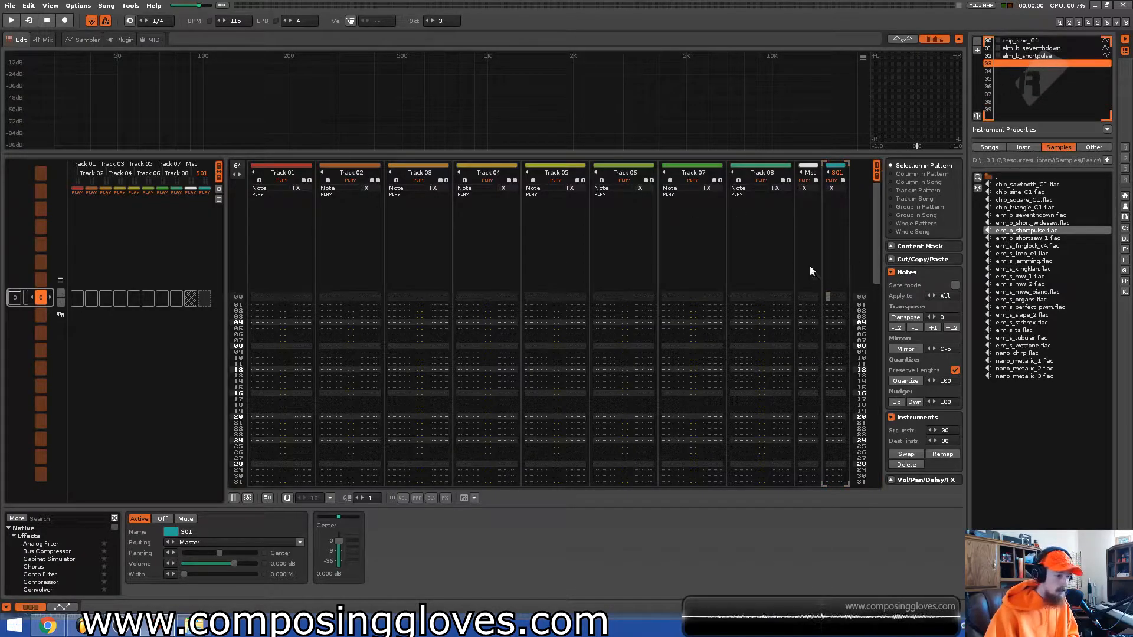
pyautogui.moveTo(495, 284)
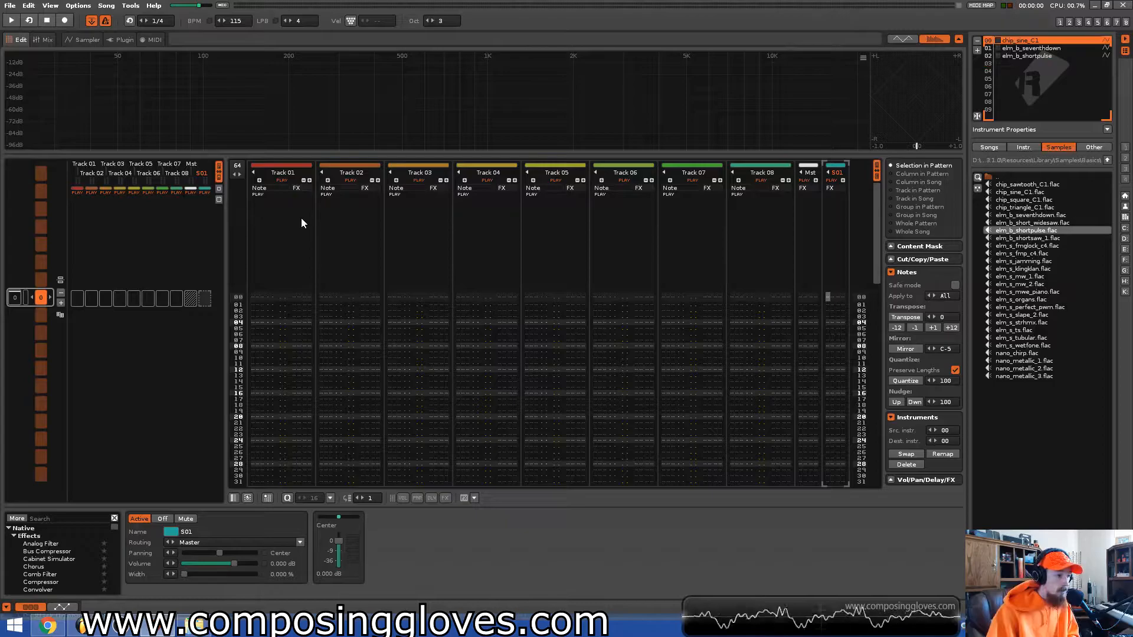
# - Rename the first three tracks to Bass, Lead and Chord
pyautogui.click(278, 171)
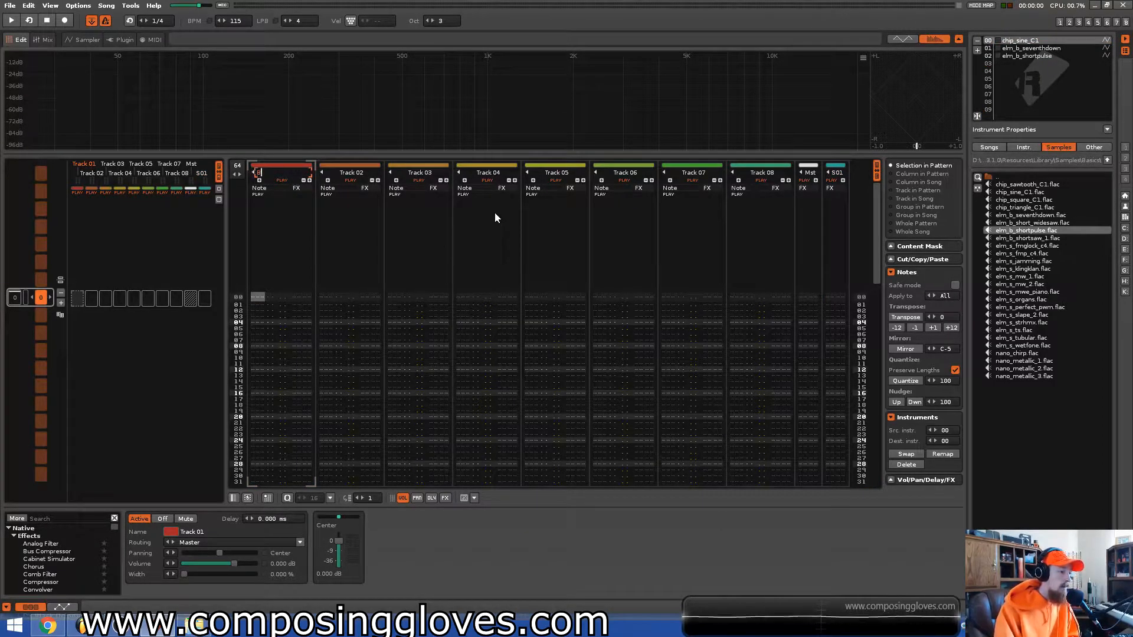
pyautogui.click(348, 172)
pyautogui.write('Lead')
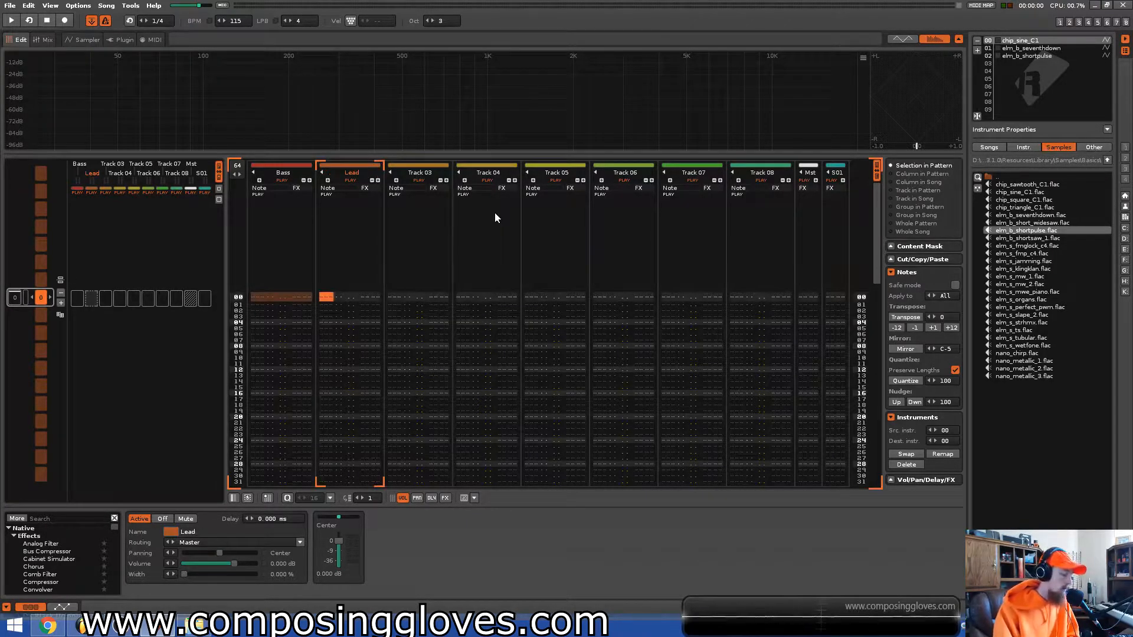
pyautogui.click(410, 172)
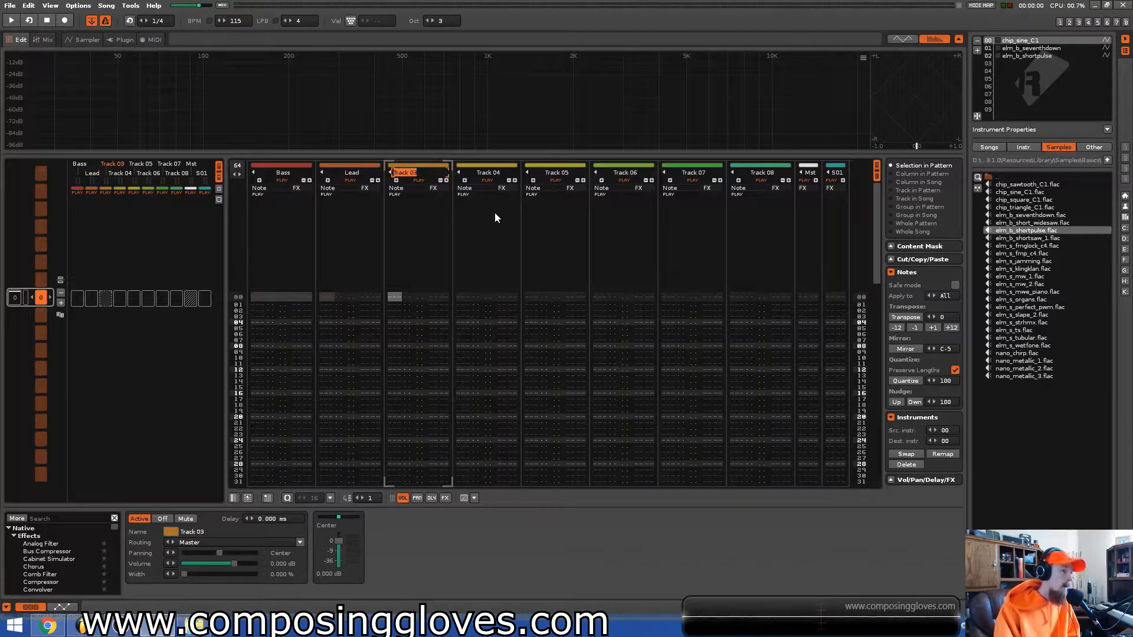
pyautogui.write('Chord')
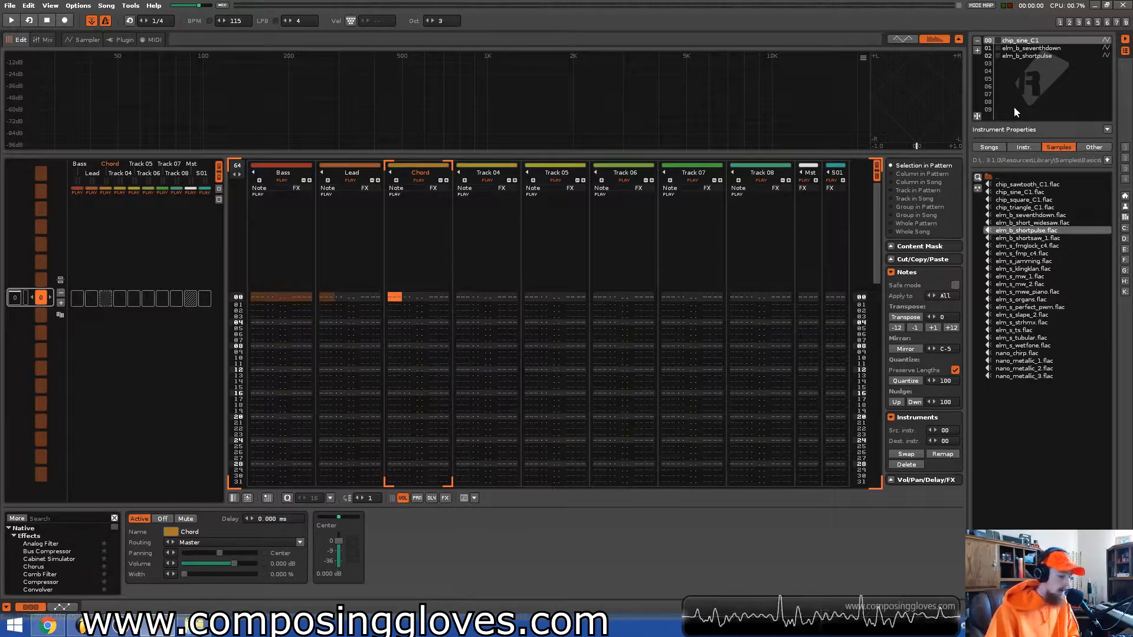
# - Open the instrument list's context menu to rename and remove instruments
pyautogui.click(1033, 55)
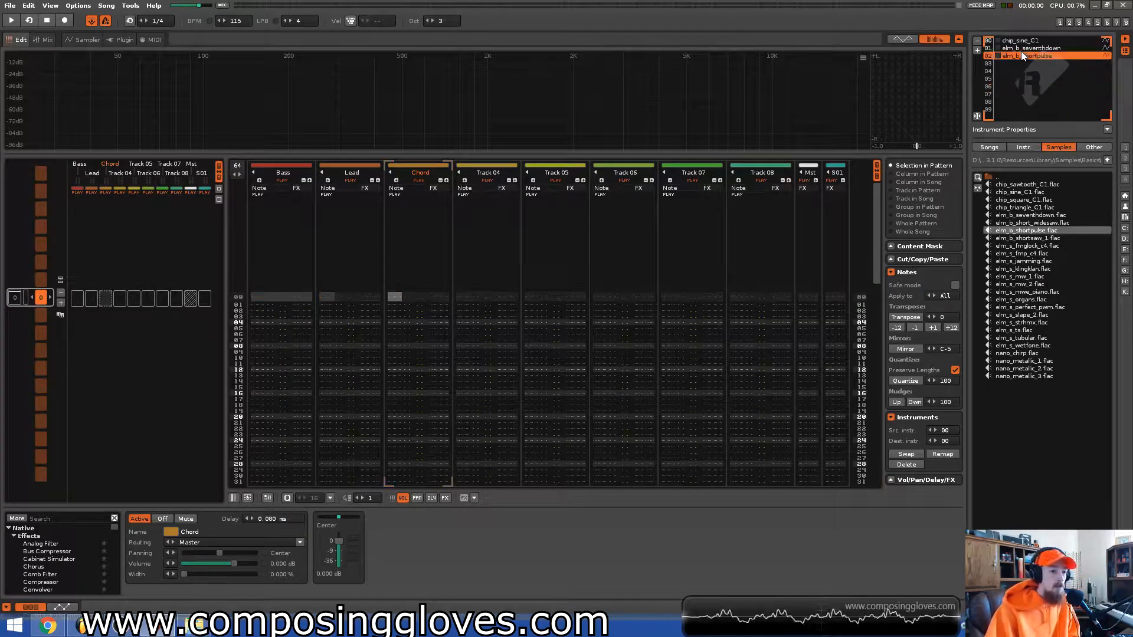
pyautogui.rightClick(1026, 55)
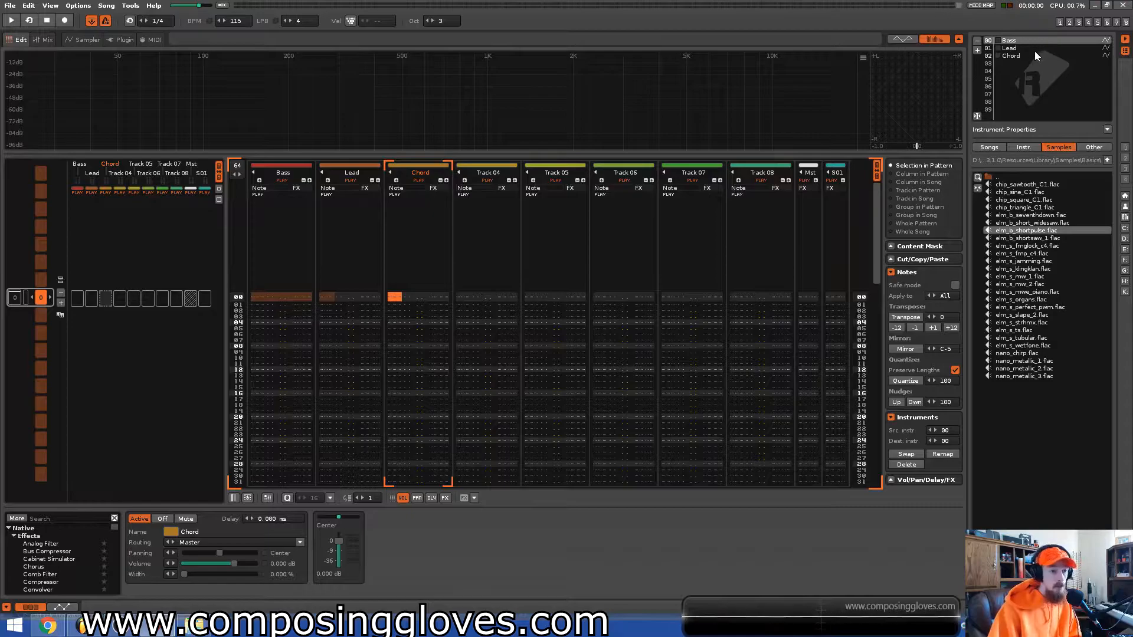
pyautogui.rightClick(1010, 48)
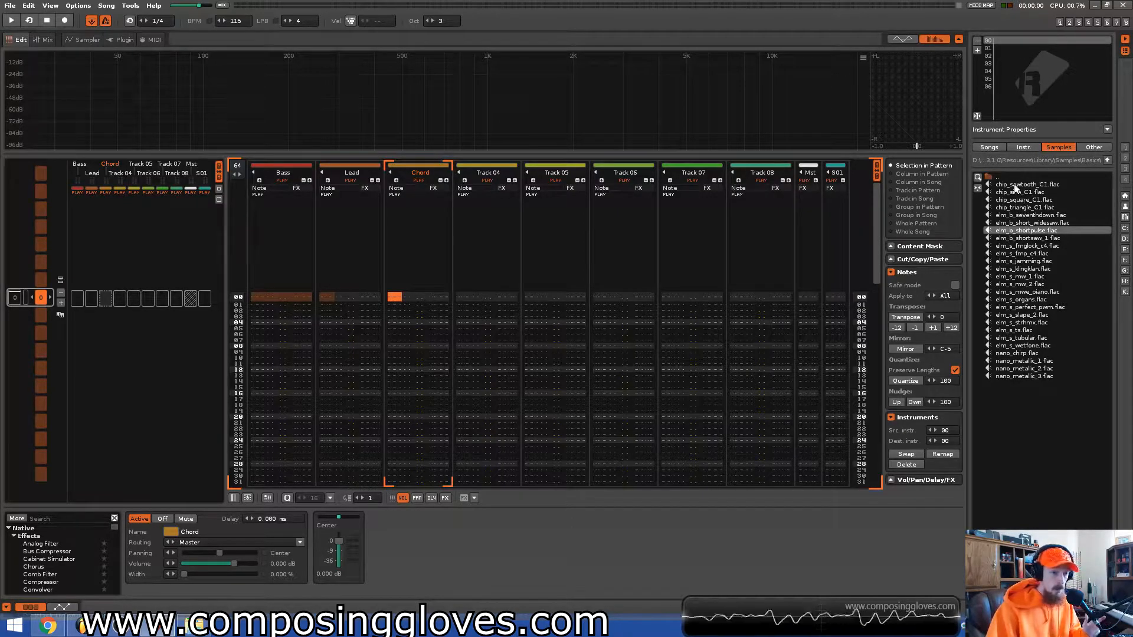
# - Load chip_sawtooth_C1 as the instrument sample and audition the sawtooth
pyautogui.click(1026, 184)
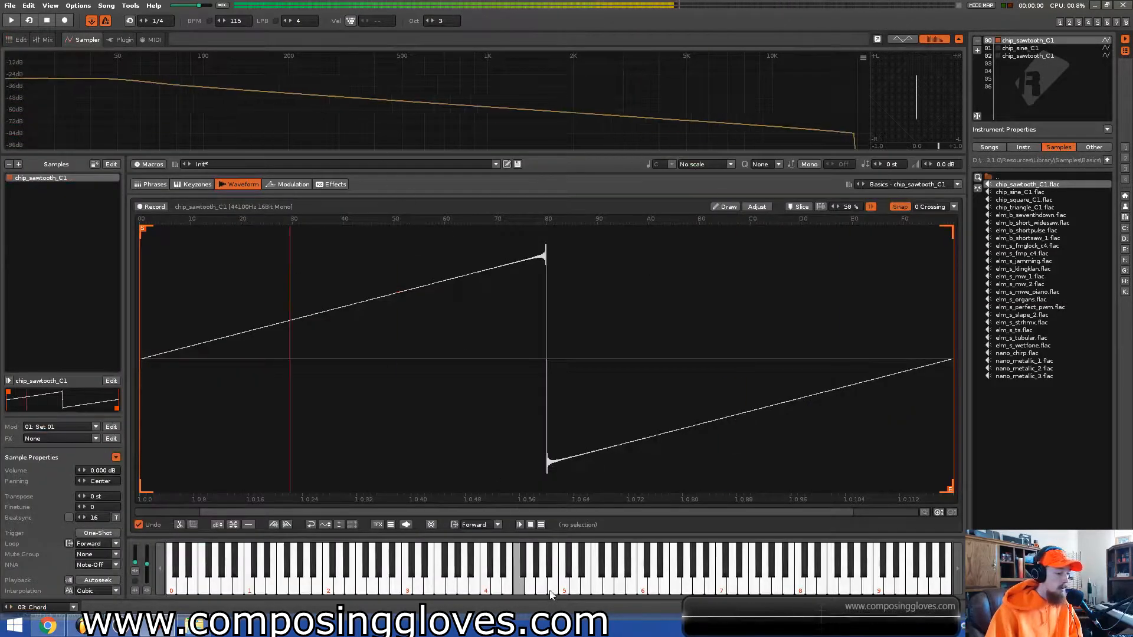
pyautogui.click(522, 570)
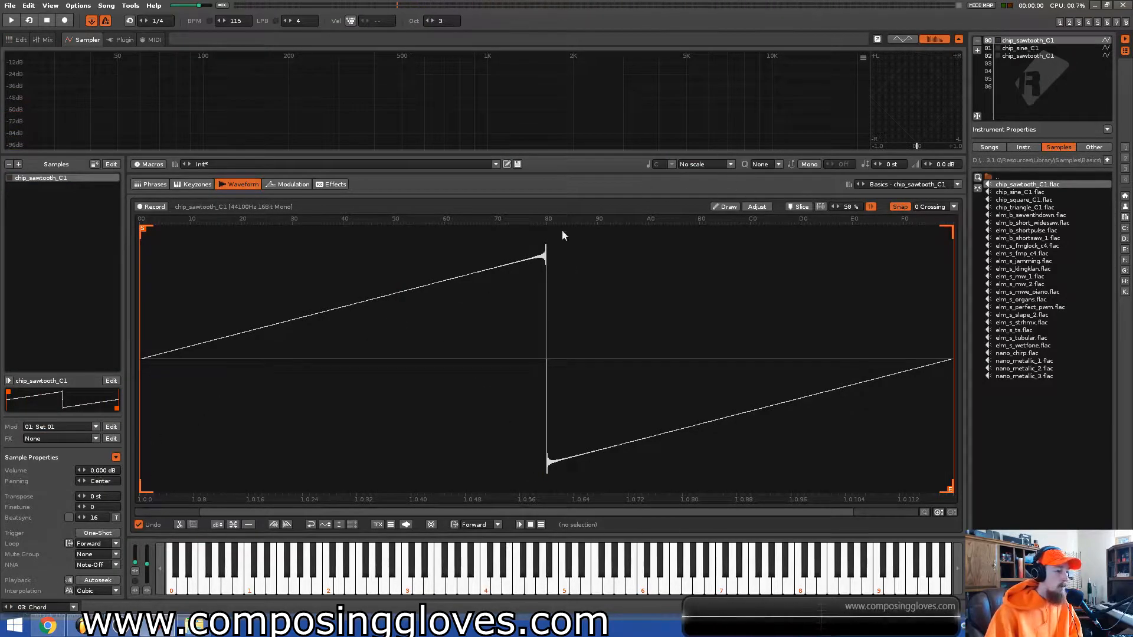
# - Show the Chord instrument's chip_sawtooth_C1 waveform in the Sampler
pyautogui.click(20, 39)
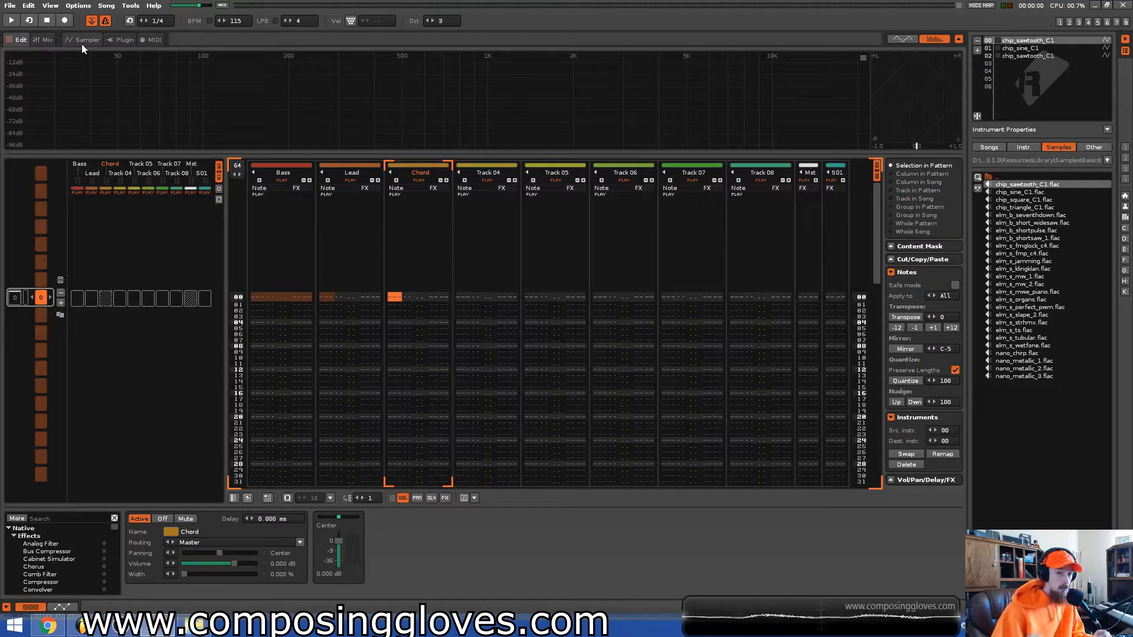
pyautogui.click(87, 39)
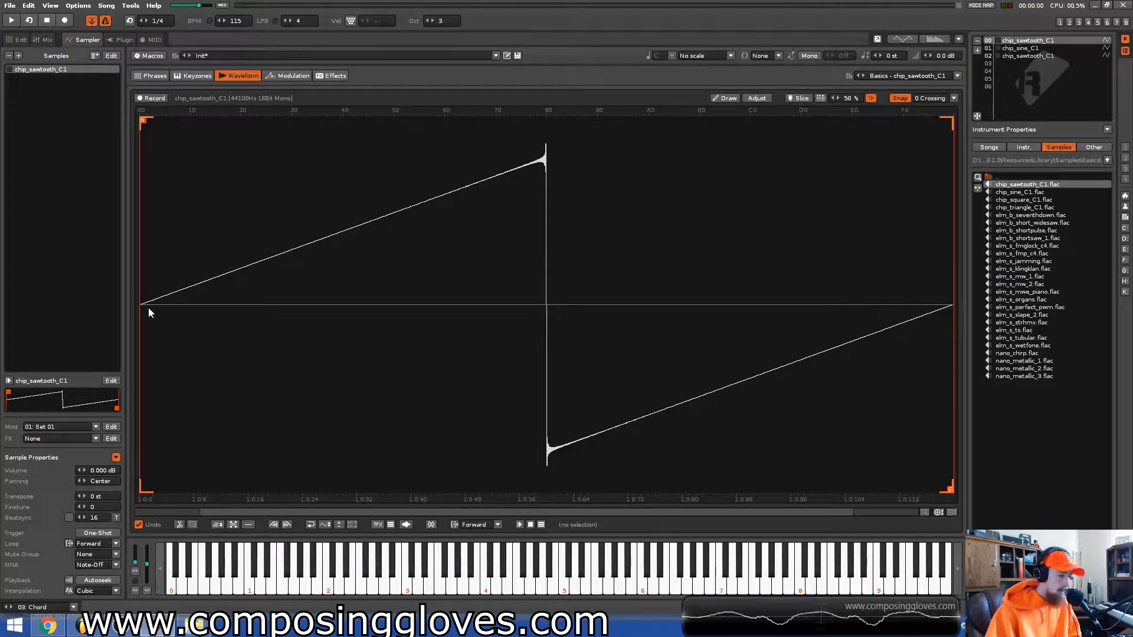
pyautogui.moveTo(643, 403)
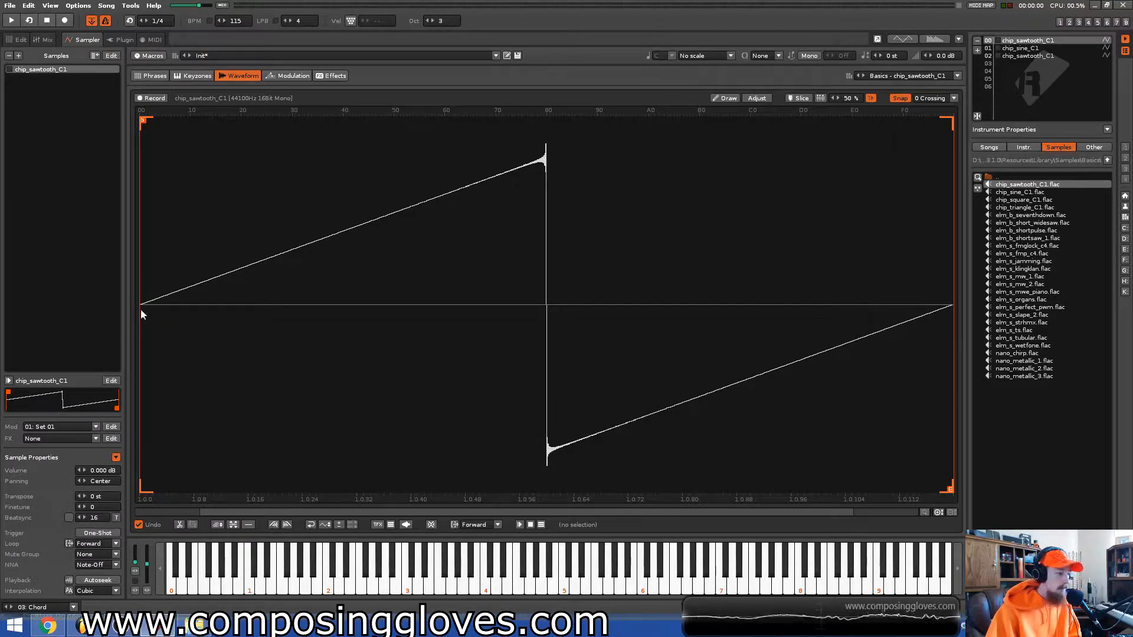
pyautogui.moveTo(908, 225)
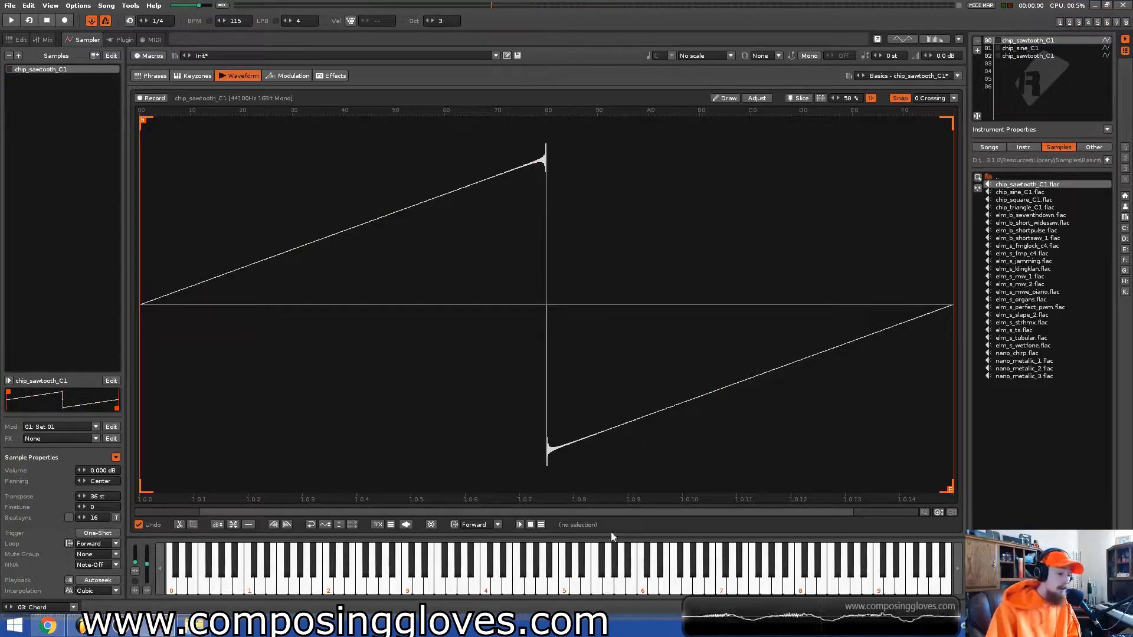
pyautogui.moveTo(275, 375)
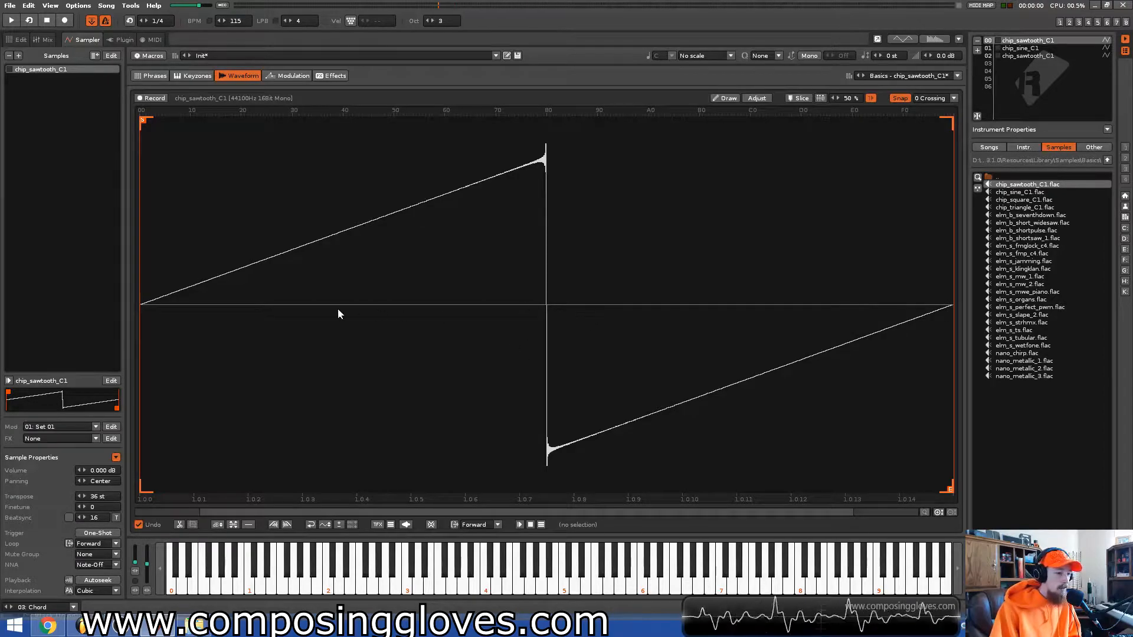
pyautogui.moveTo(886, 289)
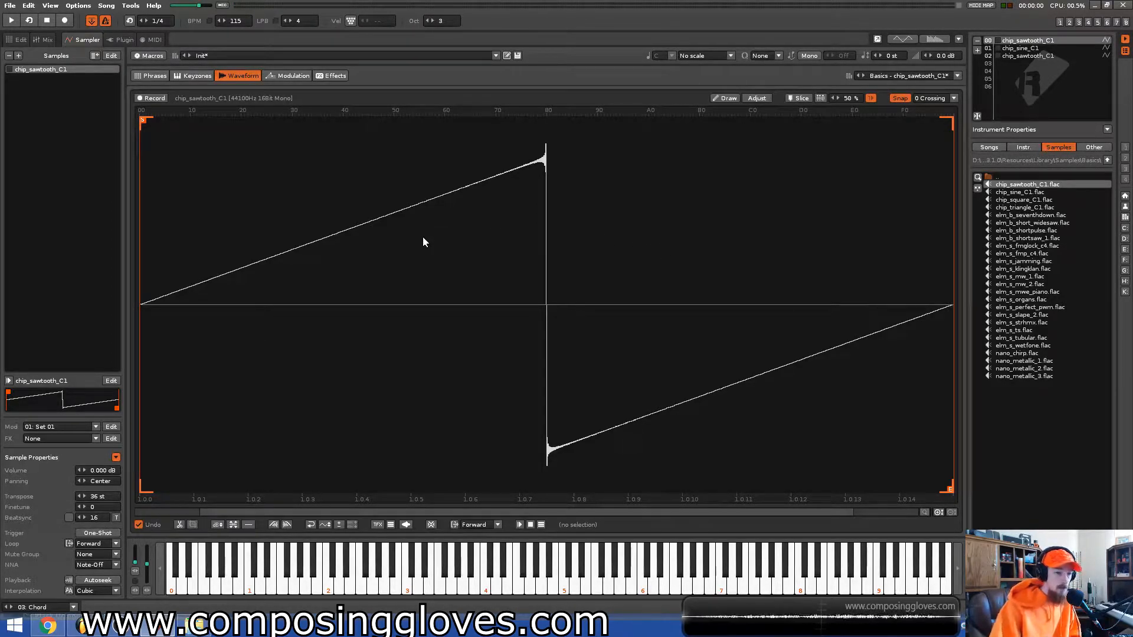
pyautogui.moveTo(757, 241)
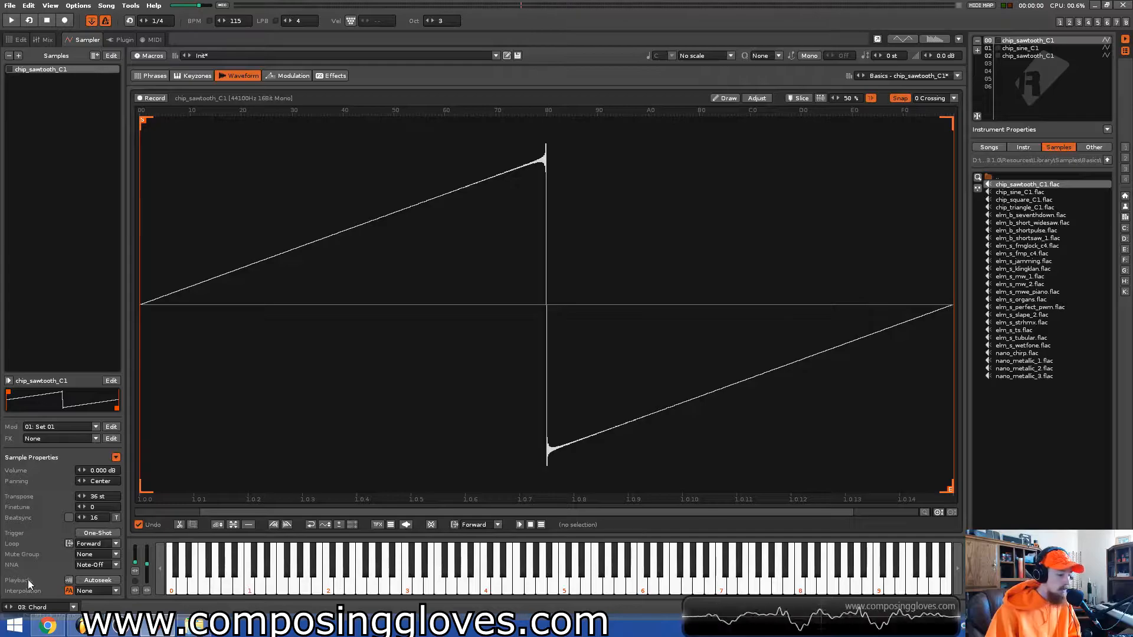
# - Change the sawtooth sample's interpolation mode to Sinc
pyautogui.click(94, 590)
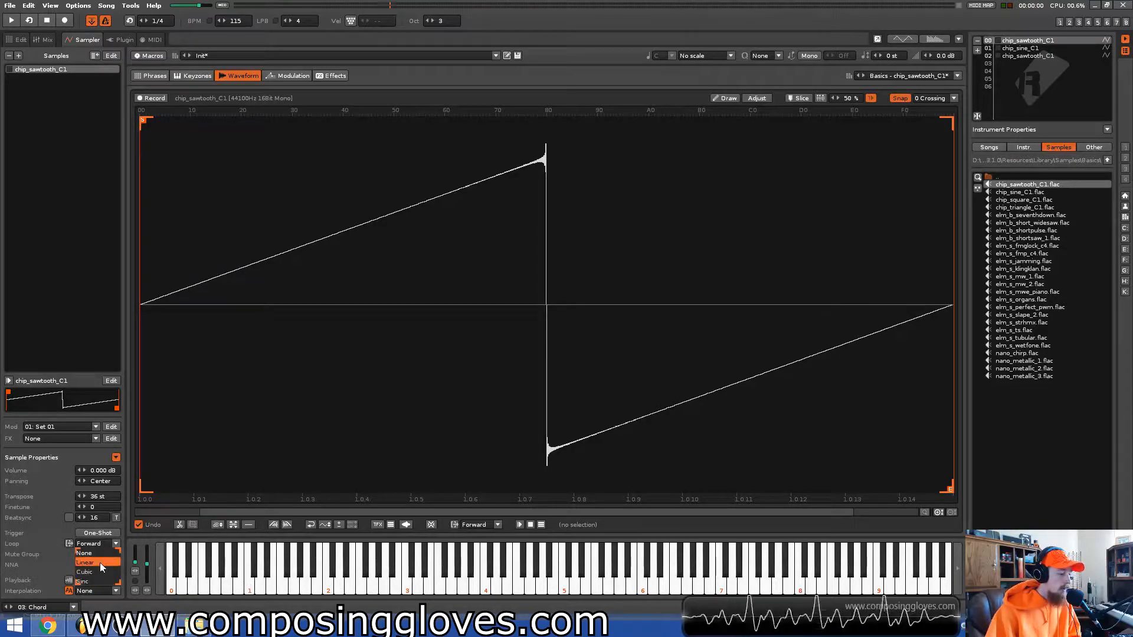
pyautogui.click(85, 562)
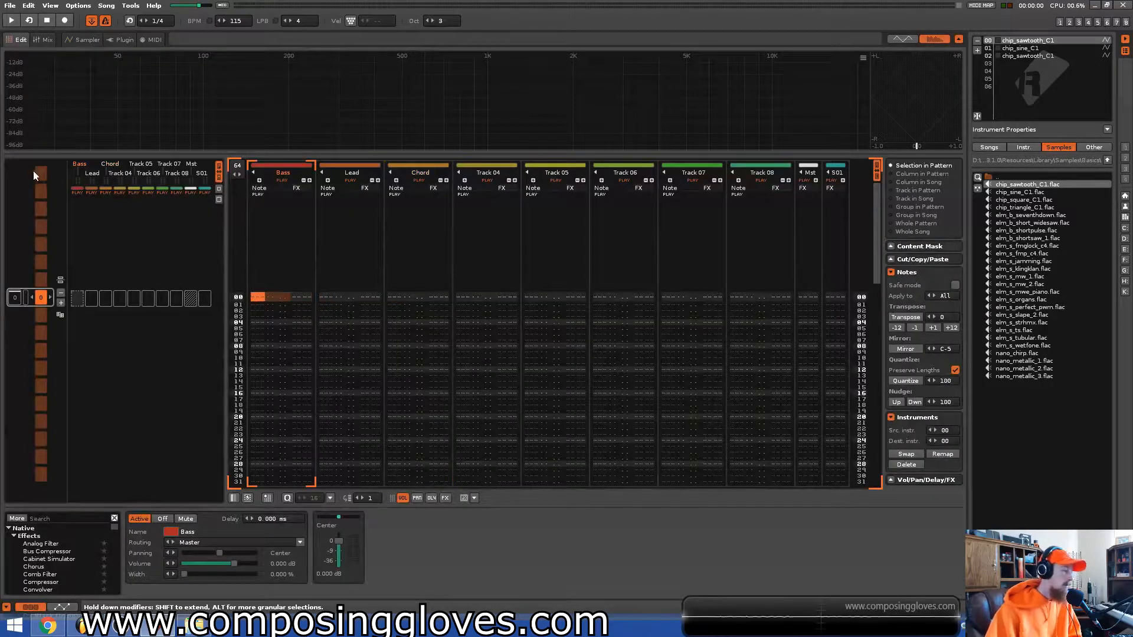
# - View the Bass instrument's chip_sawtooth_C1 waveform in the Sampler
pyautogui.click(86, 40)
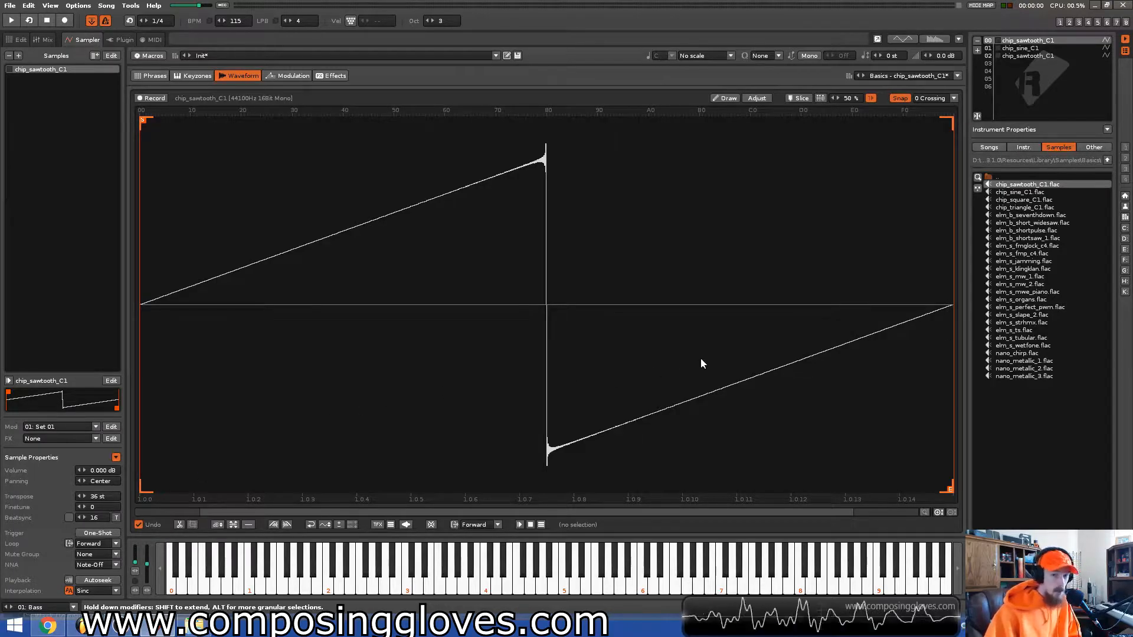
pyautogui.moveTo(154, 317)
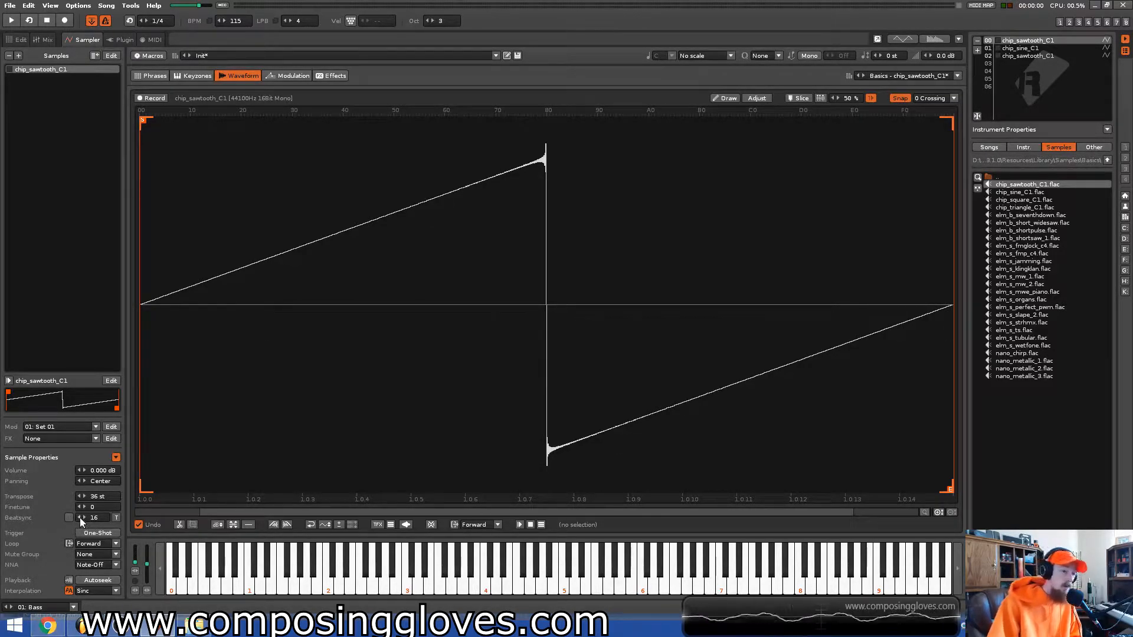
pyautogui.moveTo(83, 518)
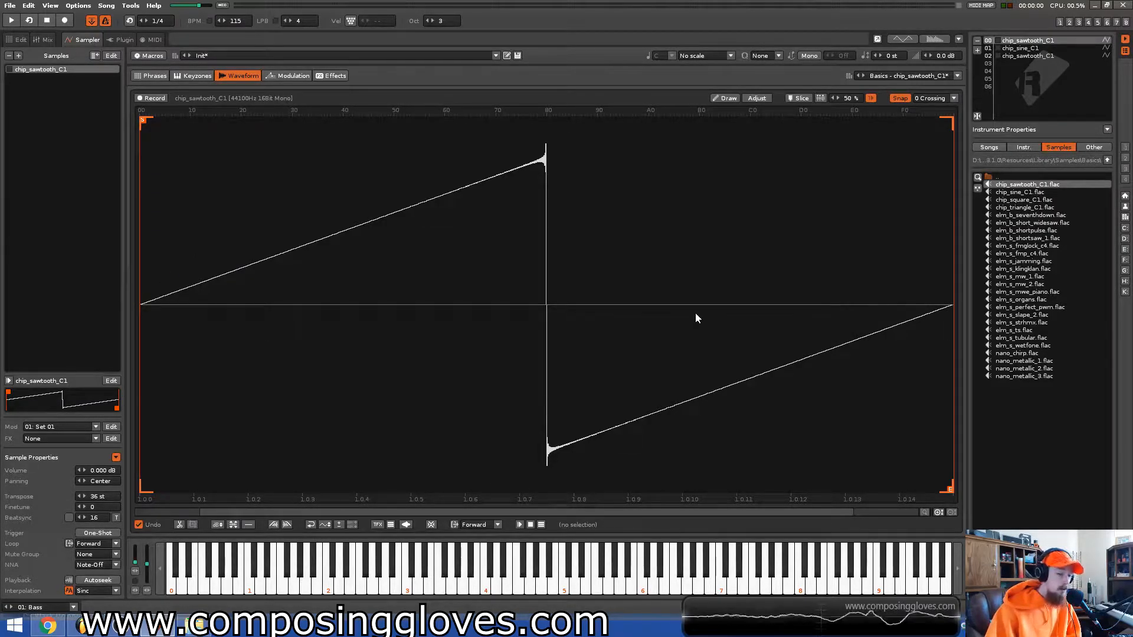
pyautogui.moveTo(148, 464)
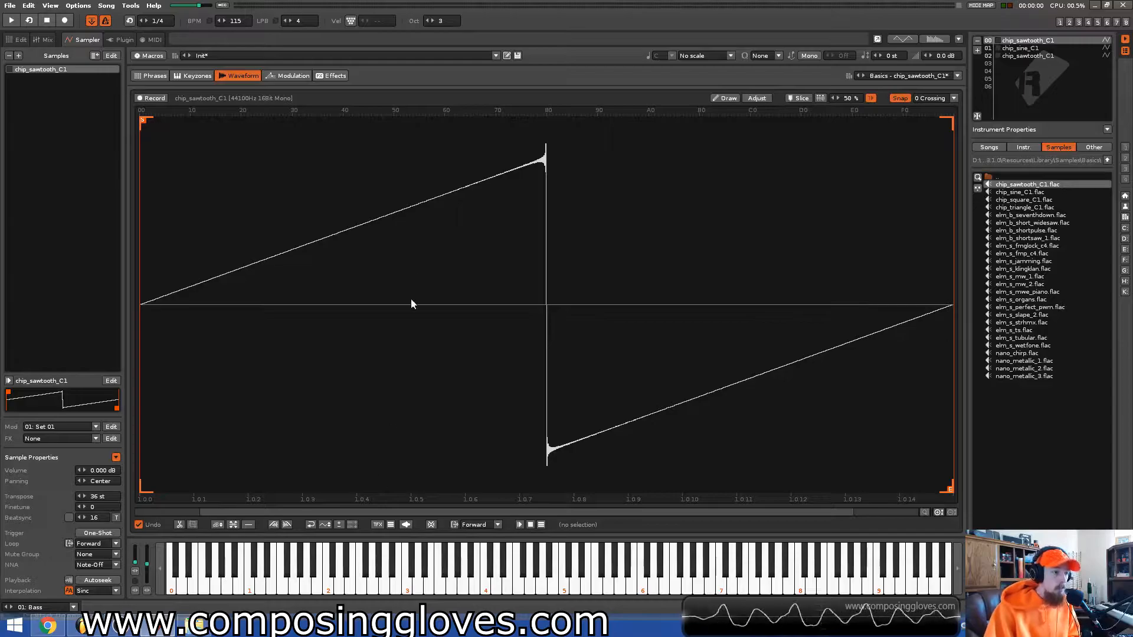
pyautogui.moveTo(432, 265)
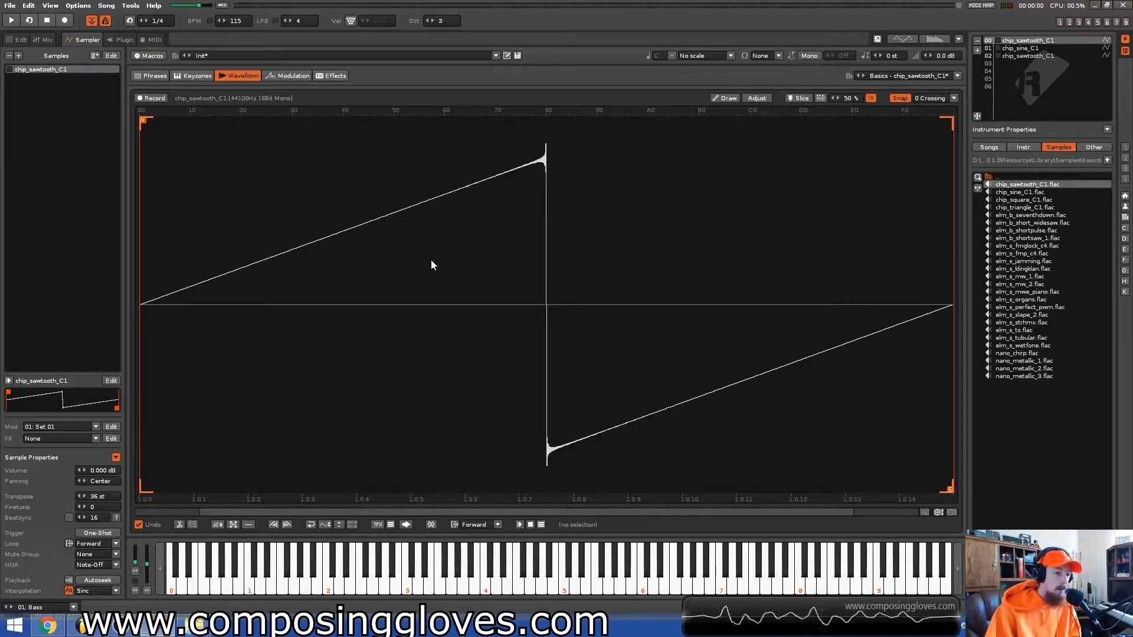
pyautogui.moveTo(390, 211)
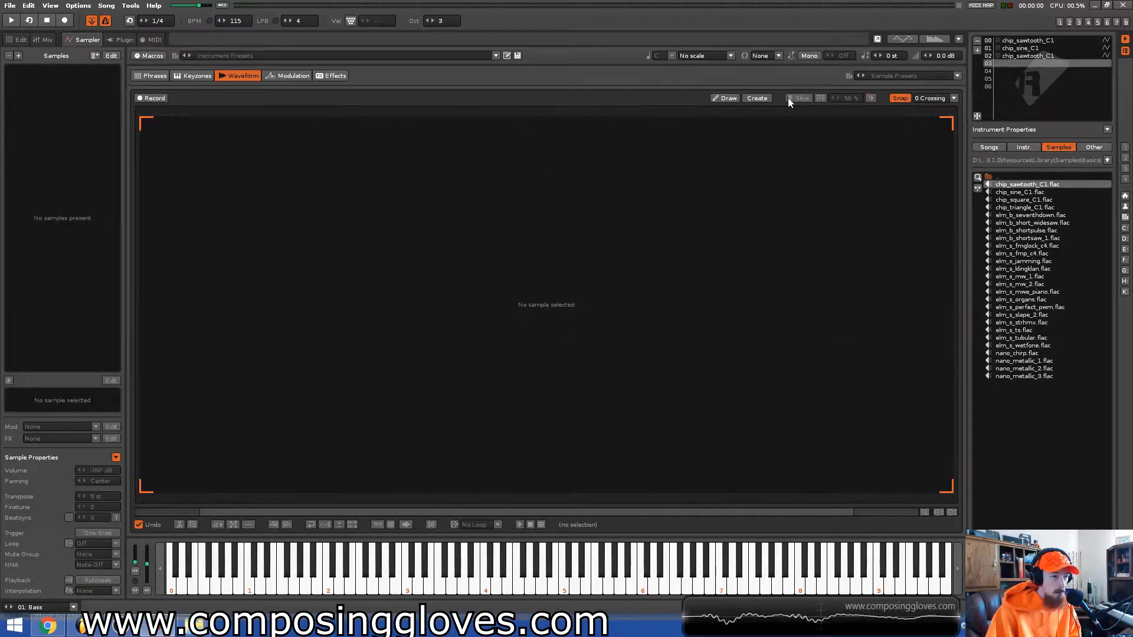
# - Enable Draw mode and create a new 168-frame mono sample
pyautogui.click(727, 98)
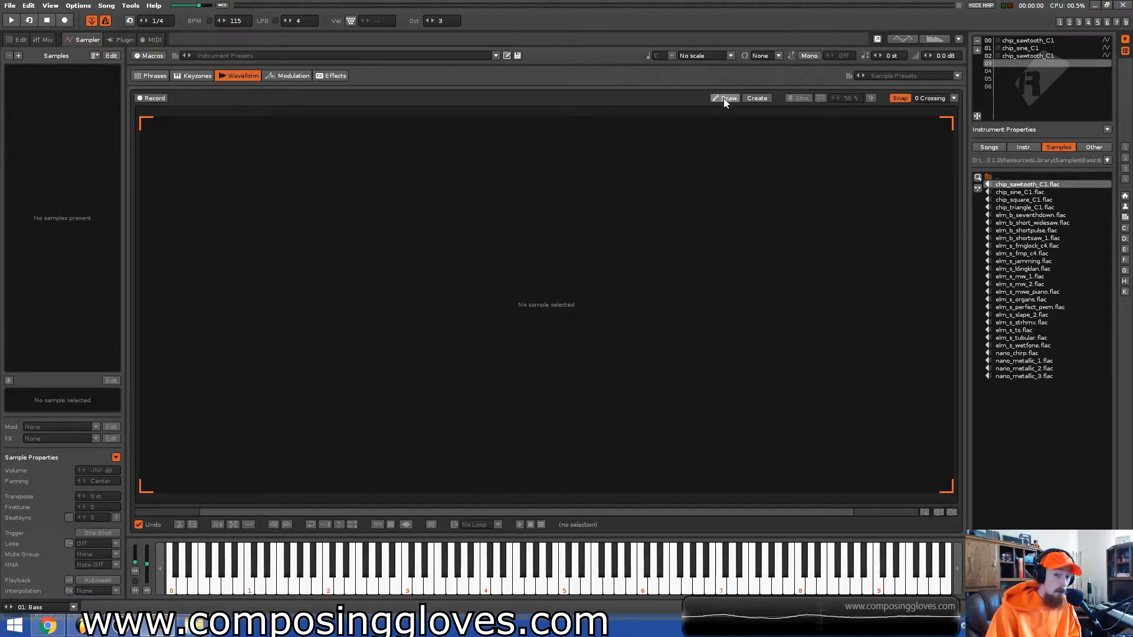
pyautogui.click(727, 97)
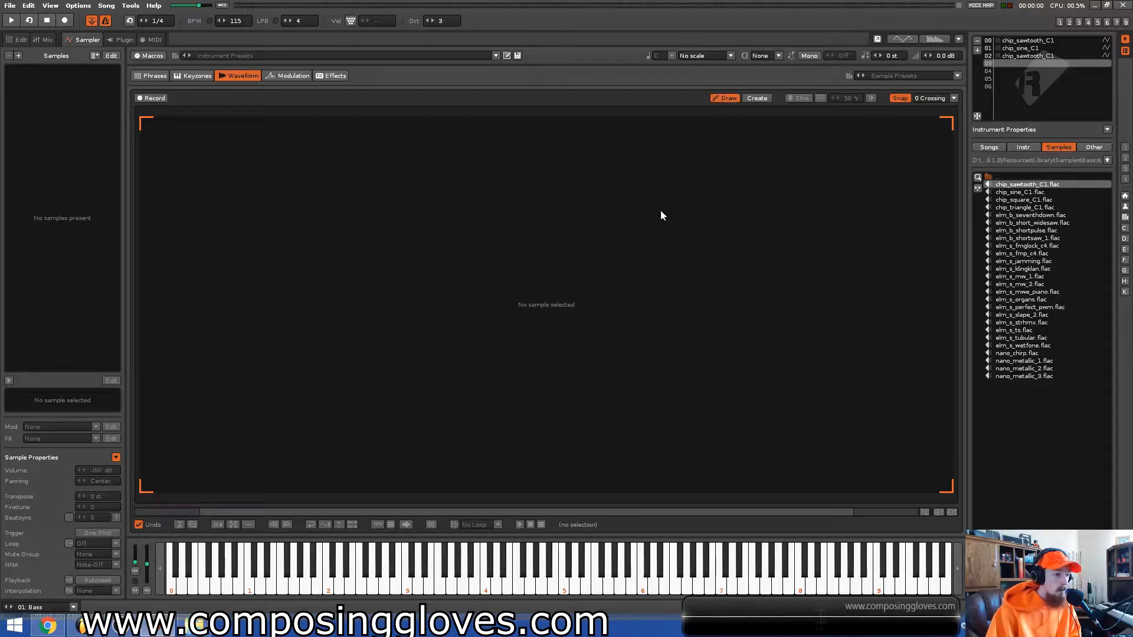
pyautogui.click(757, 98)
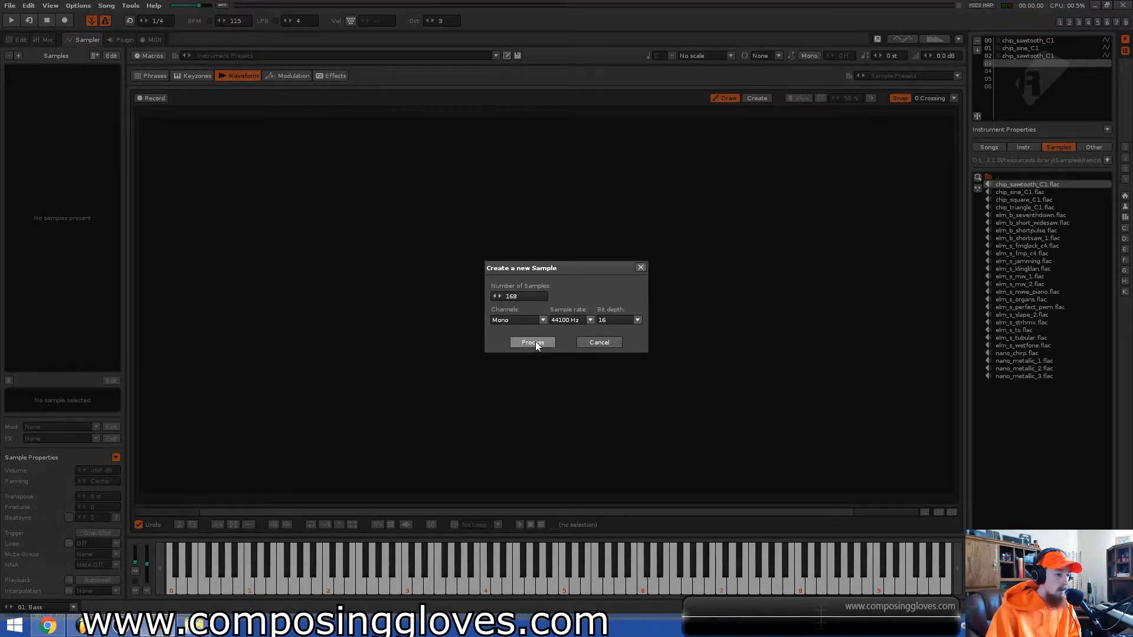
pyautogui.click(532, 342)
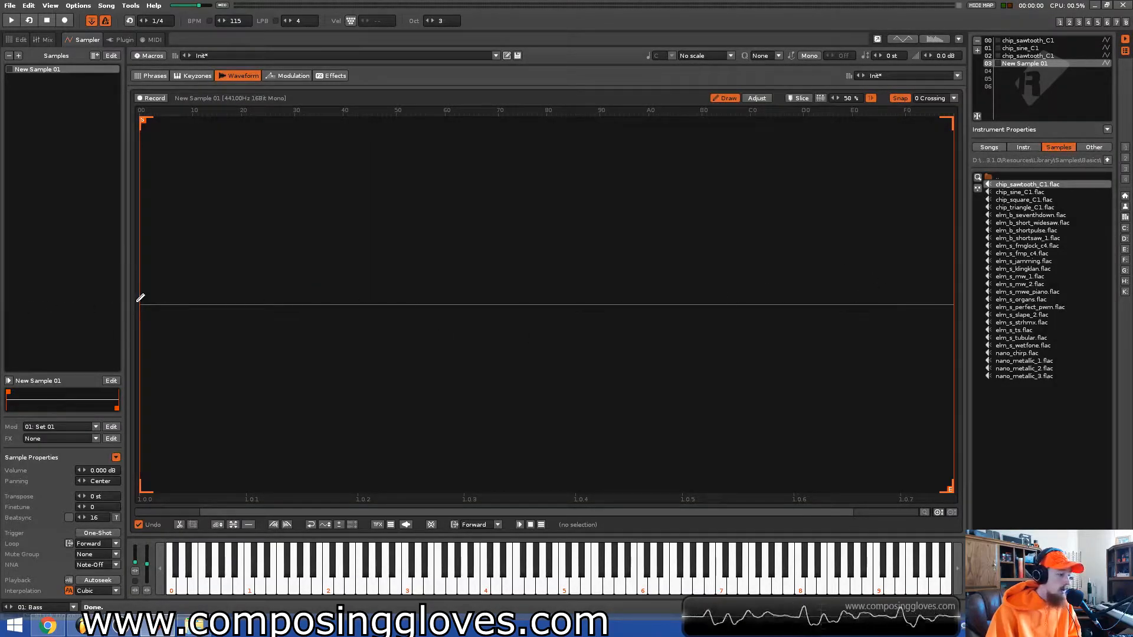
# - Hand-draw a rising wave, a flat middle with a steep dip, and central spikes
pyautogui.moveTo(145, 300); pyautogui.dragTo(473, 419)
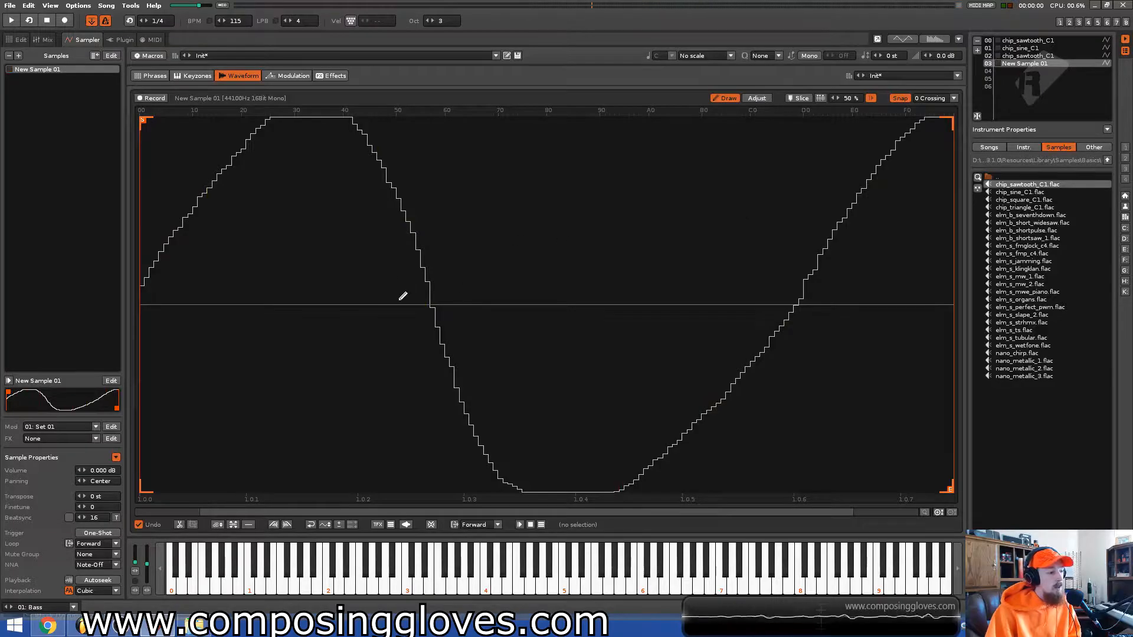
pyautogui.moveTo(438, 315); pyautogui.dragTo(709, 492)
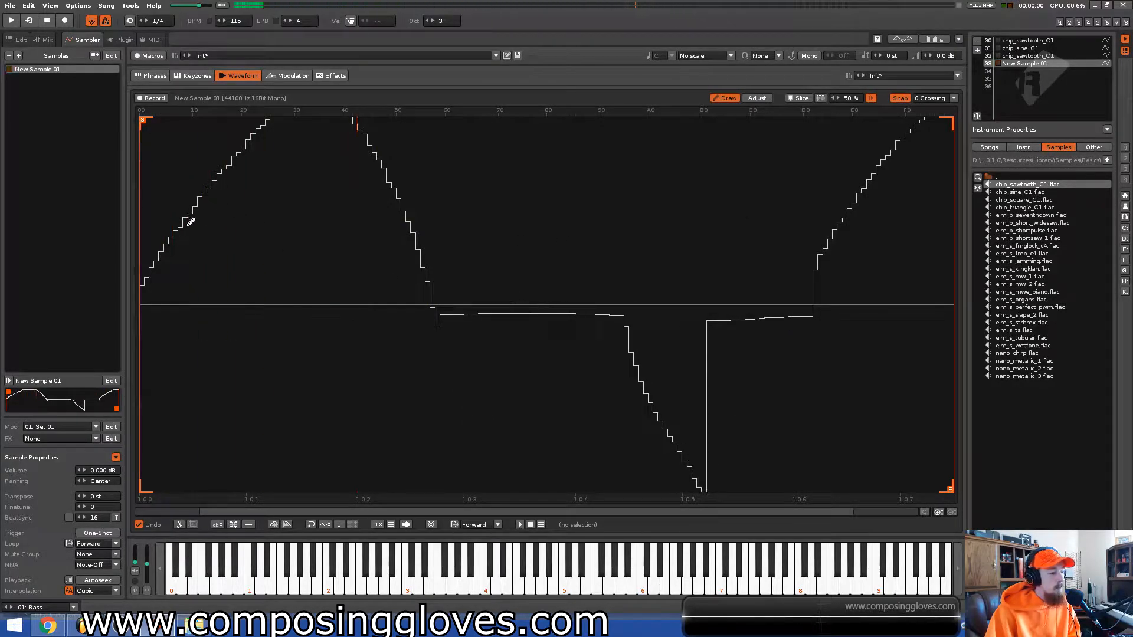
pyautogui.moveTo(184, 224); pyautogui.dragTo(361, 130)
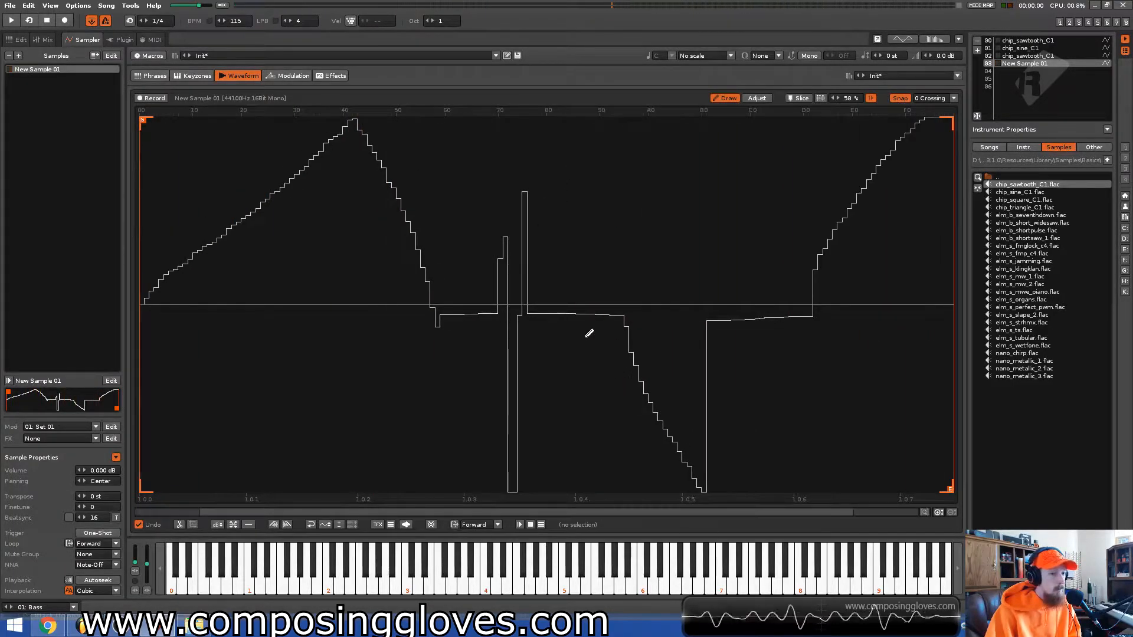
pyautogui.moveTo(676, 269)
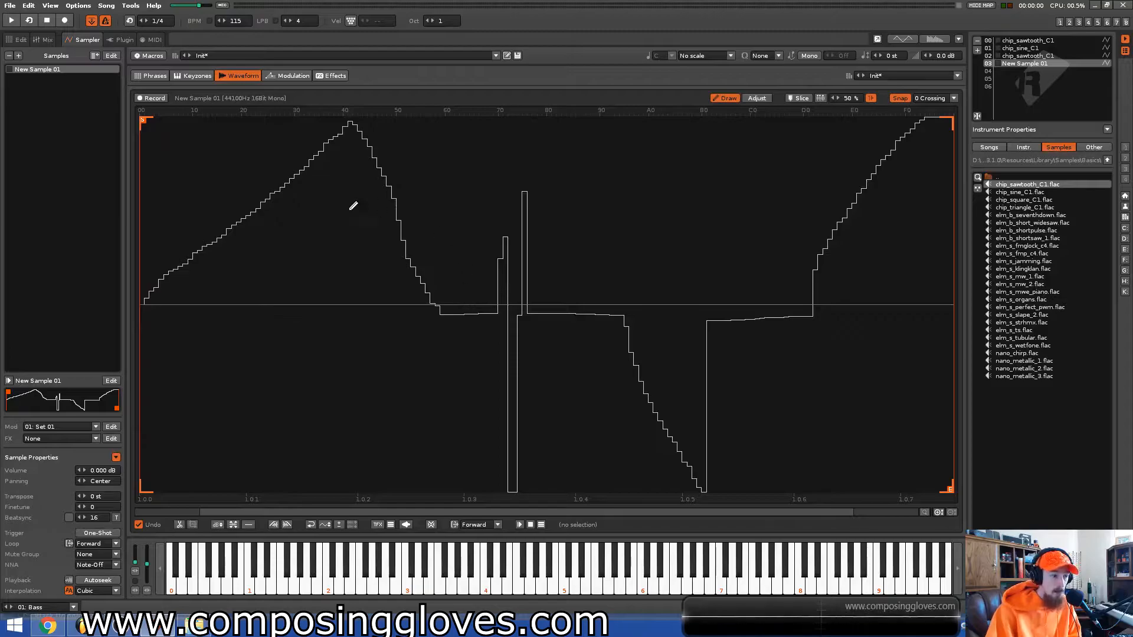
pyautogui.moveTo(743, 291)
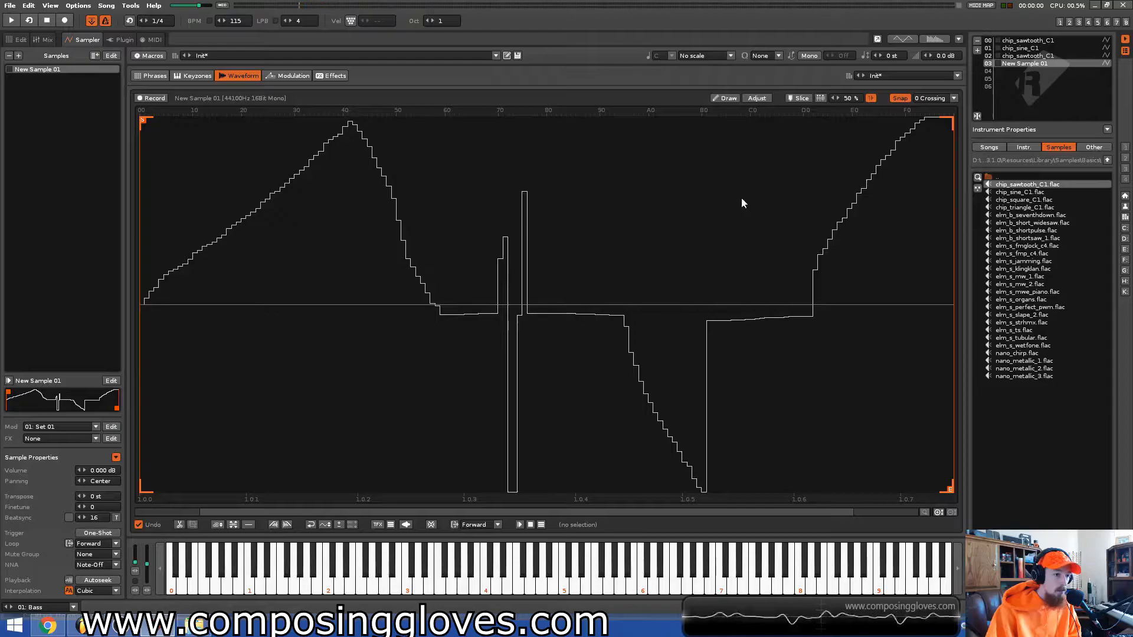
pyautogui.moveTo(665, 149)
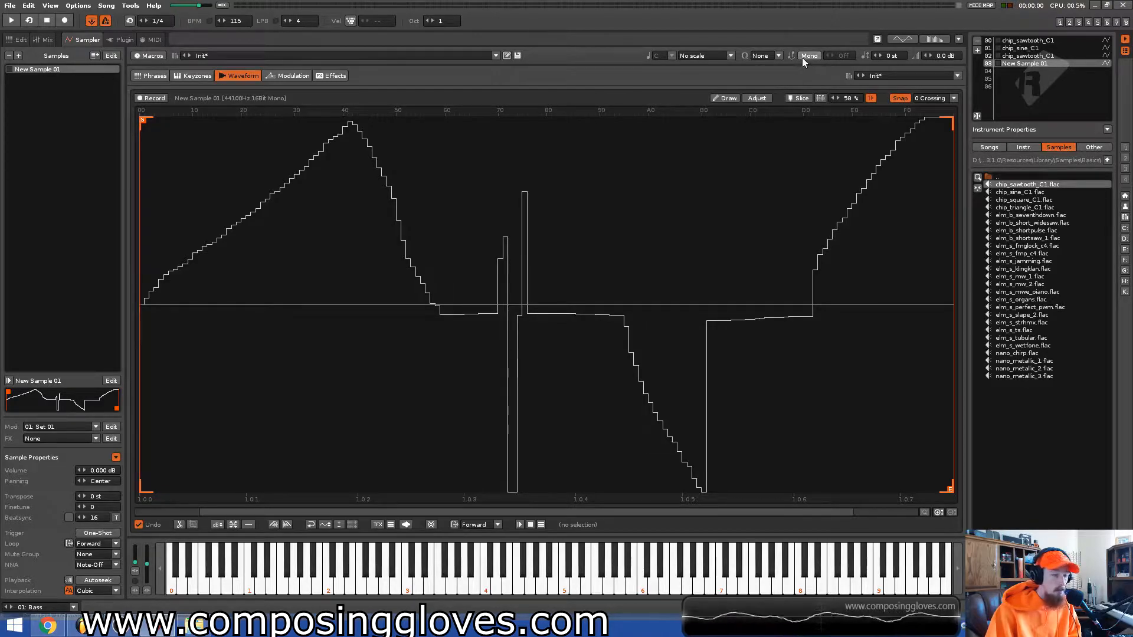
pyautogui.moveTo(808, 55)
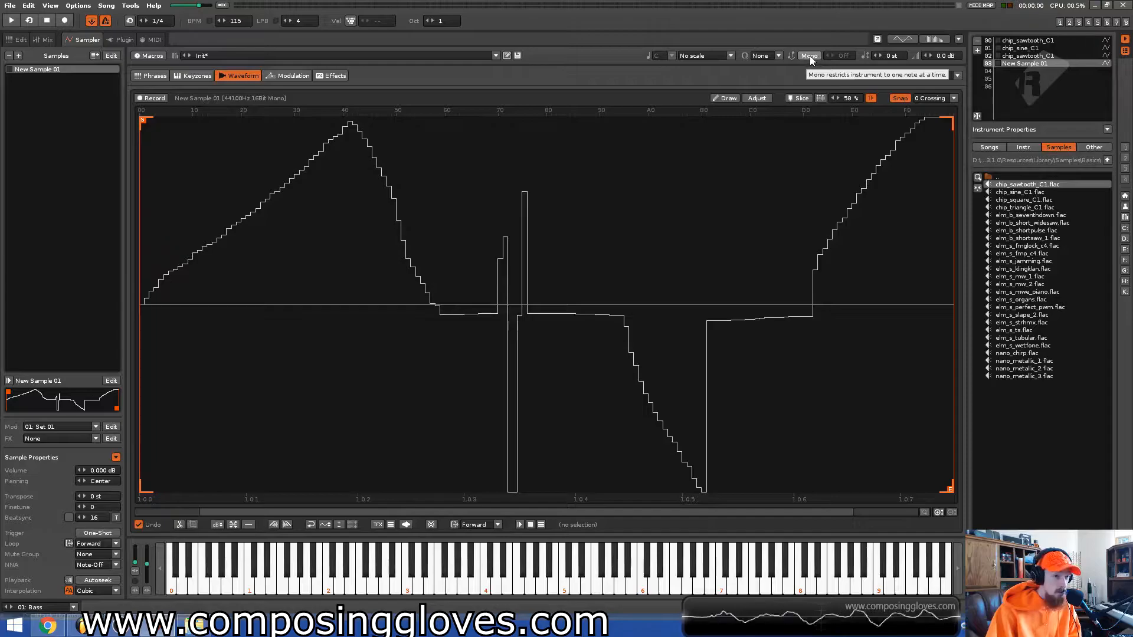
pyautogui.moveTo(699, 190)
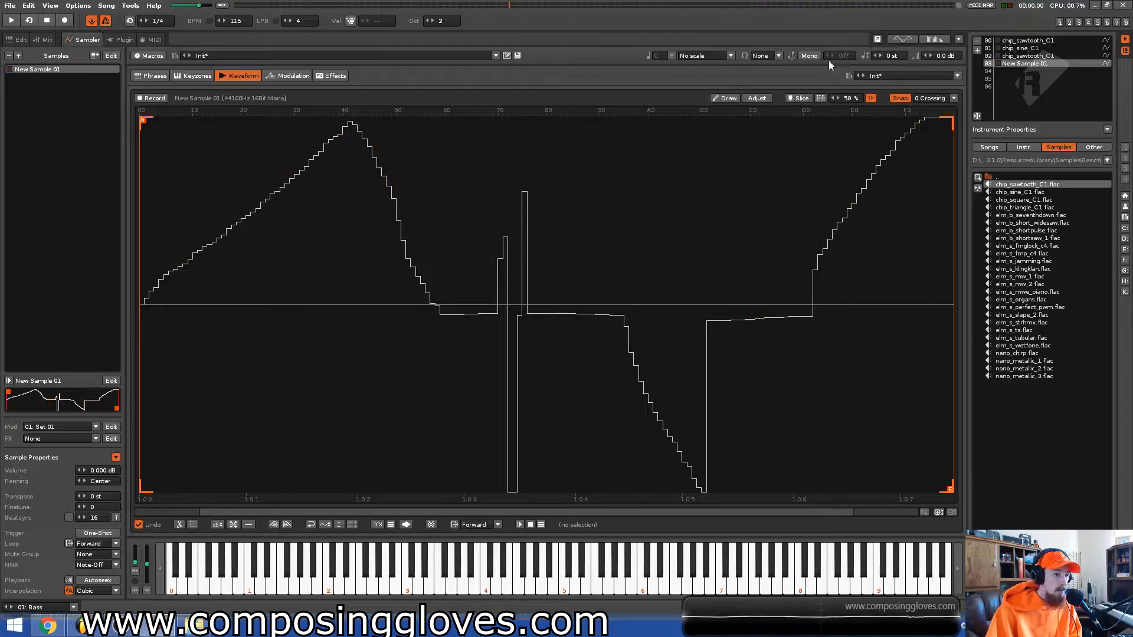
pyautogui.moveTo(809, 55)
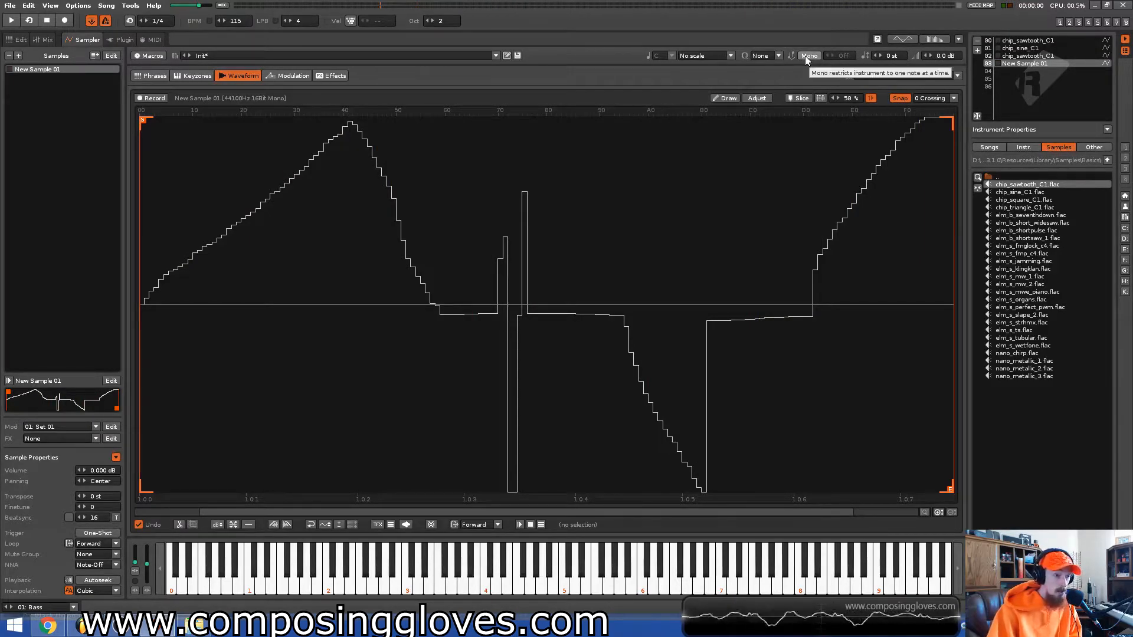
# - Toggle the custom instrument's Mono playback on and off, then return to the pattern
pyautogui.click(808, 55)
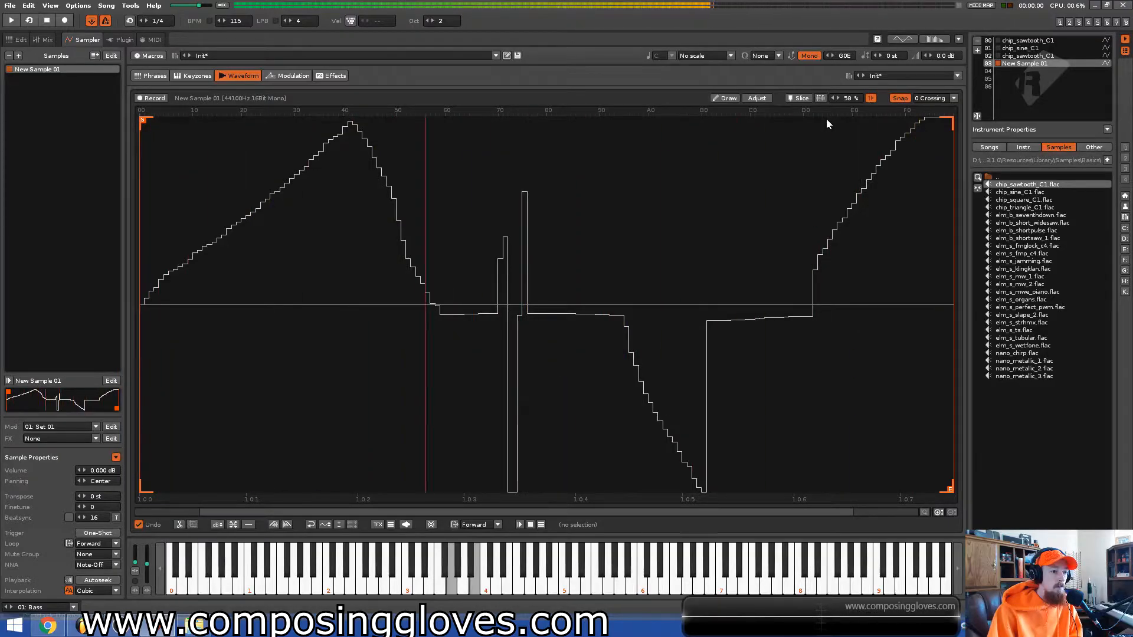
pyautogui.click(808, 56)
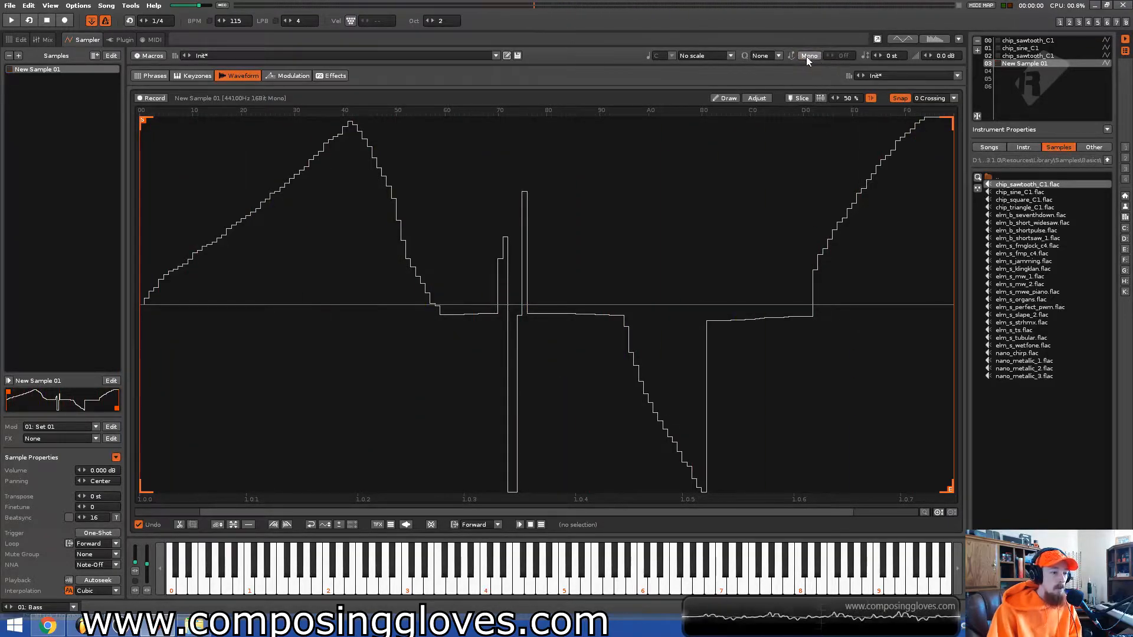
pyautogui.click(19, 39)
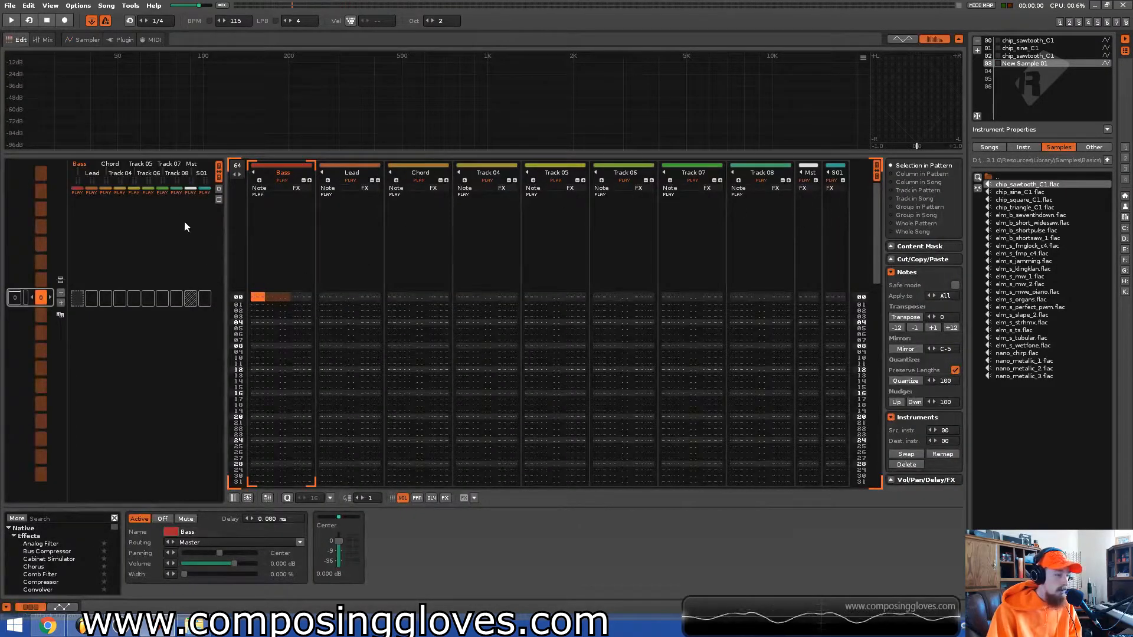
# - Select Track 04, enable note recording, and end on the hand-drawn waveform view
pyautogui.click(485, 171)
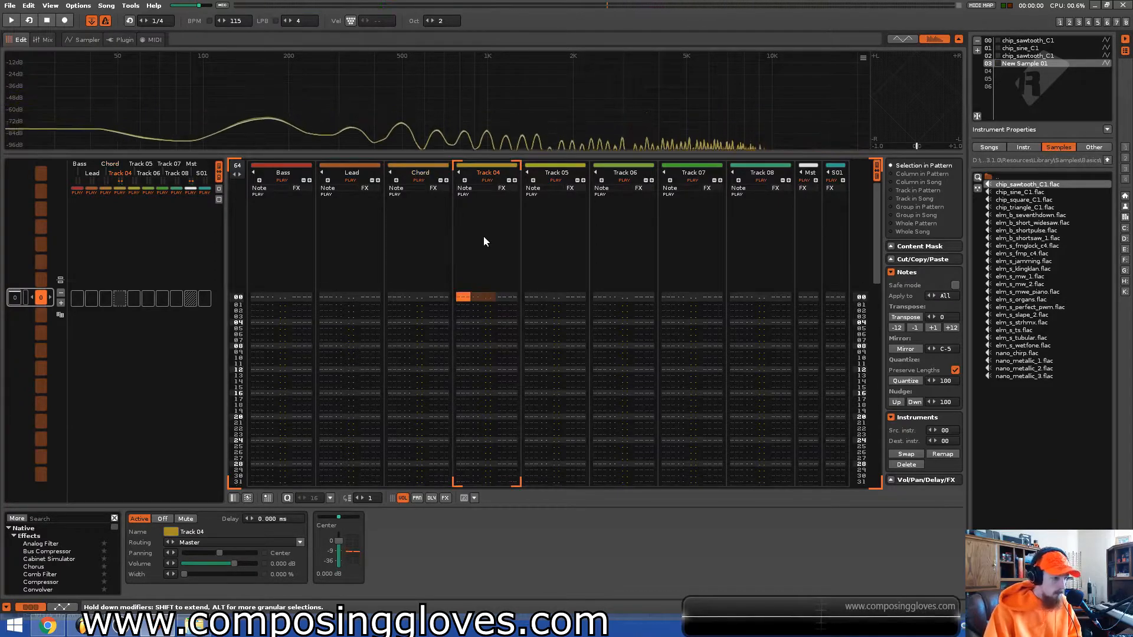
pyautogui.click(64, 20)
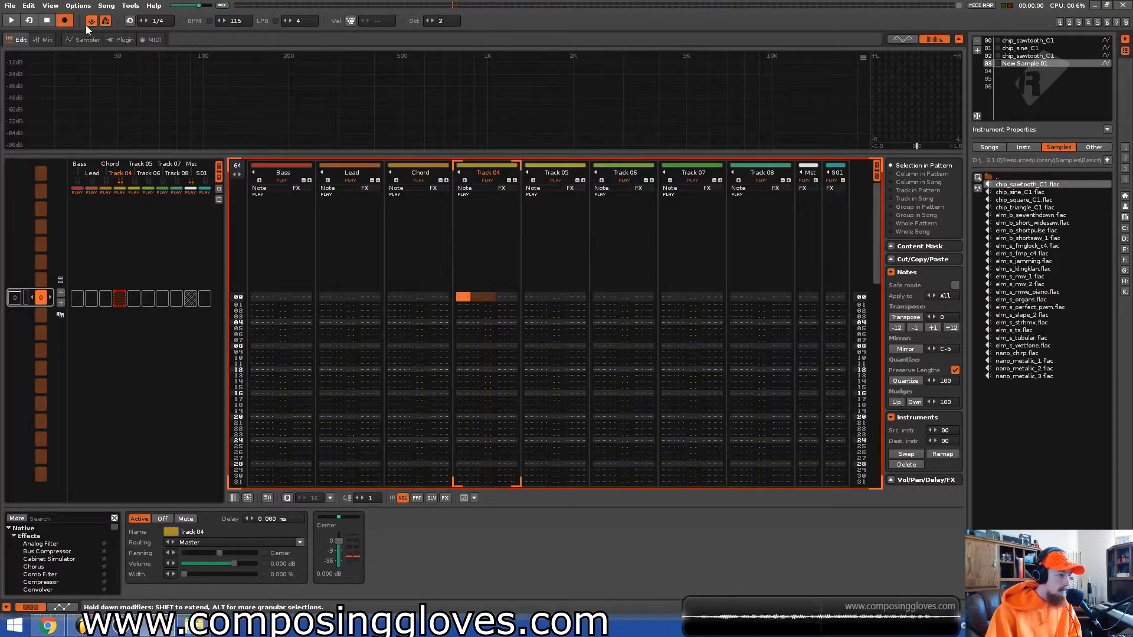
pyautogui.click(86, 39)
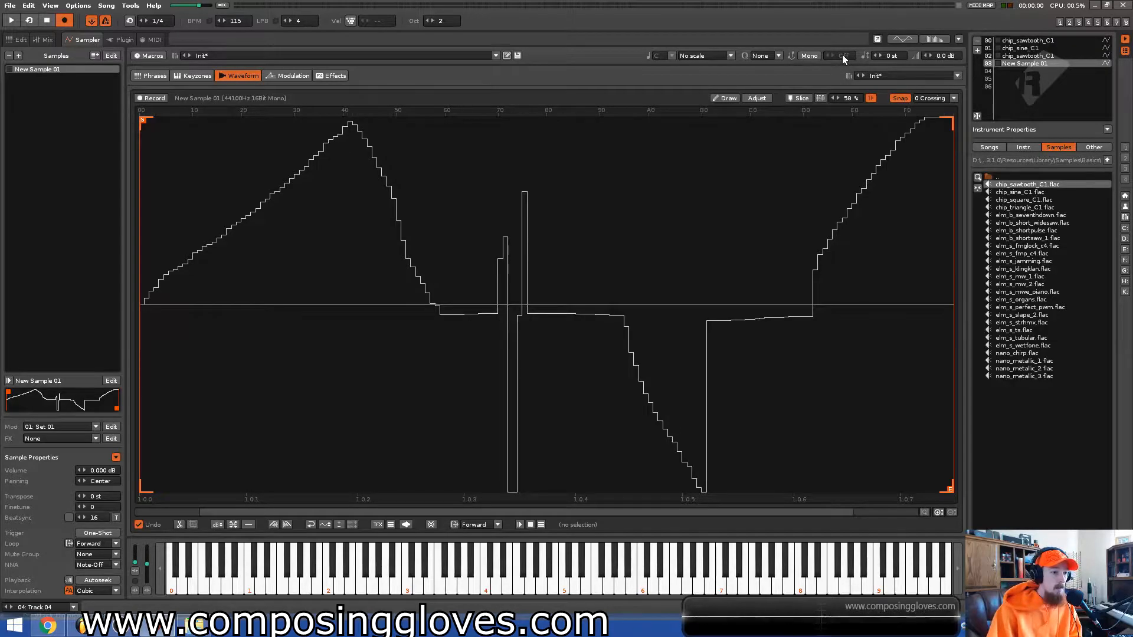
pyautogui.click(20, 39)
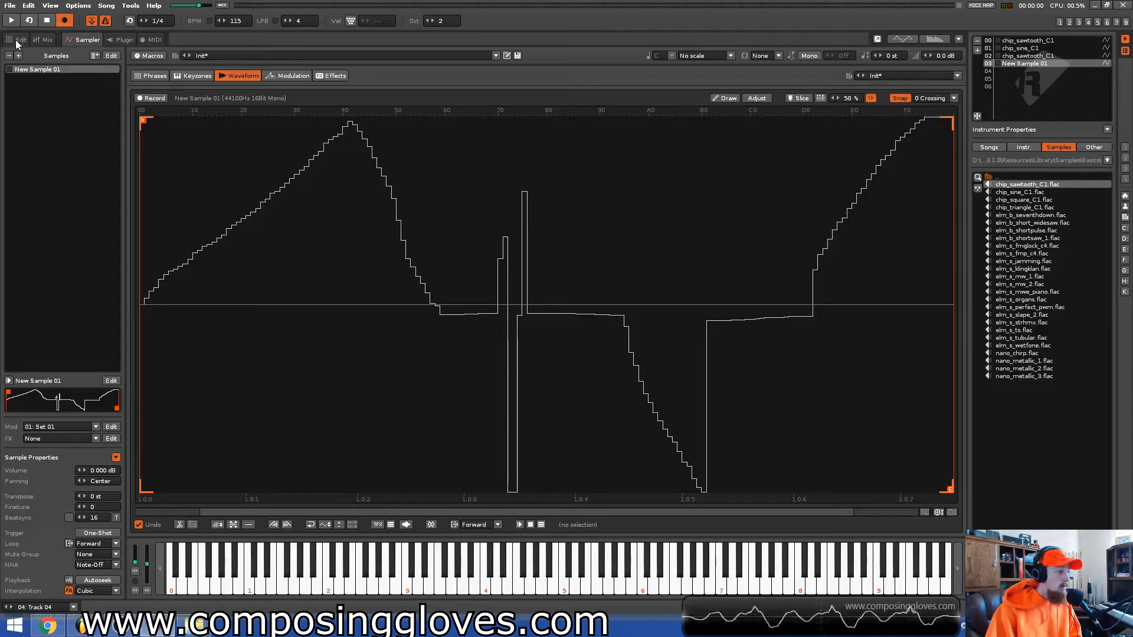
pyautogui.click(19, 40)
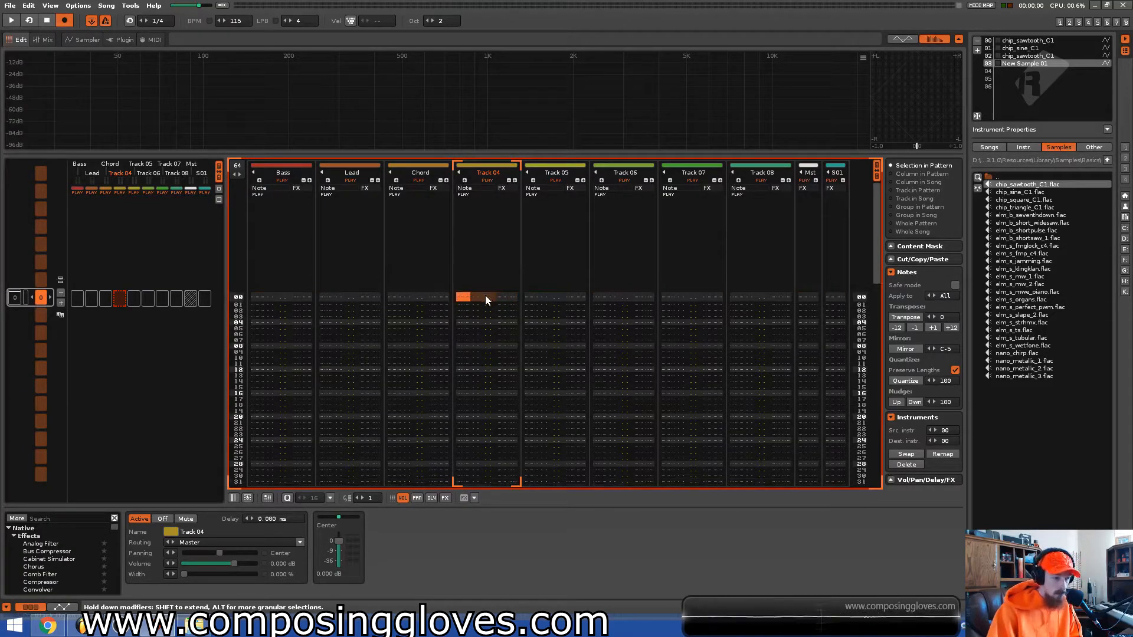
pyautogui.moveTo(464, 297); pyautogui.dragTo(505, 297)
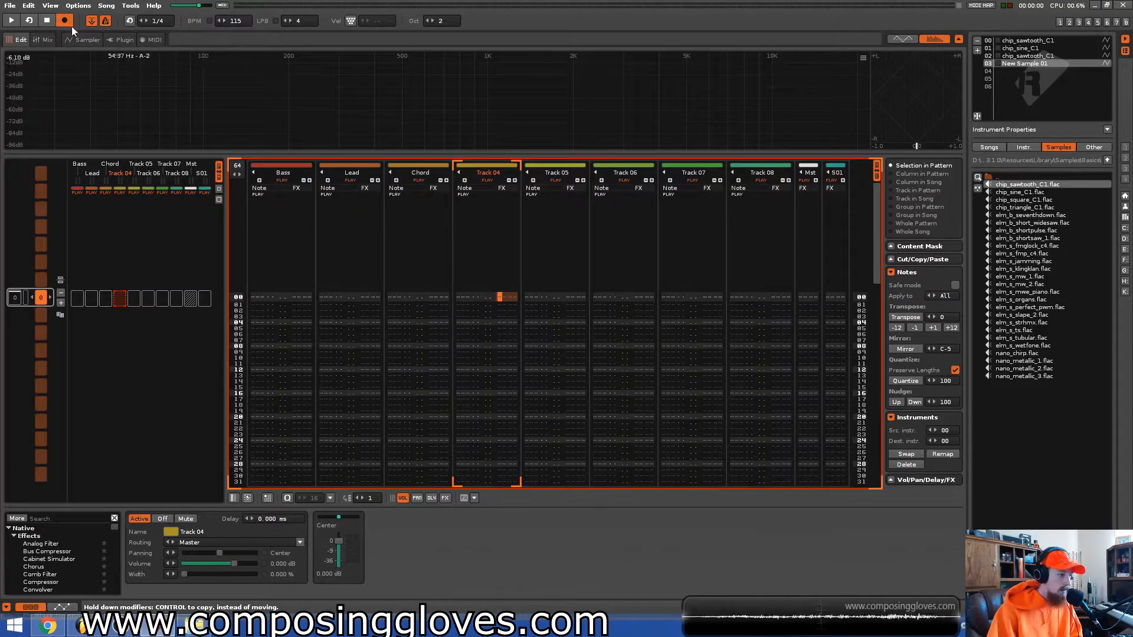
pyautogui.click(87, 39)
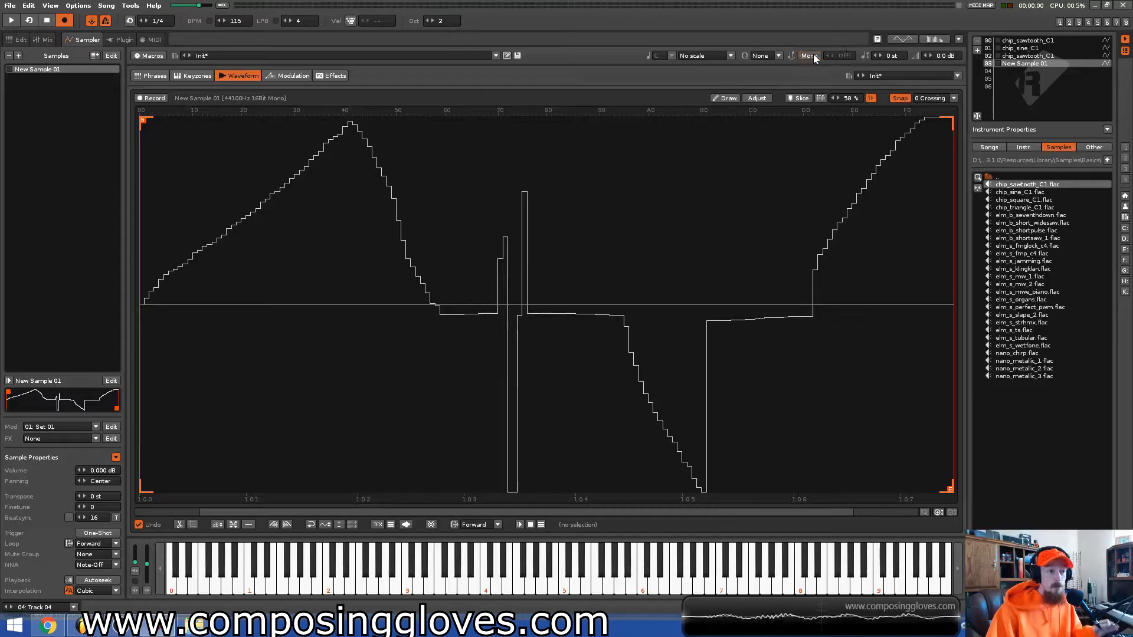
pyautogui.click(809, 55)
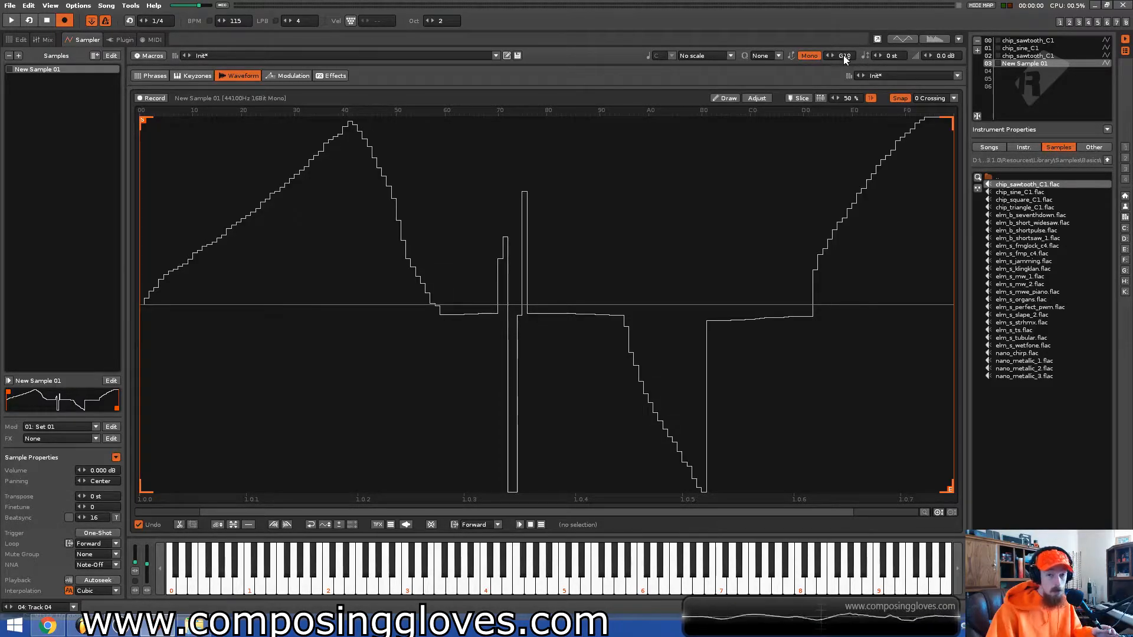
pyautogui.moveTo(843, 55)
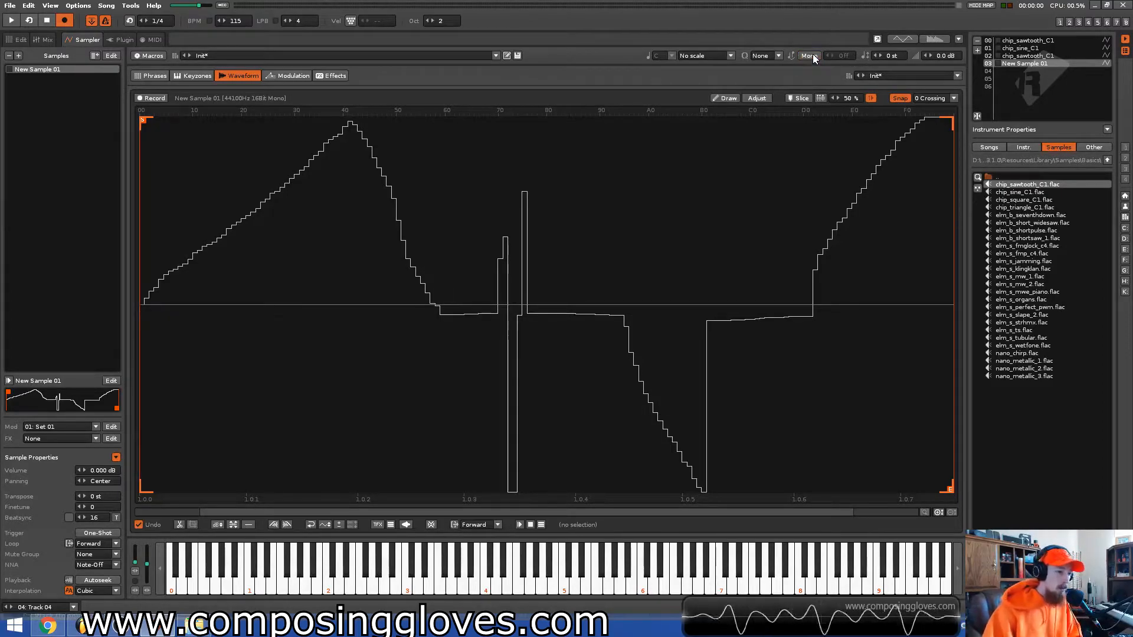
pyautogui.click(808, 55)
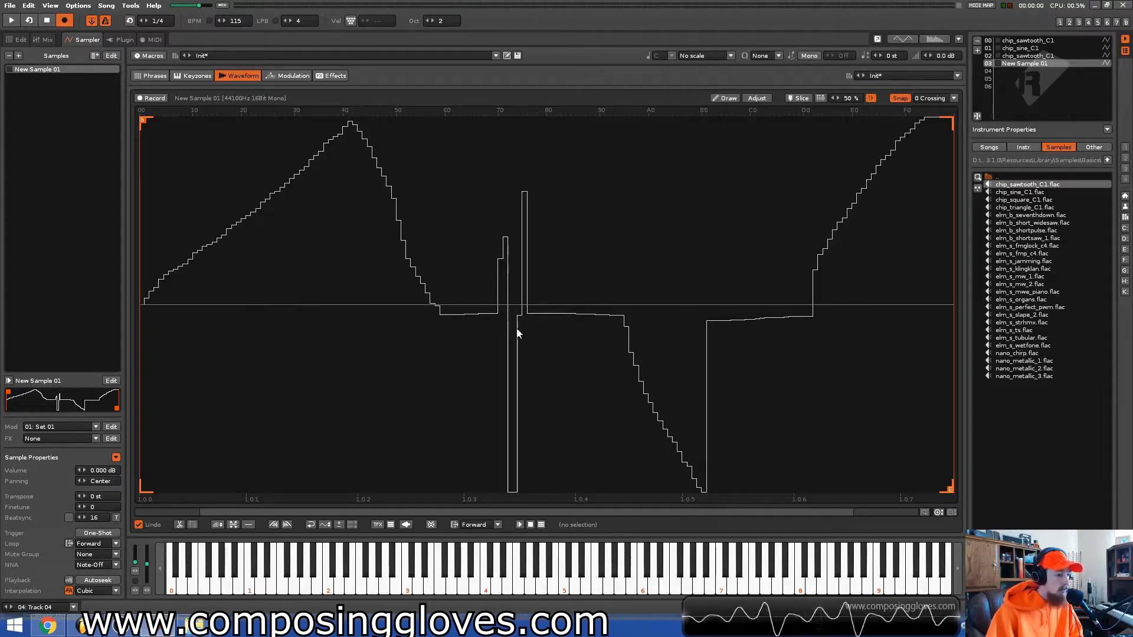
pyautogui.moveTo(222, 425)
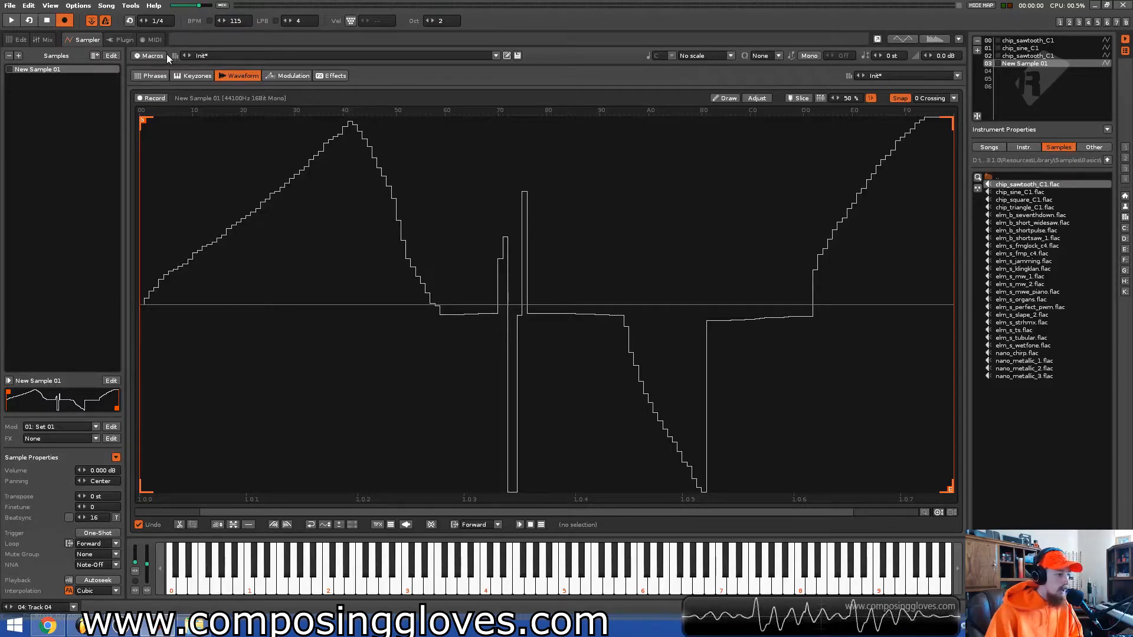
# - Create a sample FX chain and add an EQ 5 effect to it
pyautogui.click(334, 75)
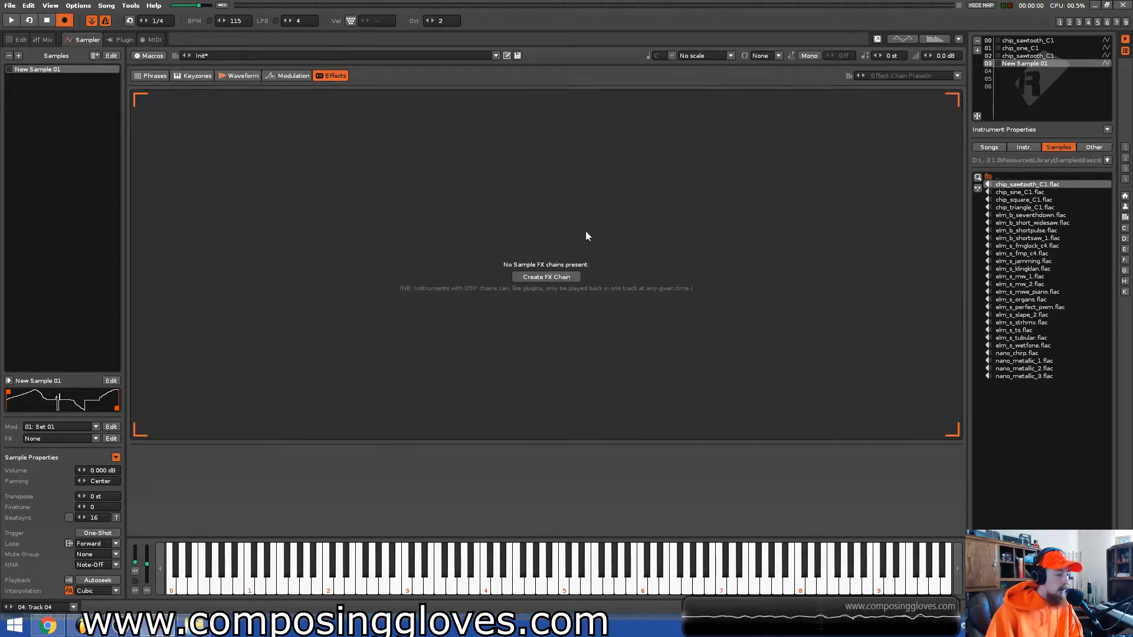
pyautogui.click(545, 277)
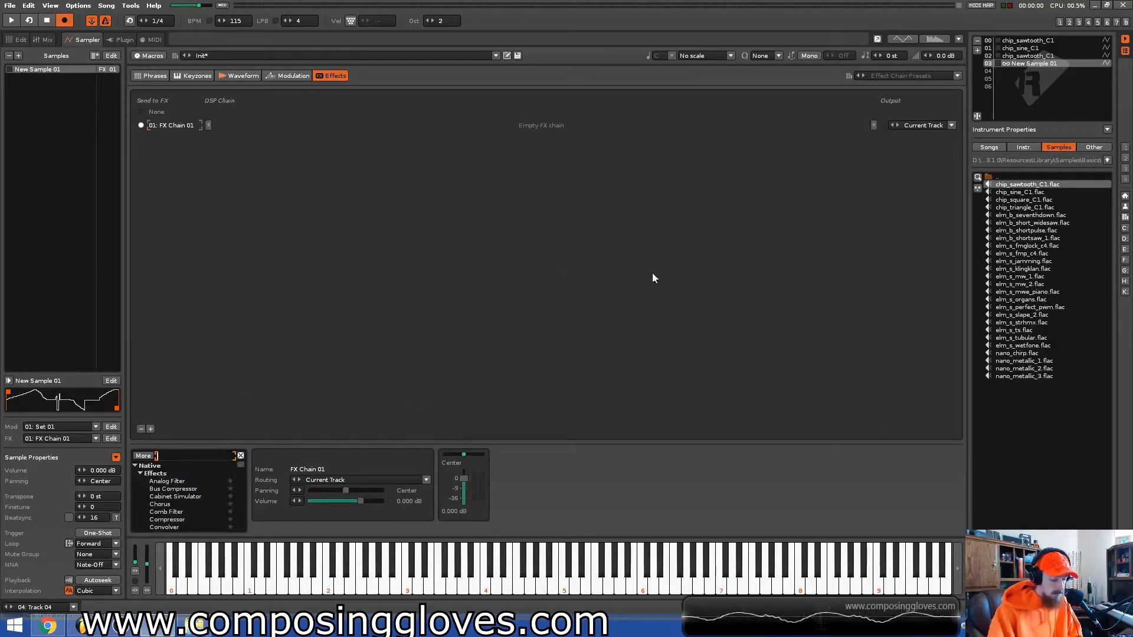
pyautogui.write('eq')
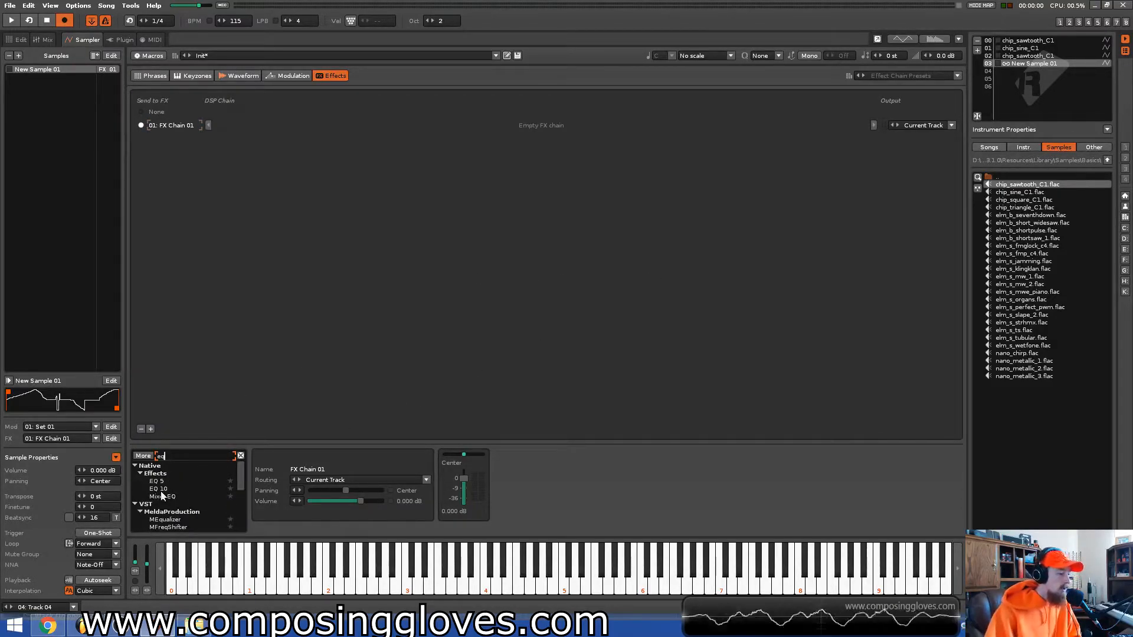
pyautogui.doubleClick(157, 481)
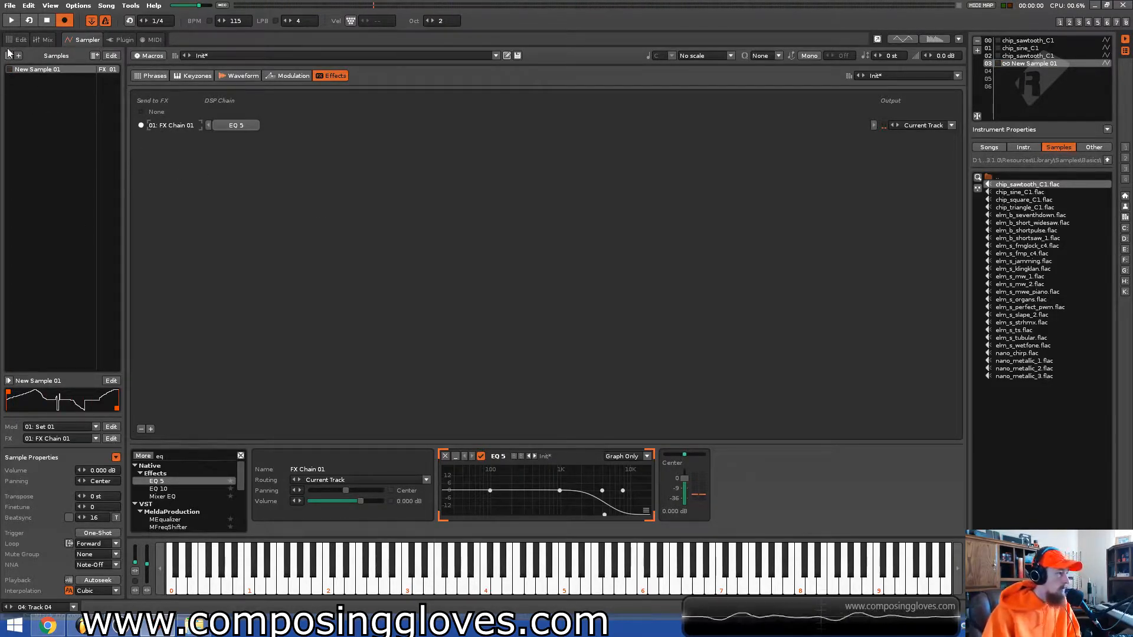
# - Return from the pattern editor to the sample's Modulation settings
pyautogui.click(20, 39)
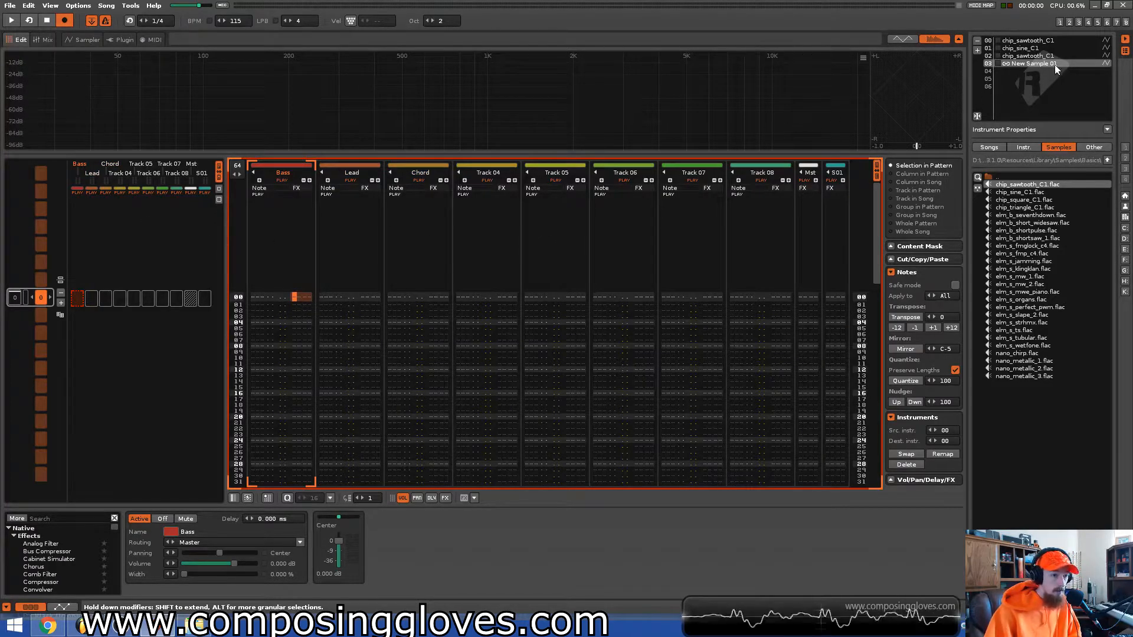
pyautogui.click(85, 39)
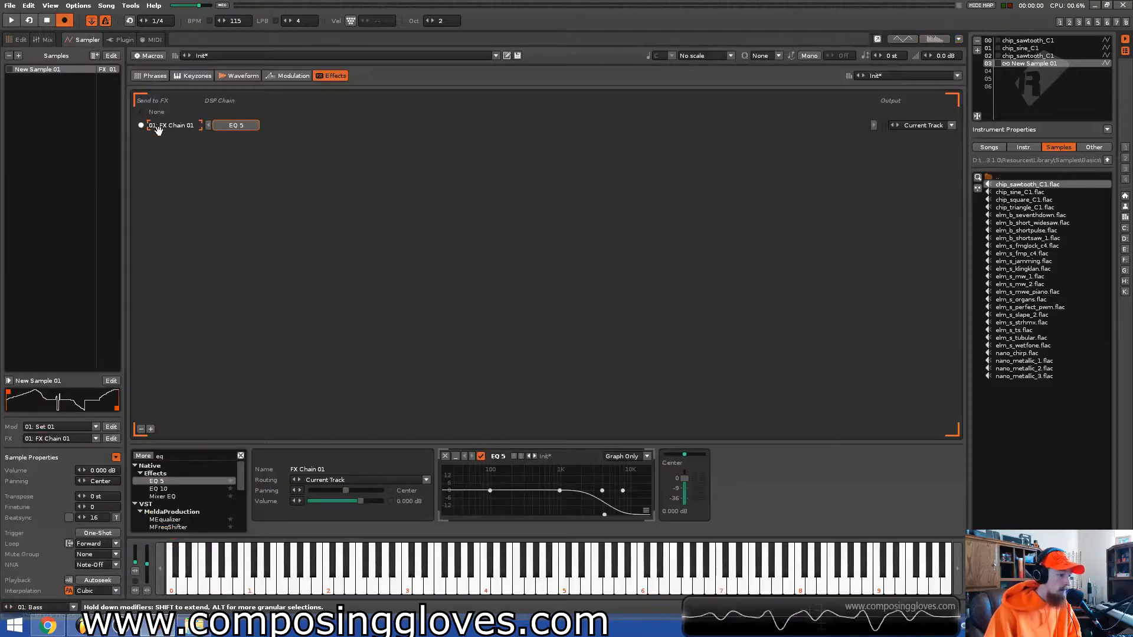
pyautogui.click(291, 75)
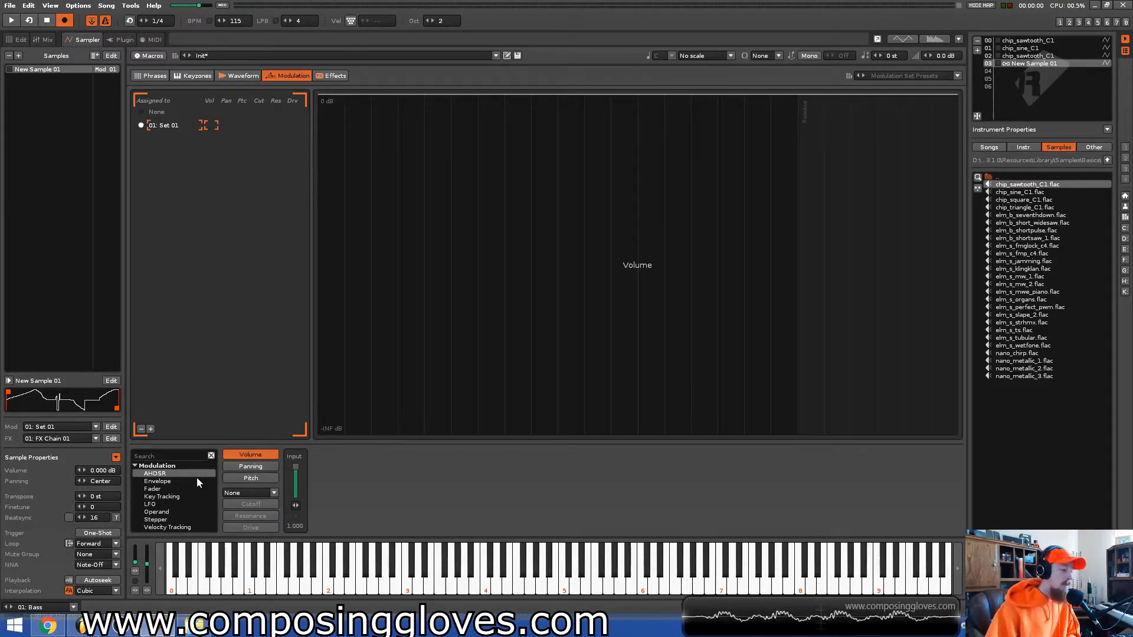
# - Add a volume AHDSR envelope and shorten its decay to about 465 ms
pyautogui.click(155, 473)
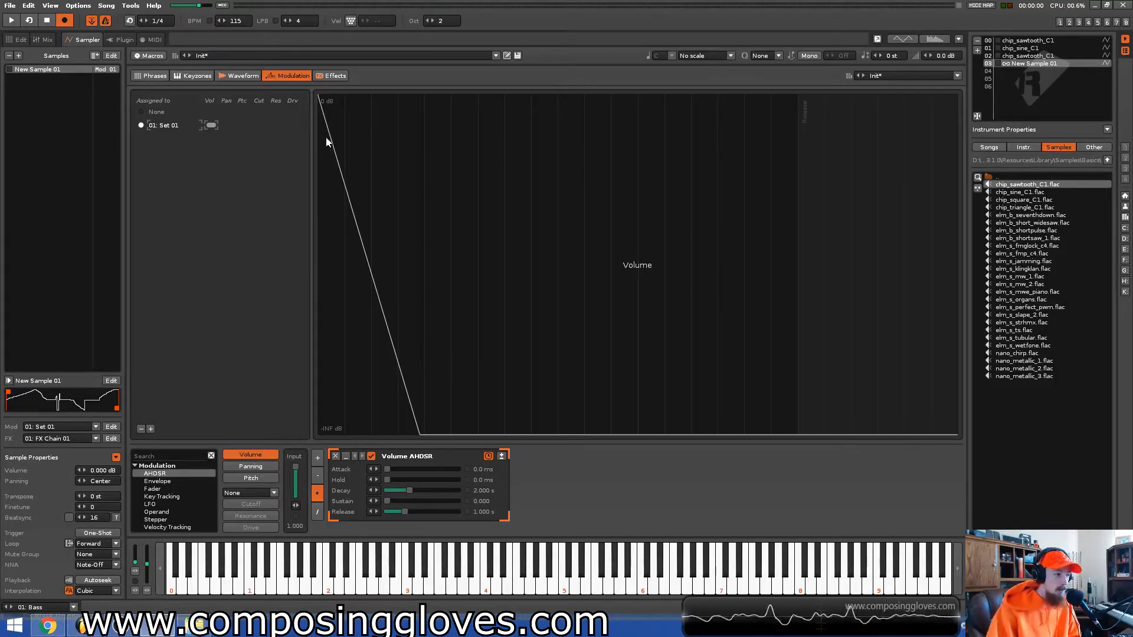
pyautogui.moveTo(454, 441)
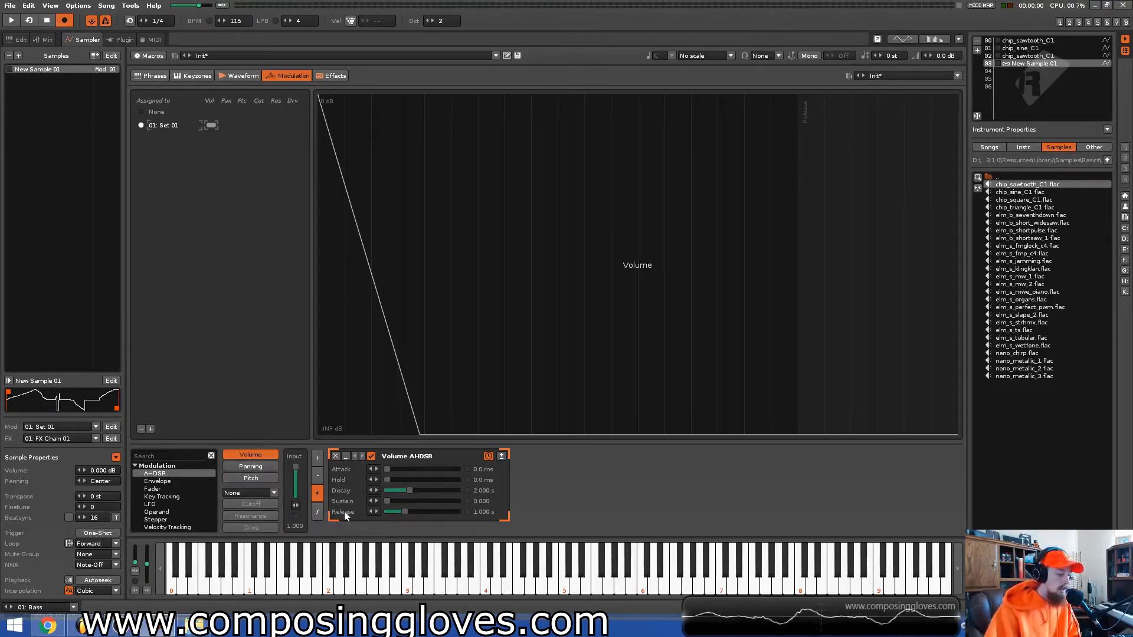
pyautogui.moveTo(408, 491); pyautogui.dragTo(396, 491)
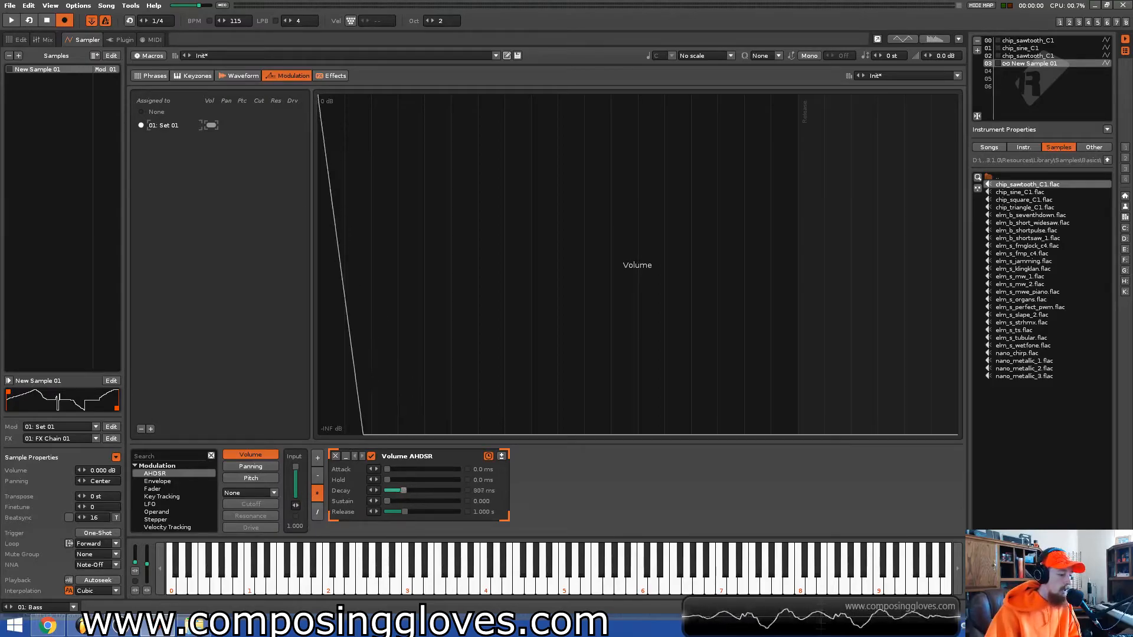
pyautogui.moveTo(405, 491); pyautogui.dragTo(401, 491)
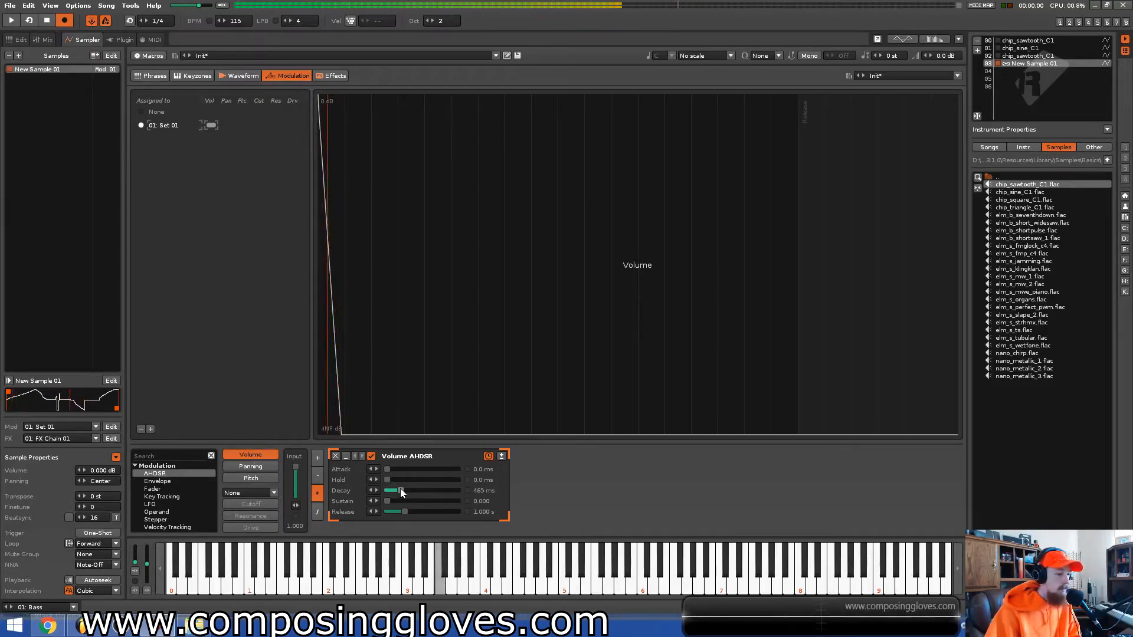
pyautogui.click(434, 21)
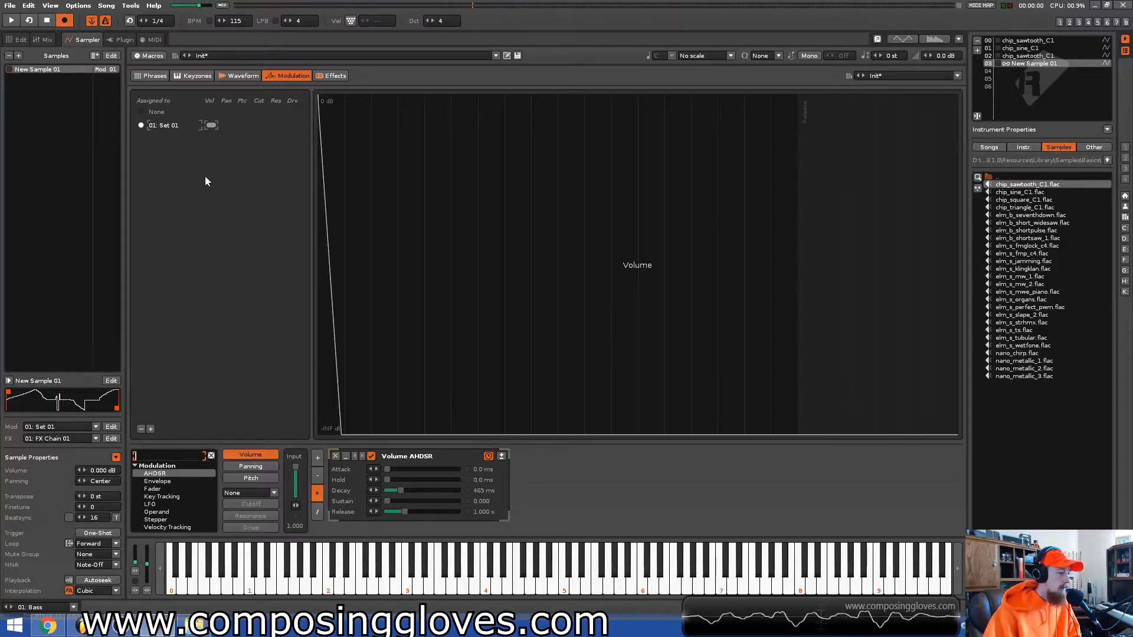
# - Rename Track 04 to 'Bell' and add an mpReverb effect to it
pyautogui.click(333, 75)
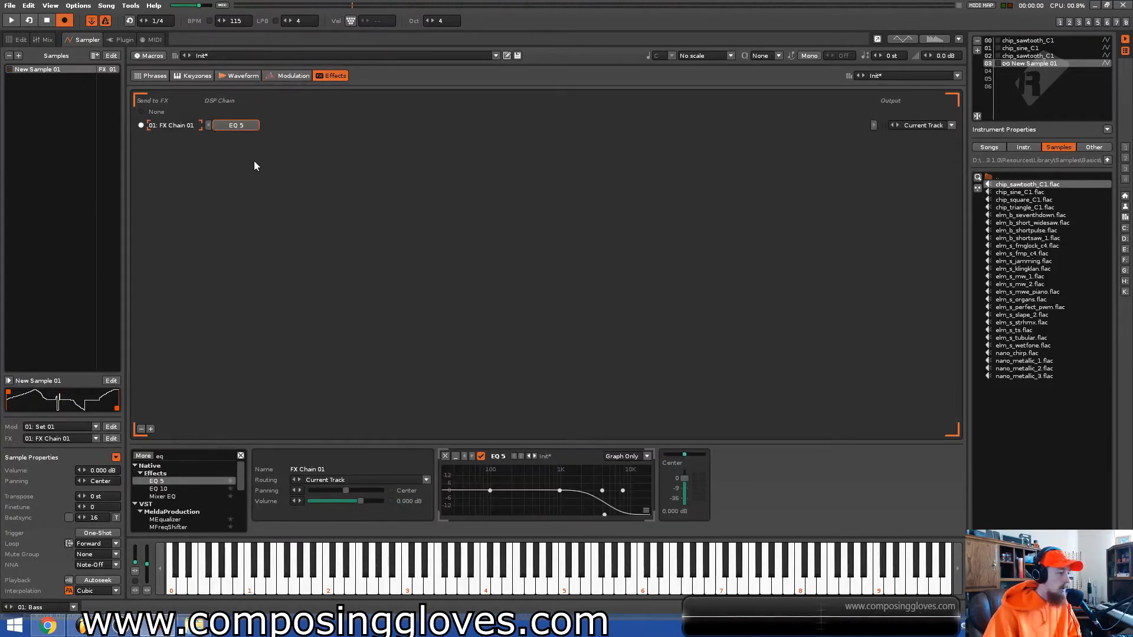
pyautogui.click(19, 39)
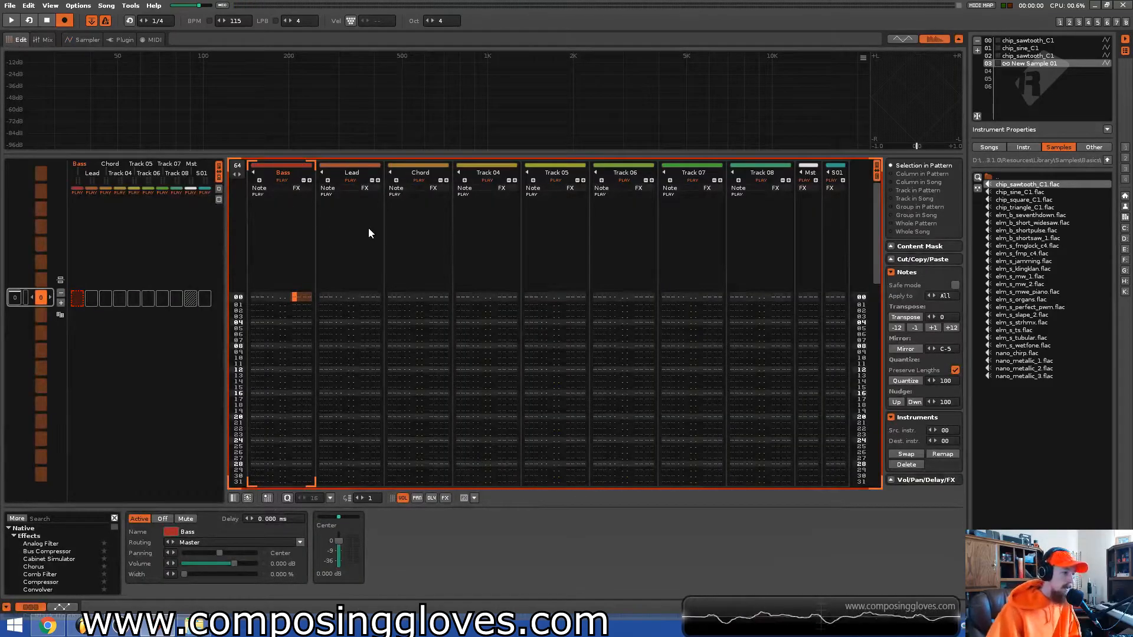
pyautogui.click(487, 172)
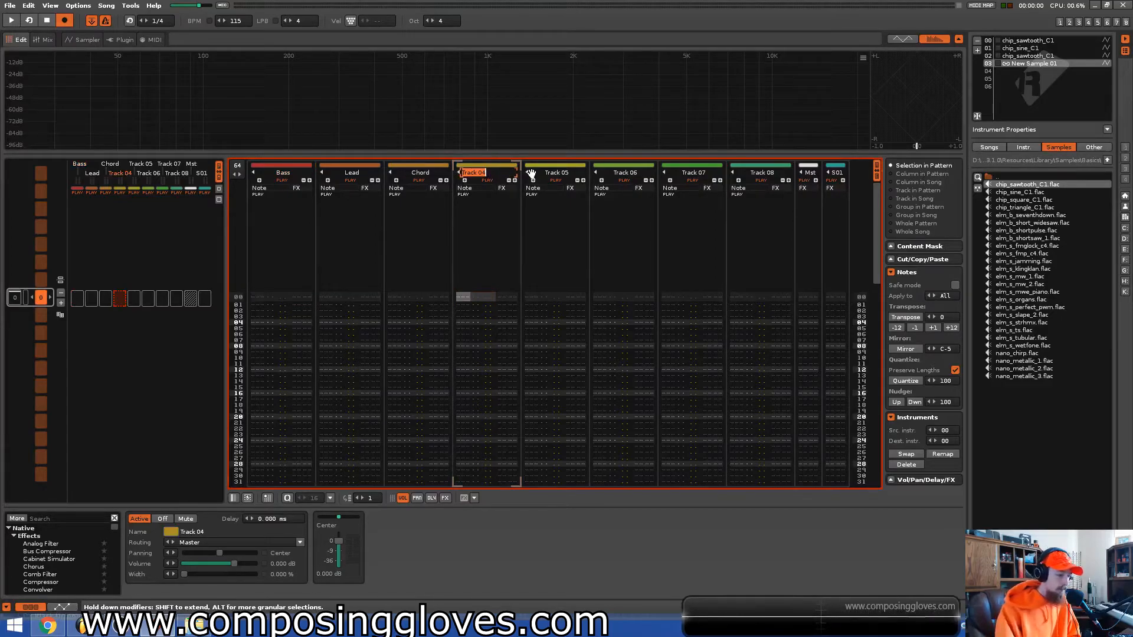
pyautogui.write('Bell')
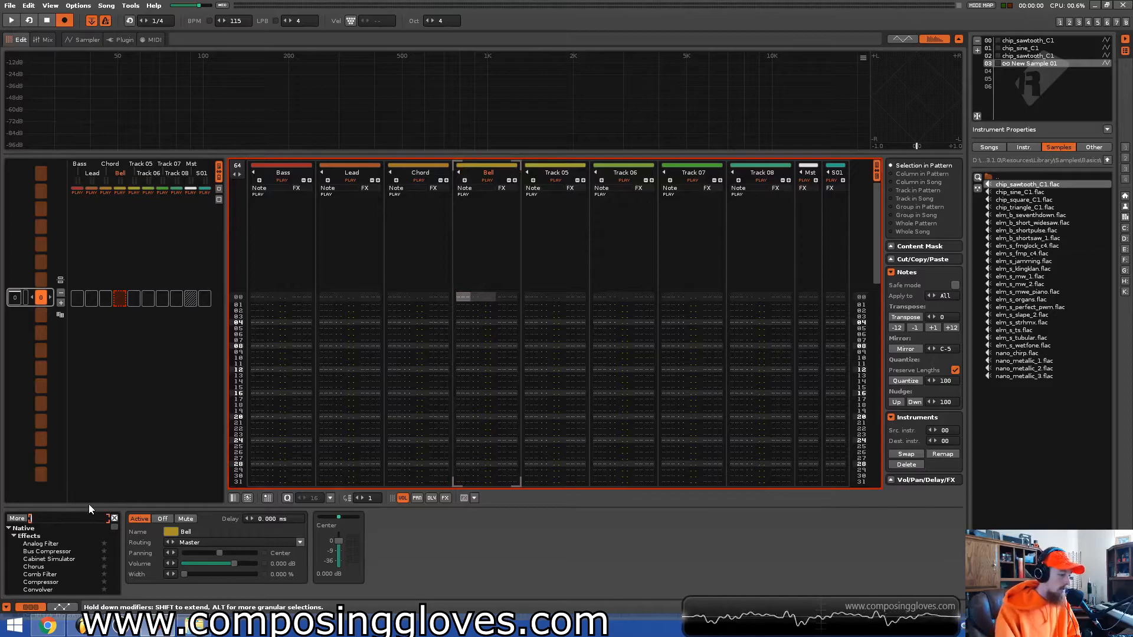
pyautogui.write('rever')
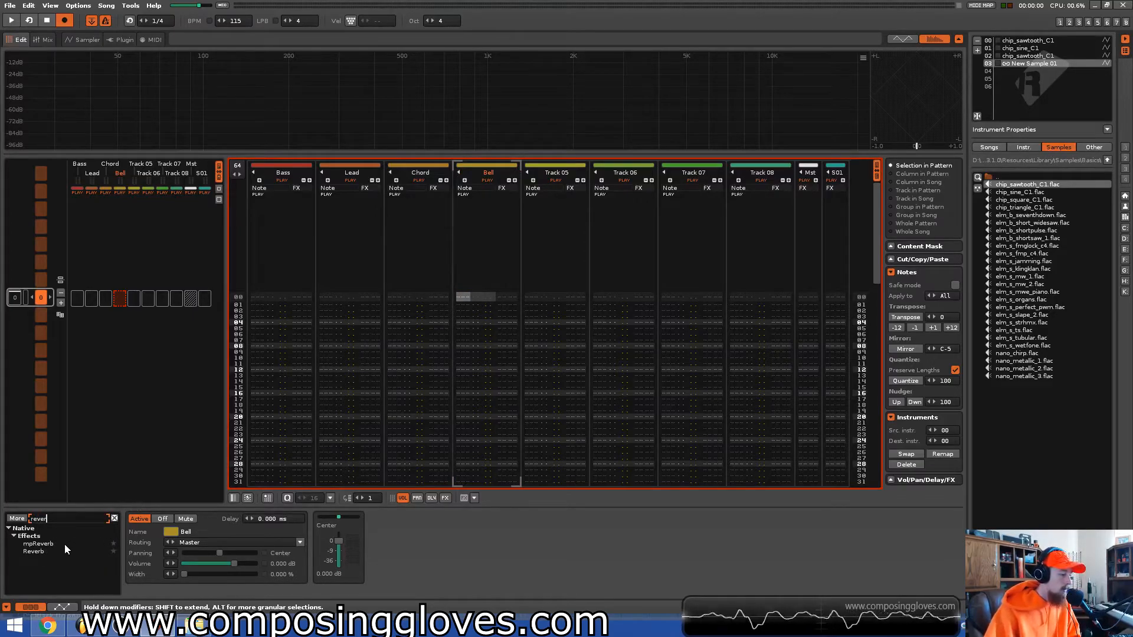
pyautogui.click(38, 543)
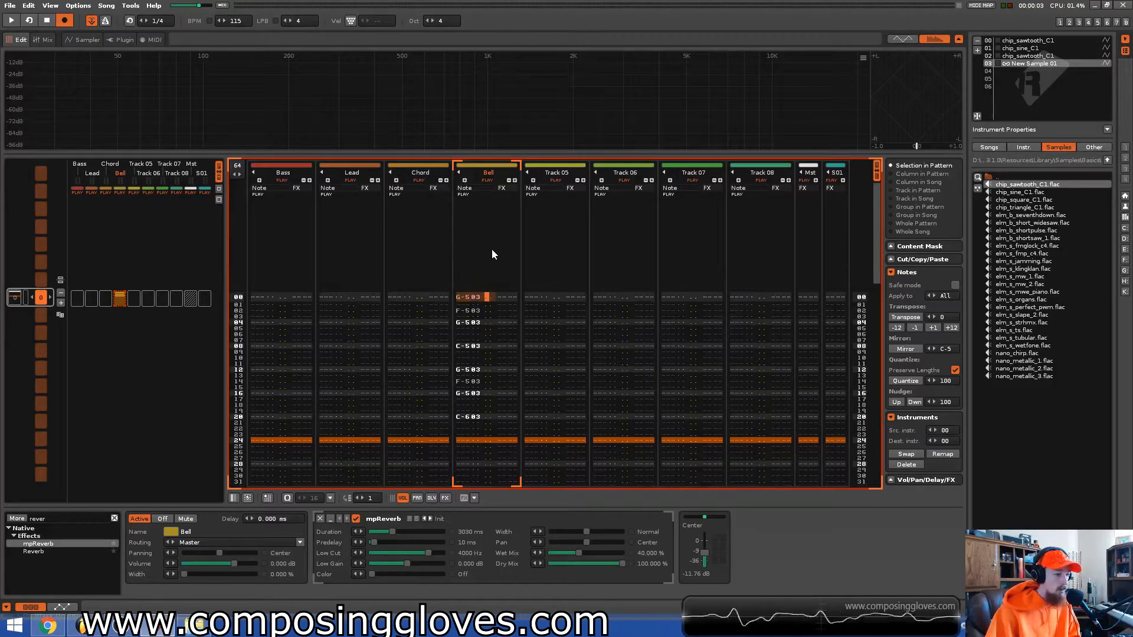
# - Review the instrument's Plugin, Effects, Waveform and Keyzones views, ending on the empty Phrases page
pyautogui.click(123, 39)
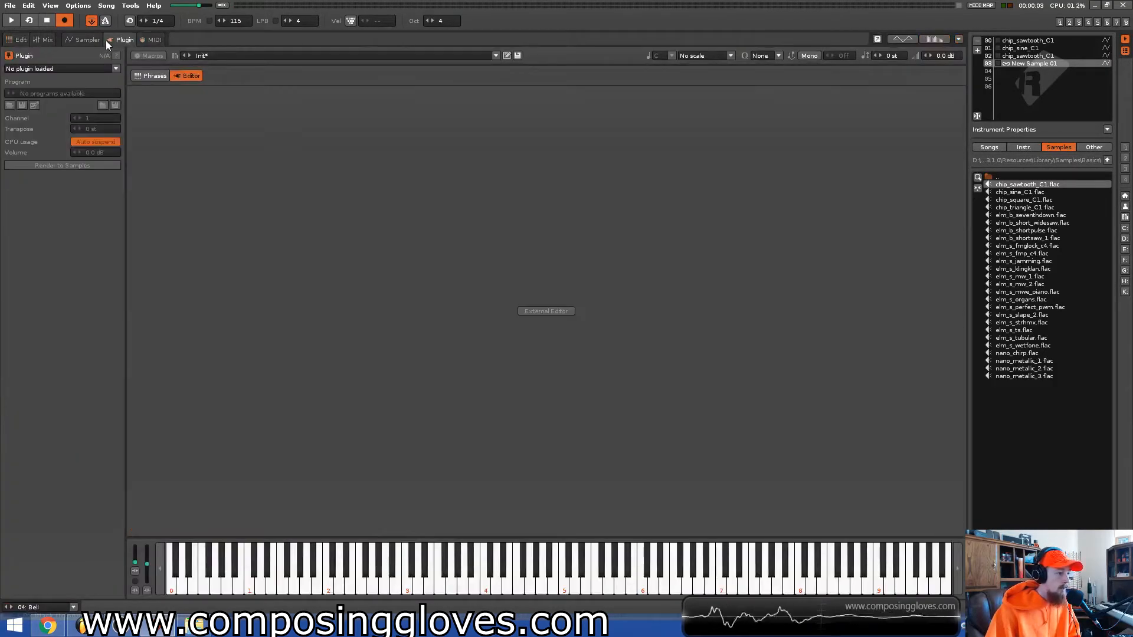
pyautogui.click(87, 39)
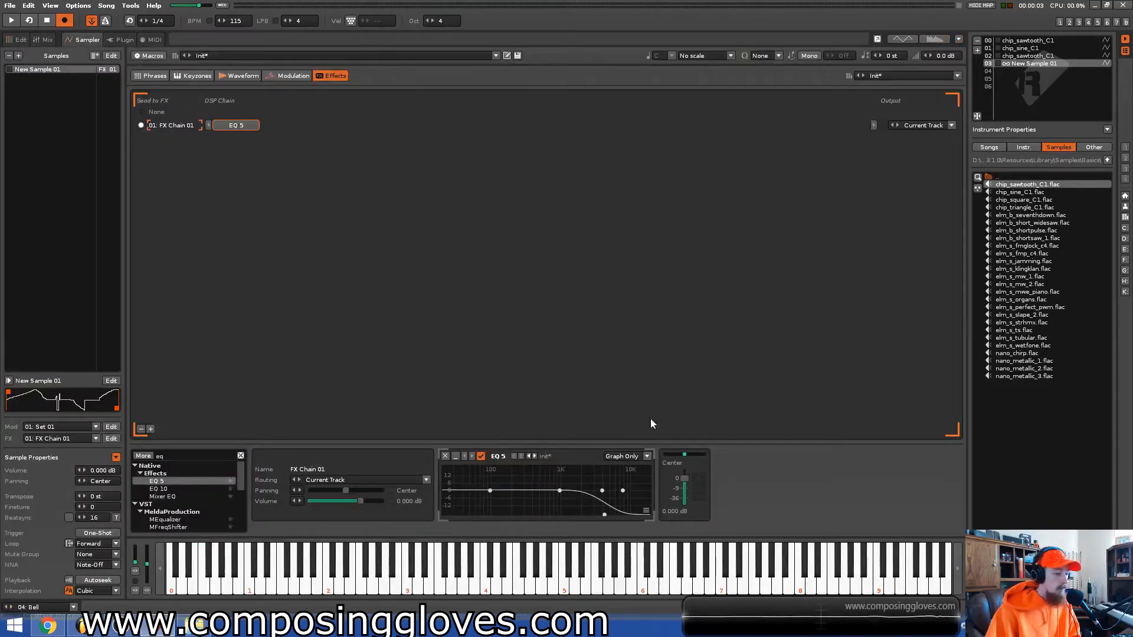
pyautogui.click(241, 75)
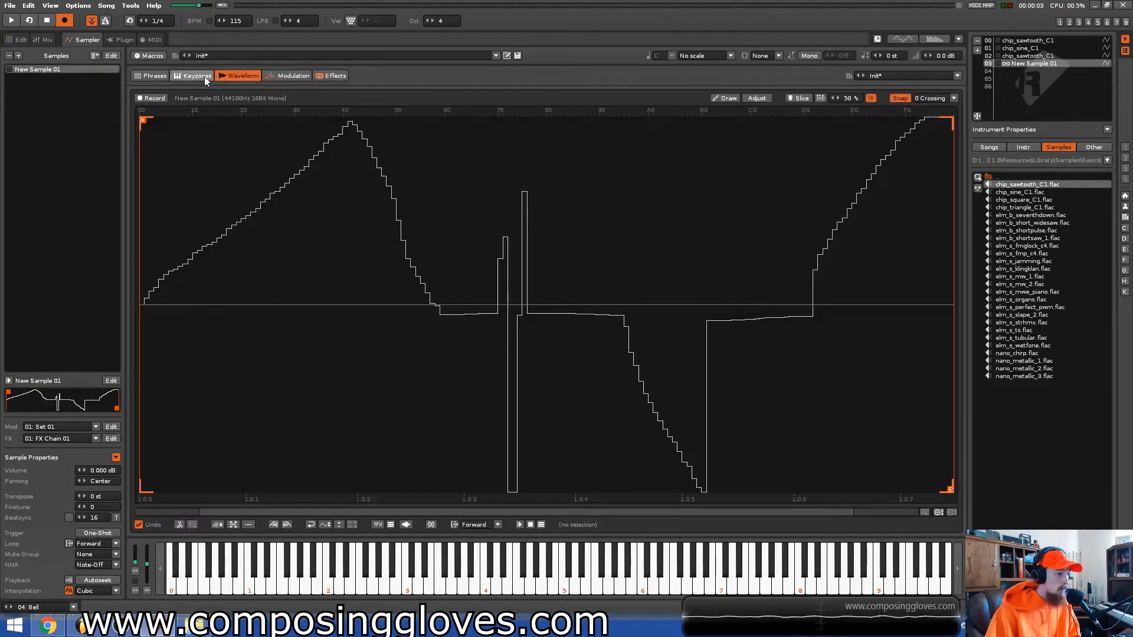
pyautogui.click(195, 75)
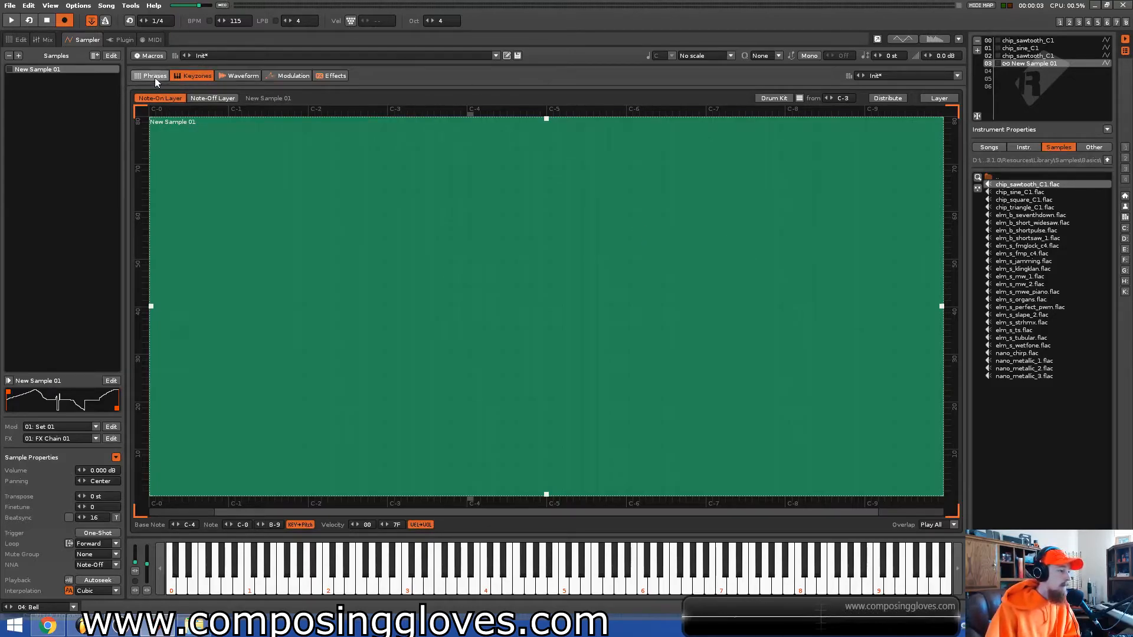
pyautogui.click(153, 75)
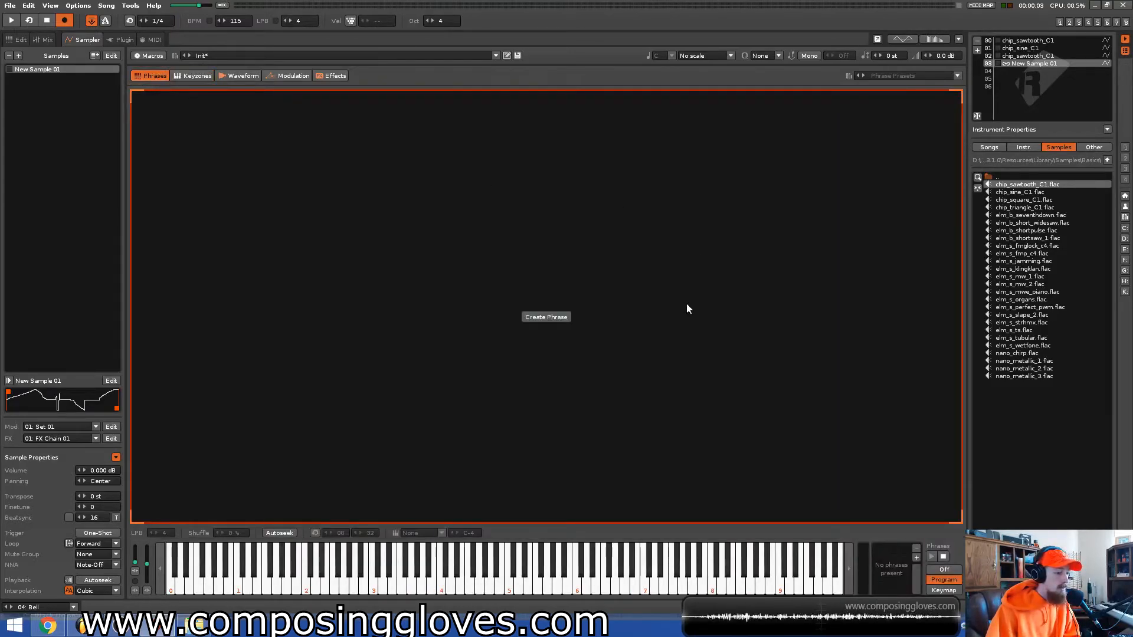
pyautogui.moveTo(557, 361)
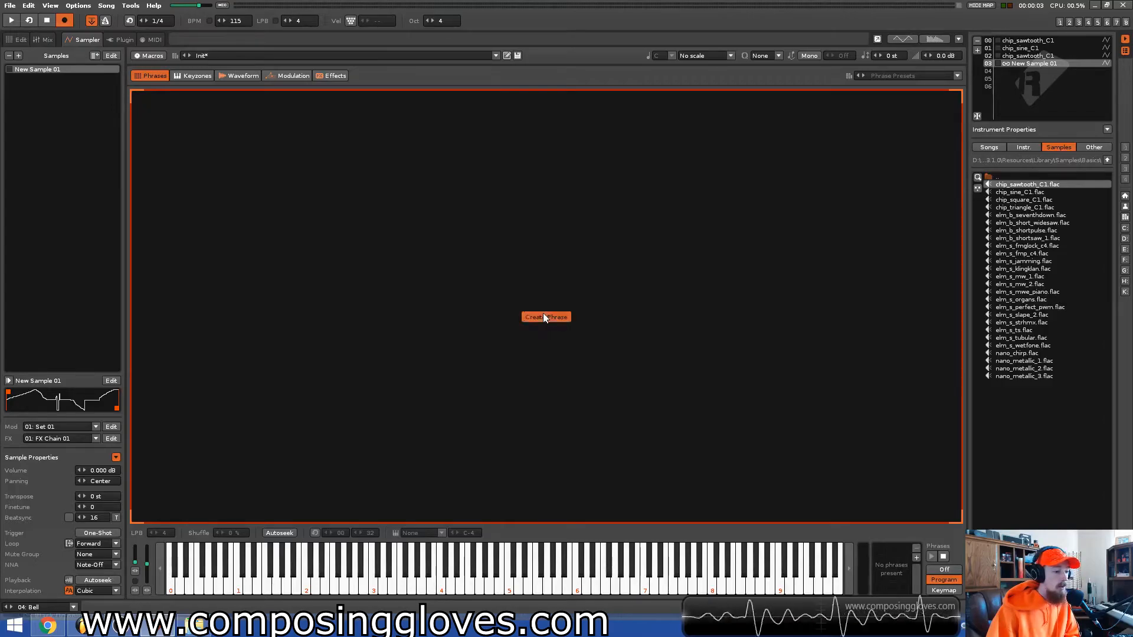
# - Create Phrase 01, then view the waveform and the Volume AHDSR modulation envelope
pyautogui.click(546, 316)
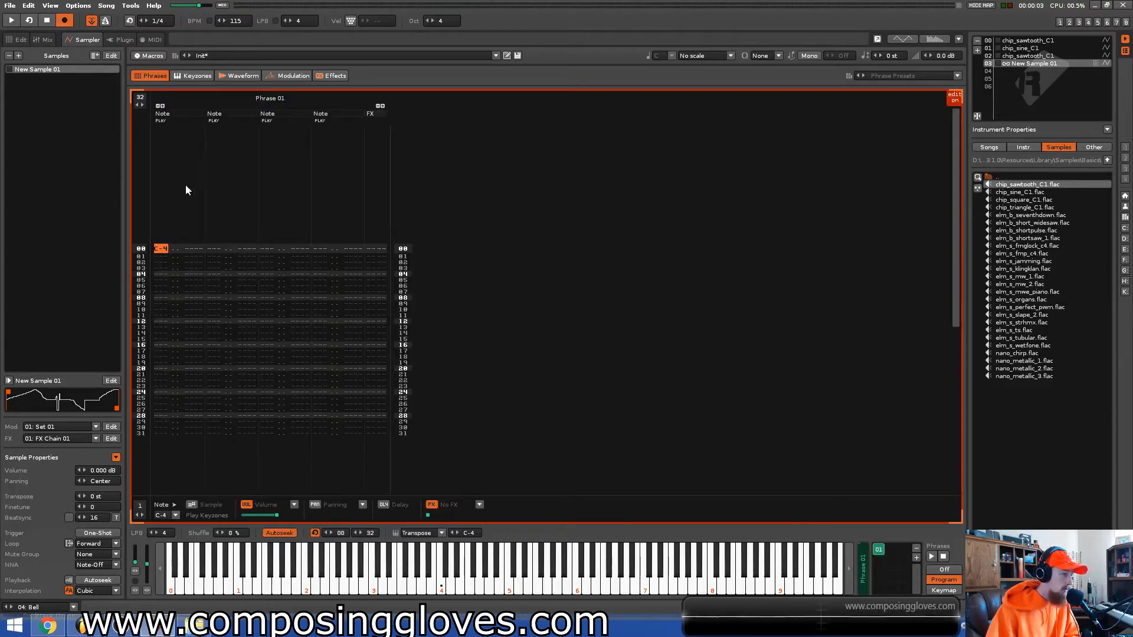
pyautogui.moveTo(167, 289)
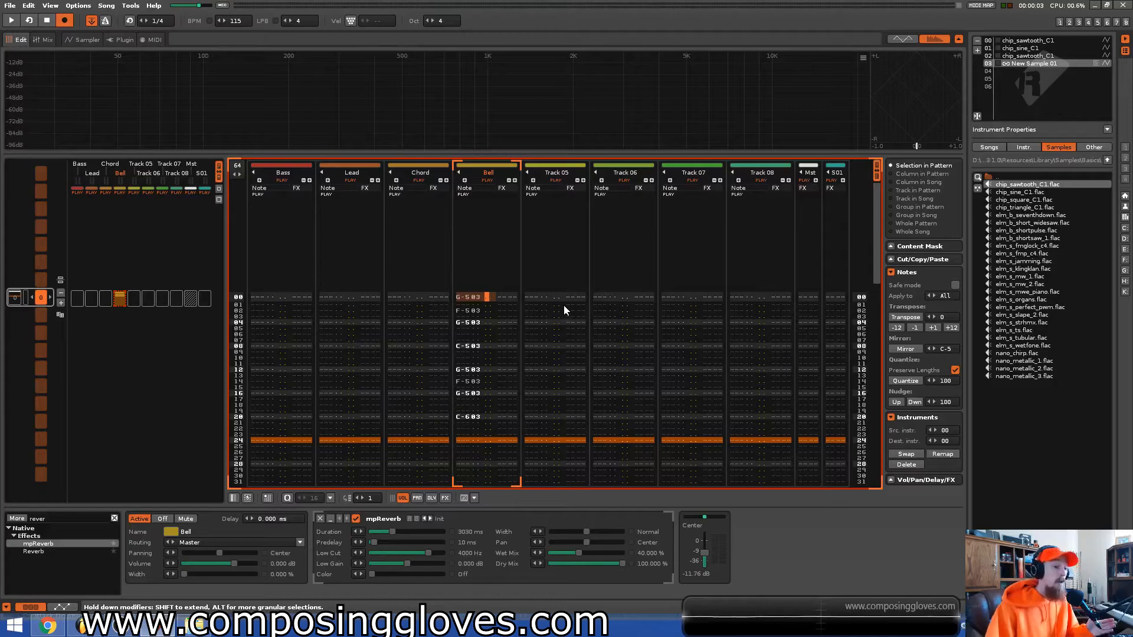
pyautogui.click(84, 39)
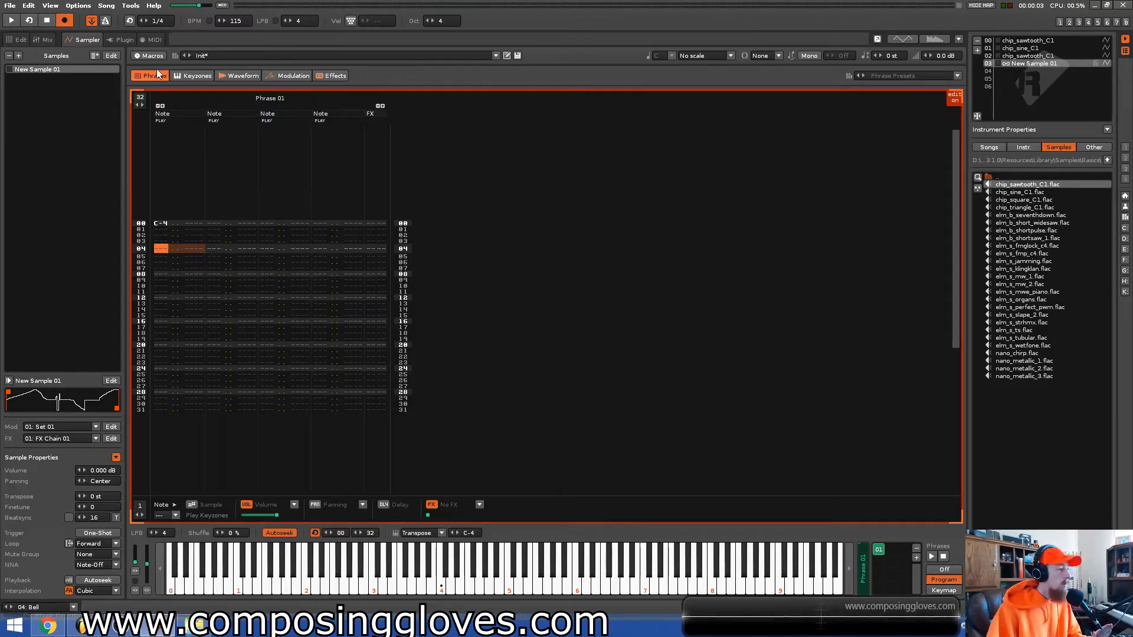
pyautogui.click(241, 75)
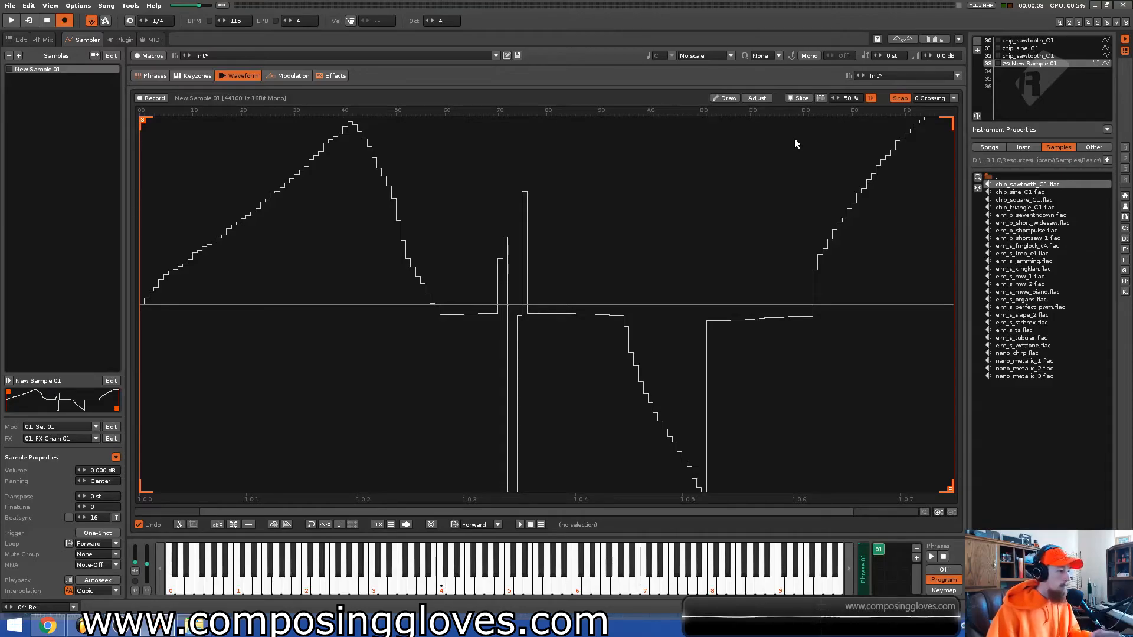
pyautogui.click(290, 75)
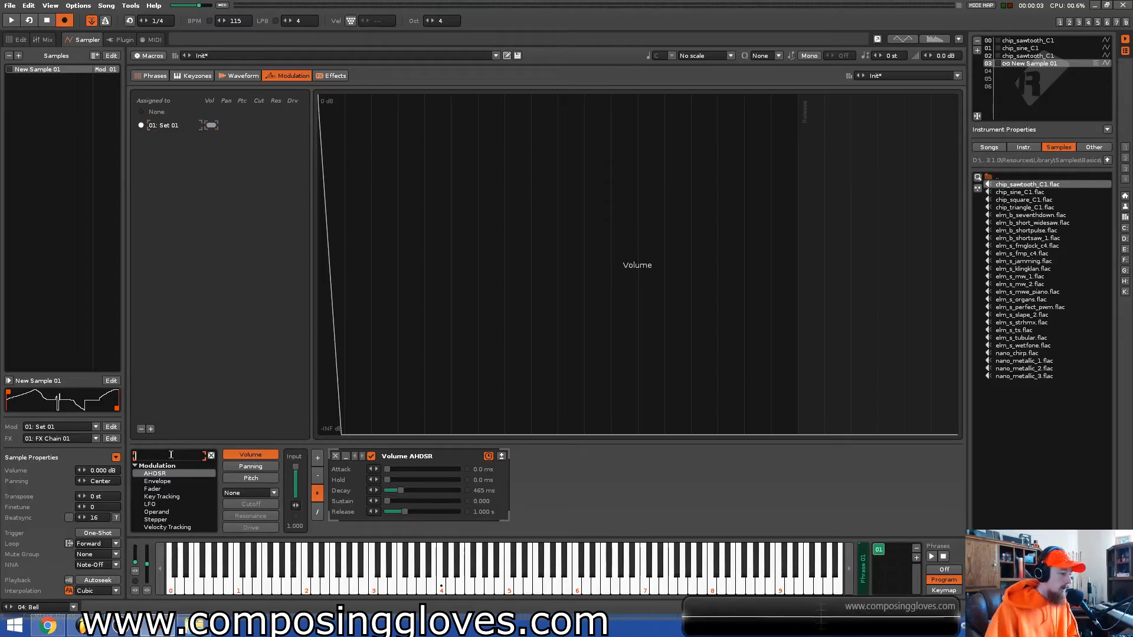
# - Inspect the Pitch AHDSR envelope with its 2-second decay, then return to the pattern
pyautogui.click(250, 477)
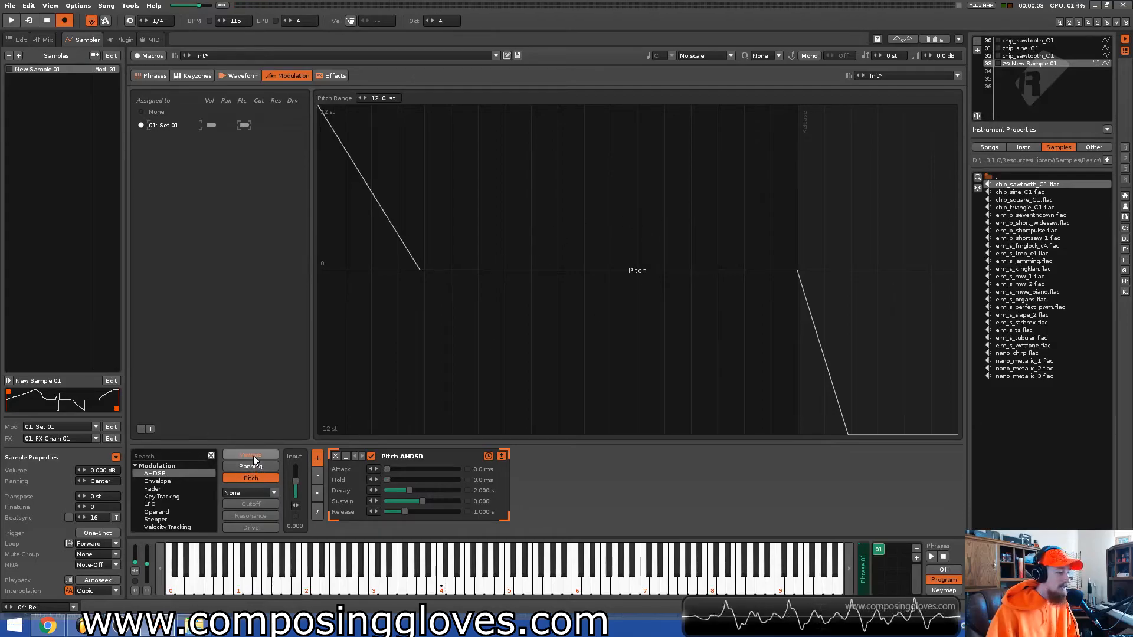
pyautogui.click(250, 454)
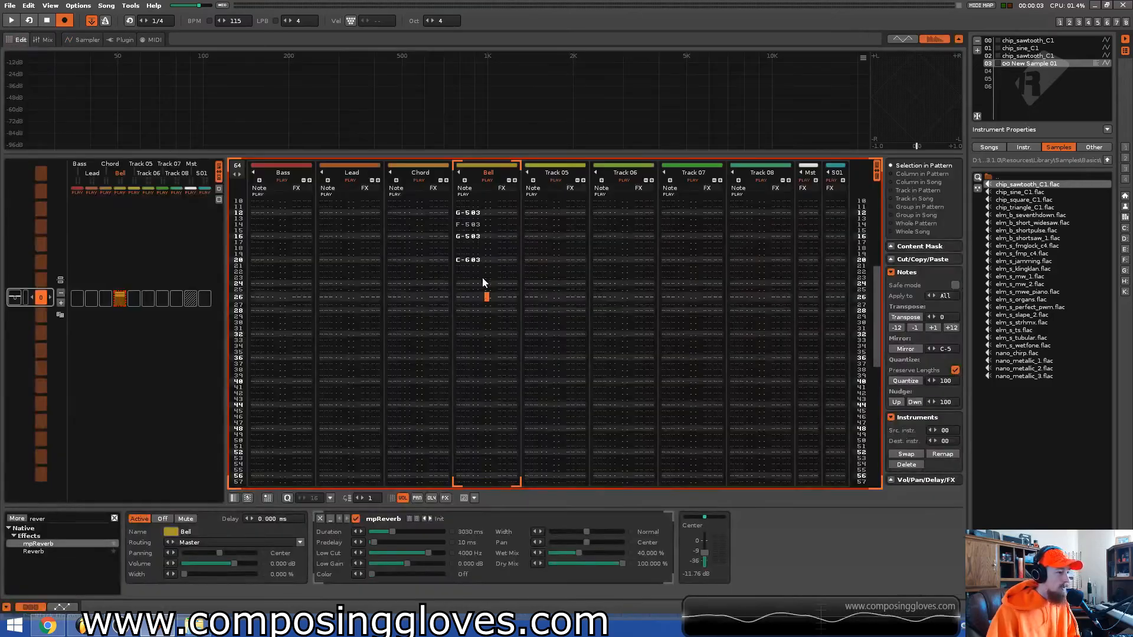
pyautogui.click(86, 39)
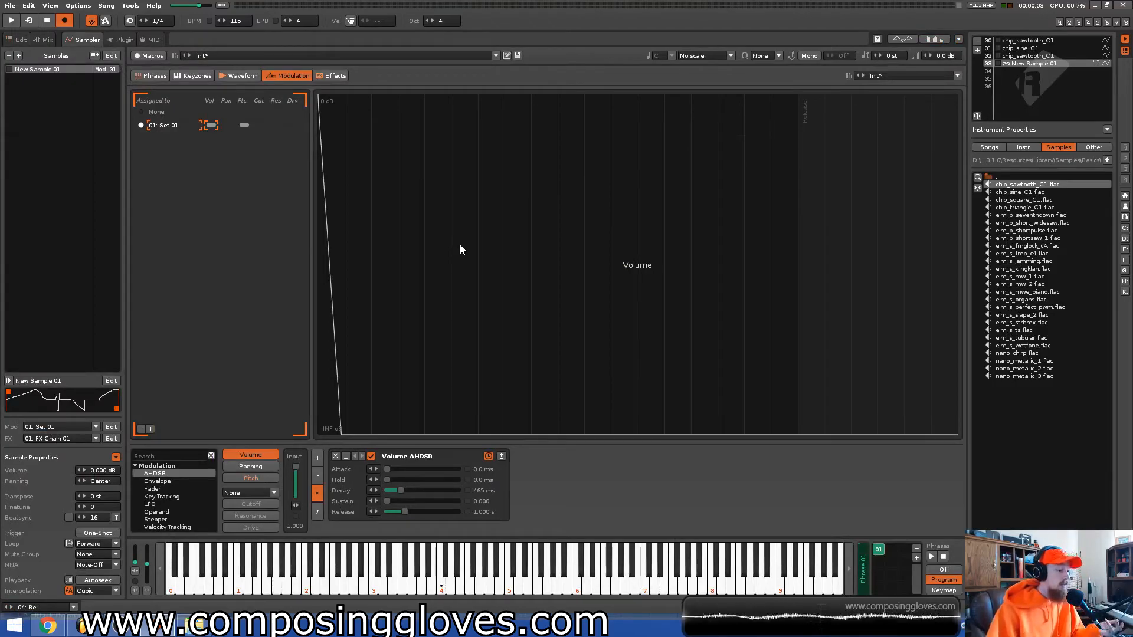
pyautogui.moveTo(351, 212)
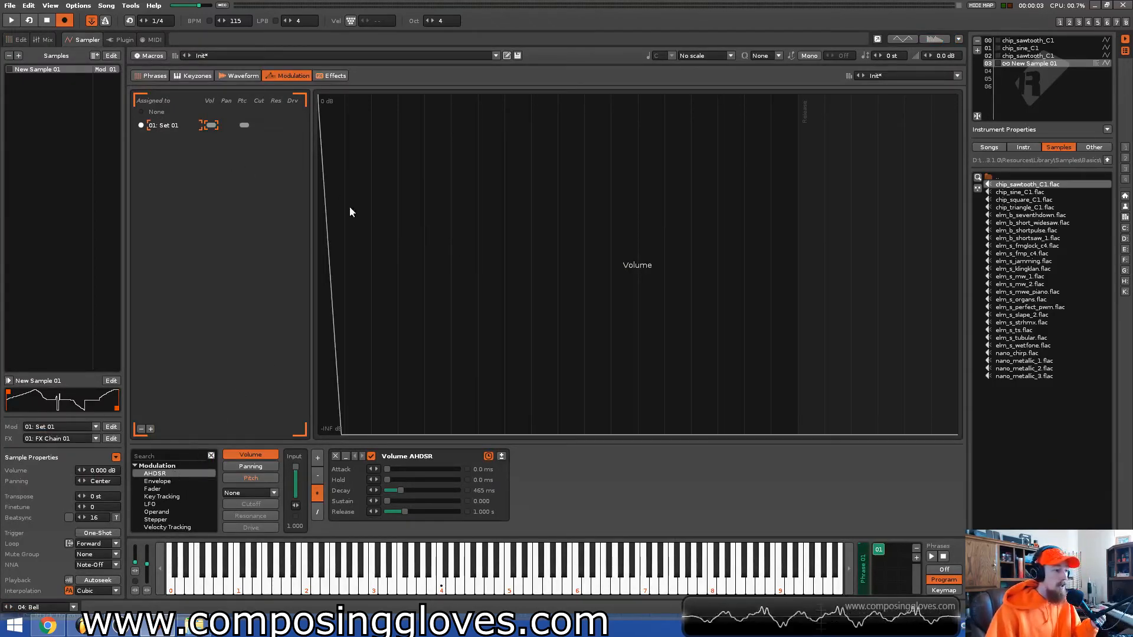
pyautogui.click(196, 75)
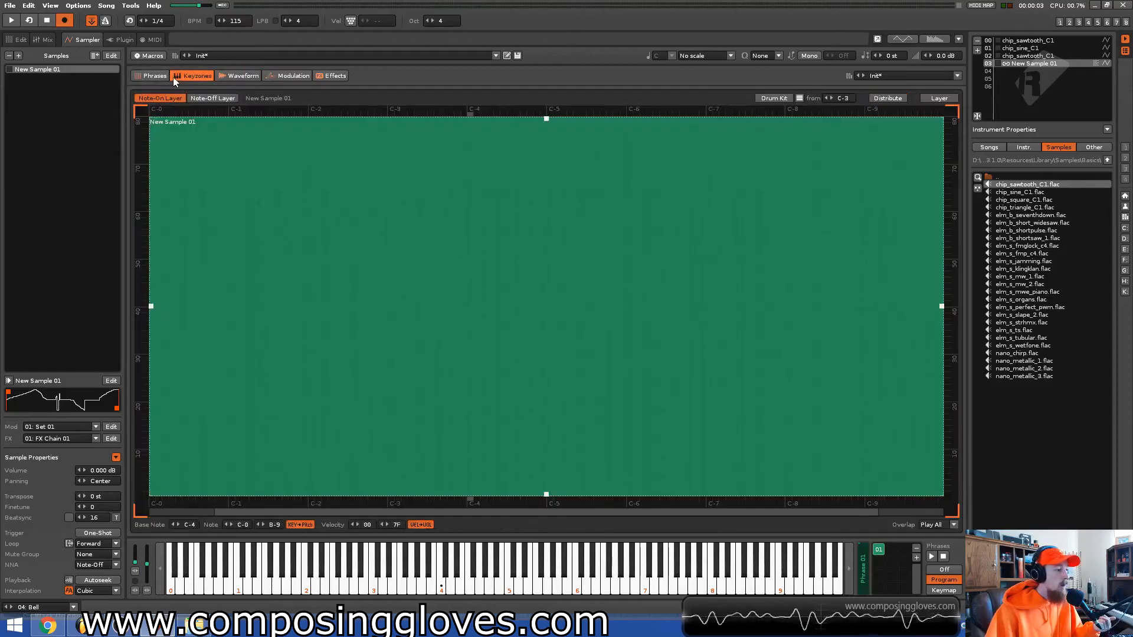
pyautogui.click(242, 75)
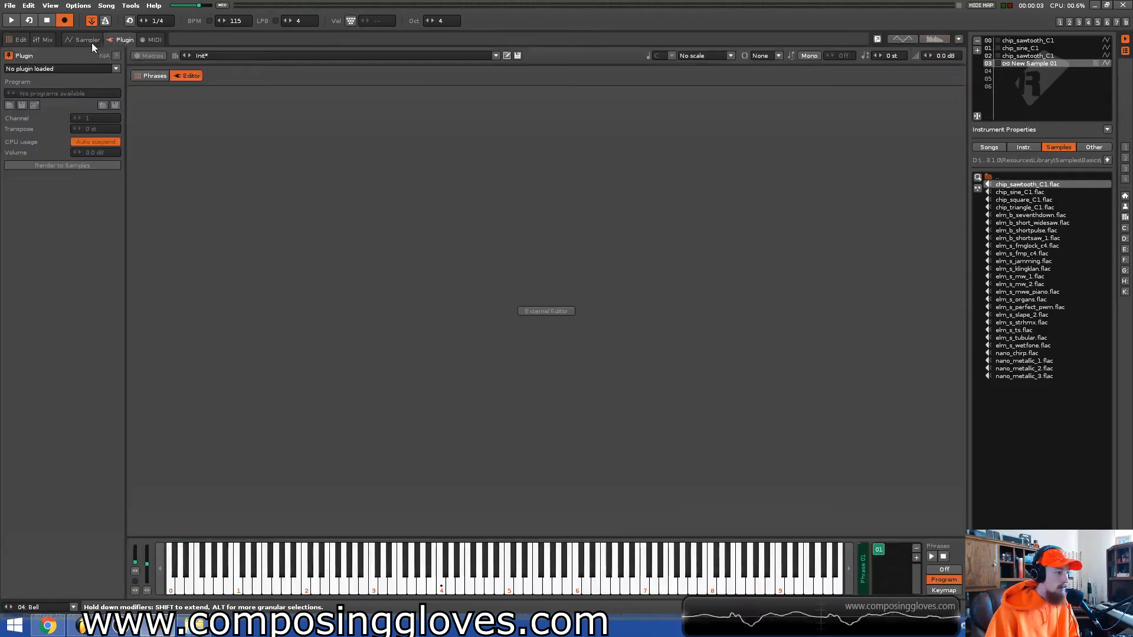
pyautogui.click(17, 39)
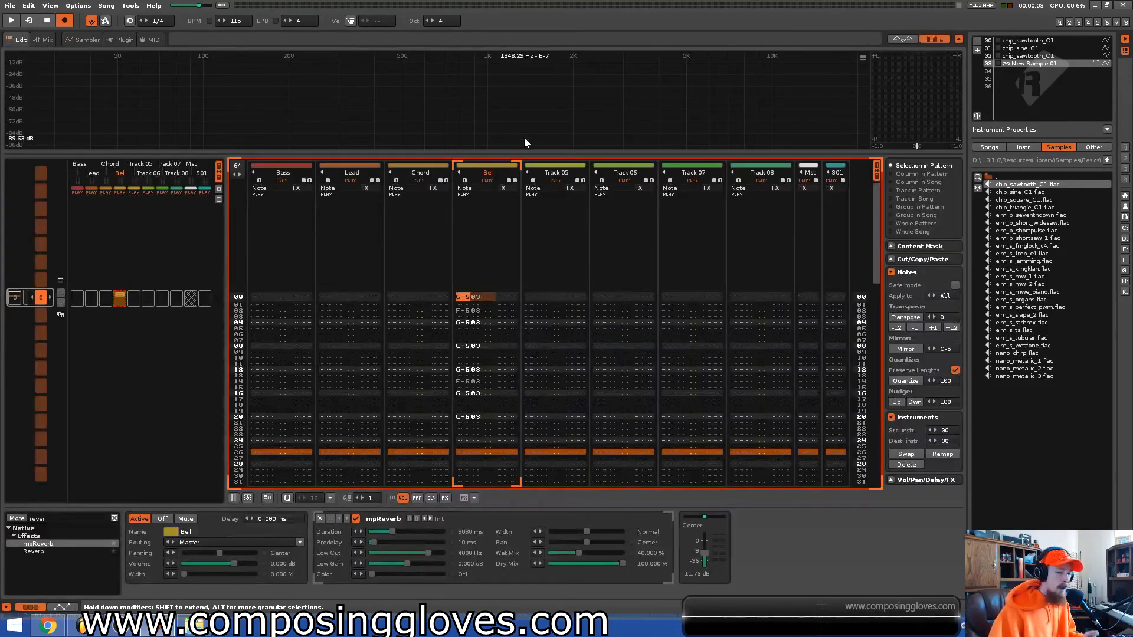